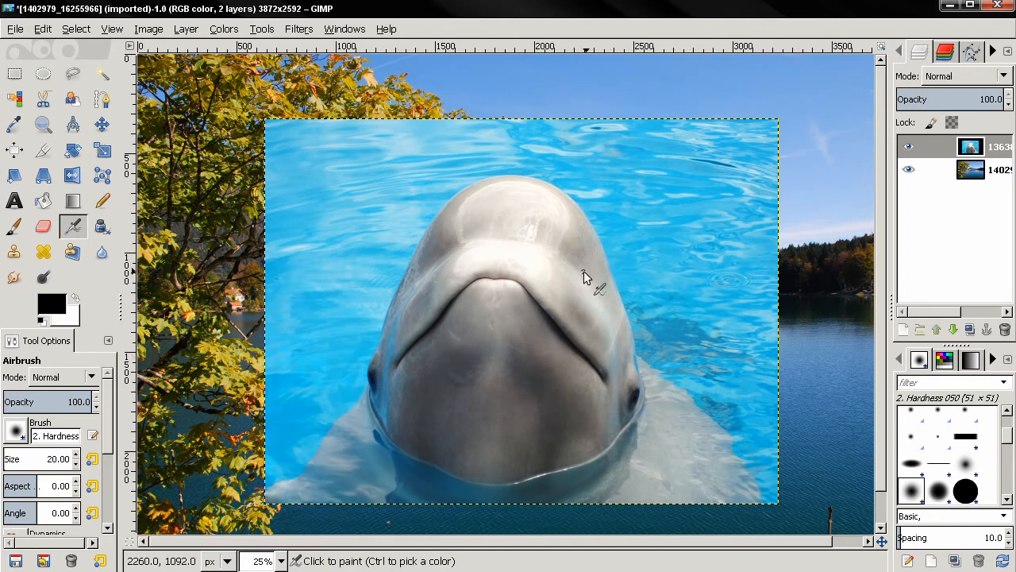
{"action": "mouse_move", "coordinate": [409, 282]}
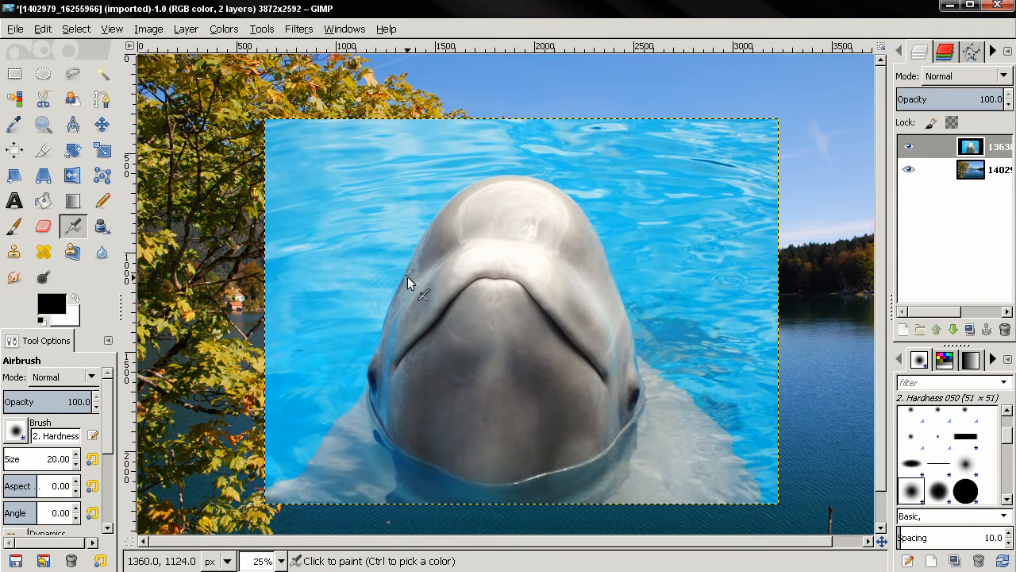
Scale the beluga photo layer down to 971×728 pixels by dragging its corner handle inward.
{"action": "left_click", "coordinate": [102, 149]}
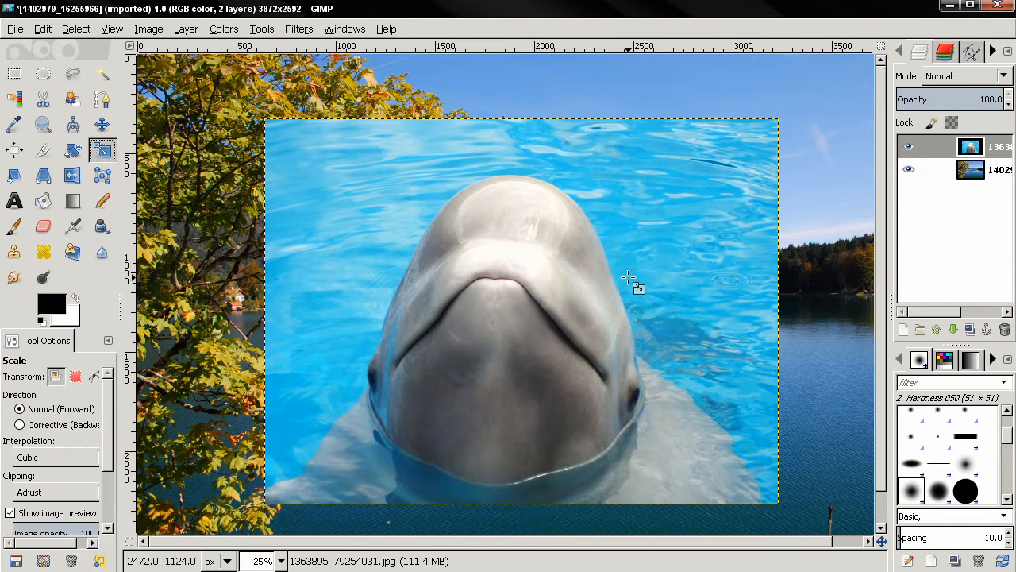
{"action": "left_click", "coordinate": [521, 309]}
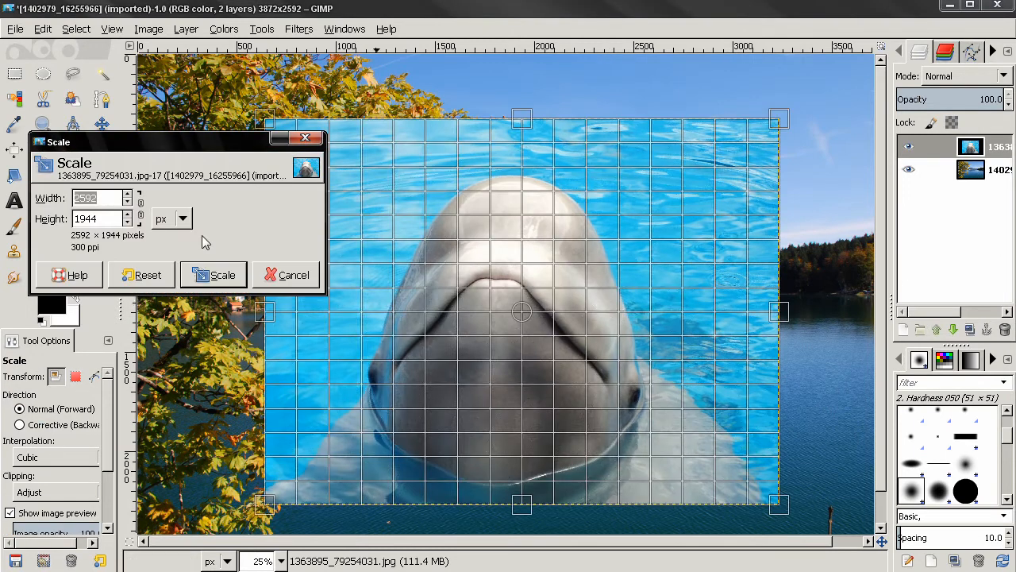
{"action": "mouse_move", "coordinate": [547, 387]}
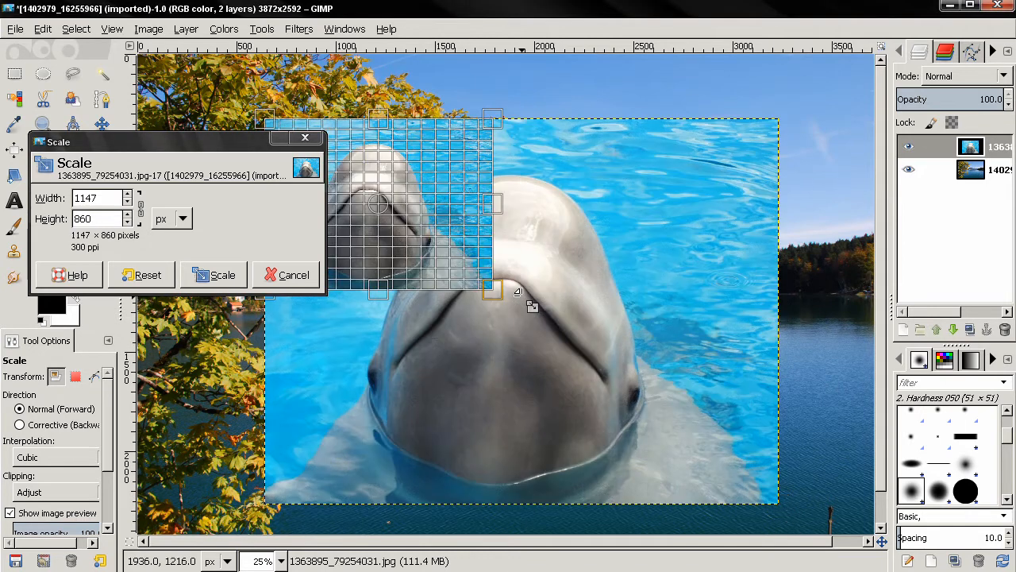
{"action": "left_click_drag", "start_coordinate": [492, 289], "coordinate": [477, 280]}
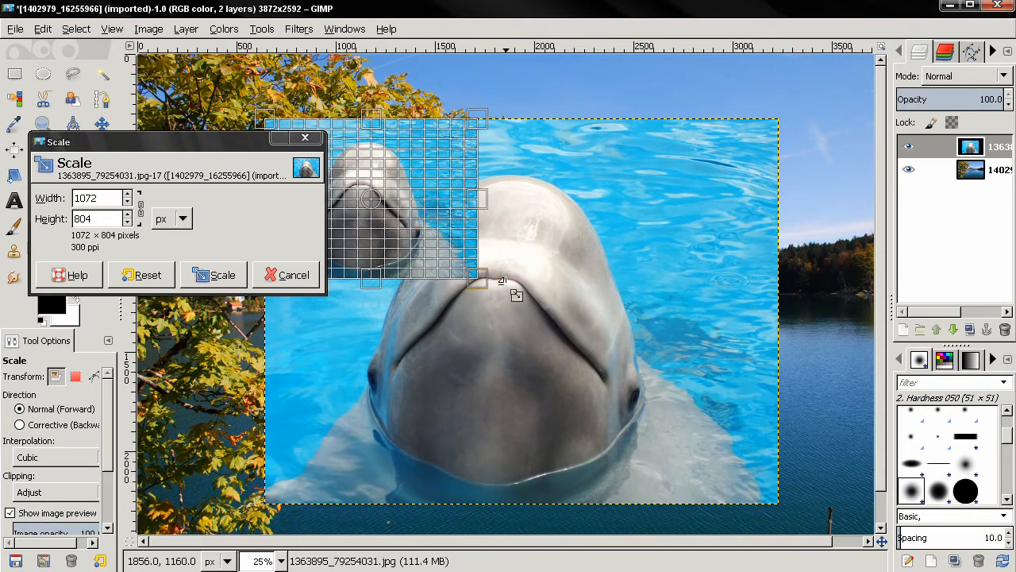
{"action": "left_click_drag", "start_coordinate": [479, 280], "coordinate": [441, 251]}
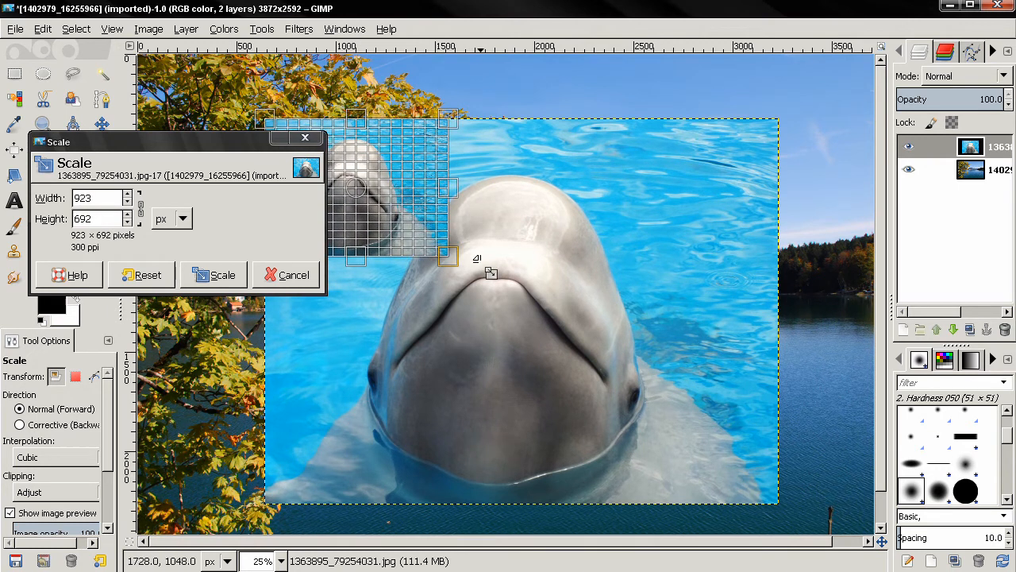
{"action": "left_click_drag", "start_coordinate": [448, 258], "coordinate": [457, 262]}
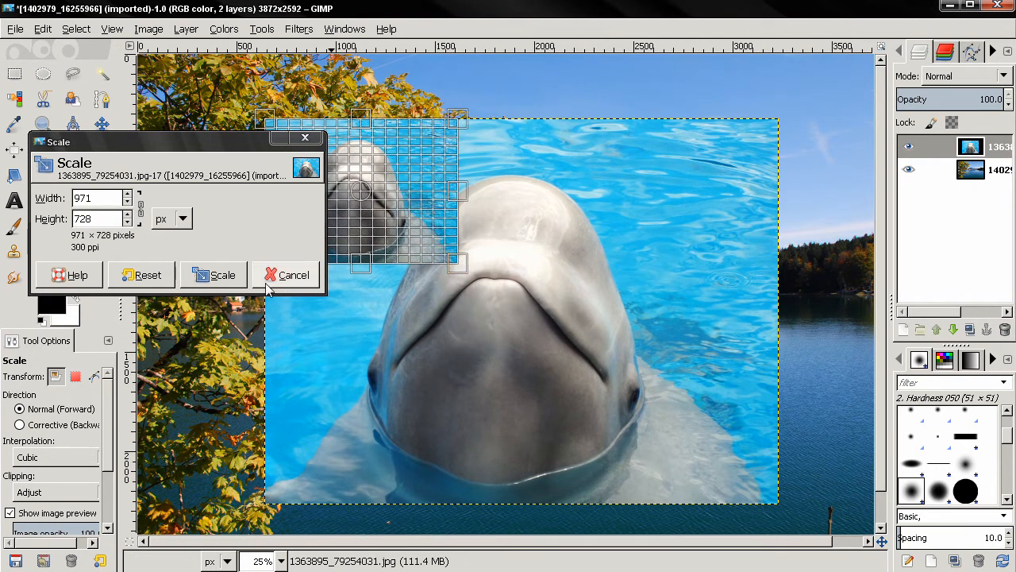
{"action": "left_click", "coordinate": [222, 274]}
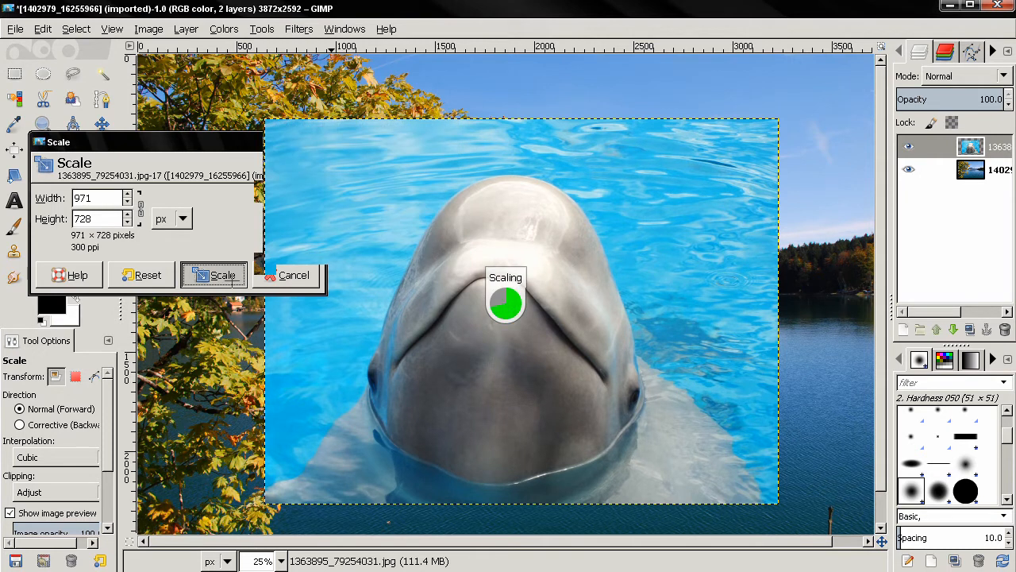
{"action": "left_click", "coordinate": [222, 275]}
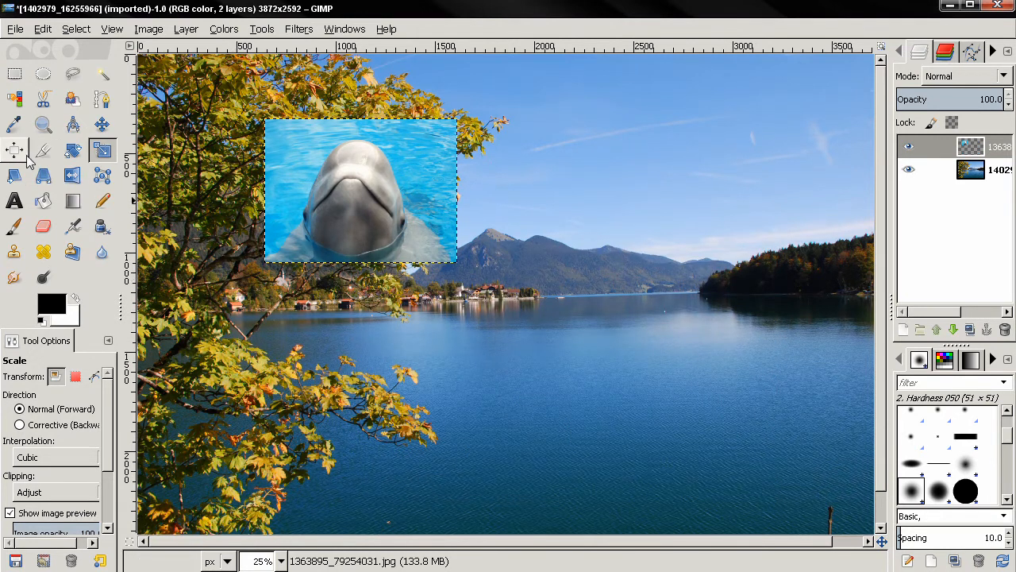
Move the shrunken beluga onto the lake at lower right and add a layer mask to it.
{"action": "left_click", "coordinate": [102, 124]}
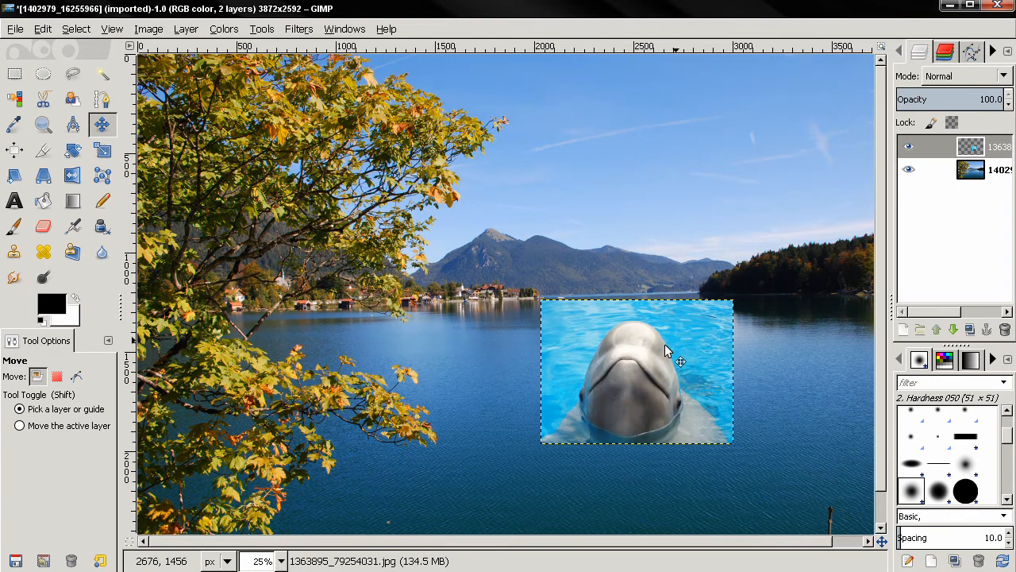
{"action": "right_click", "coordinate": [970, 147]}
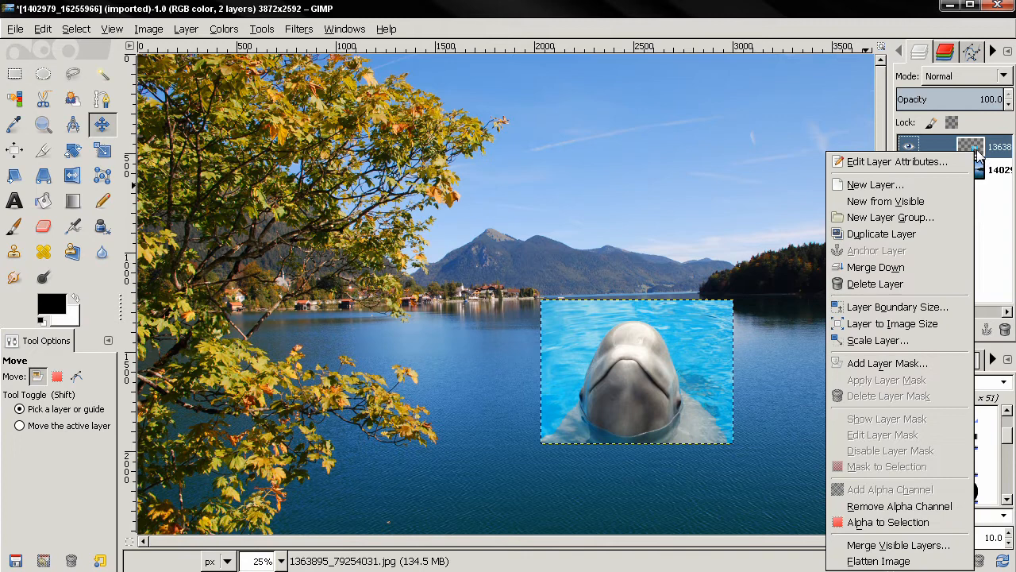
{"action": "left_click", "coordinate": [886, 362]}
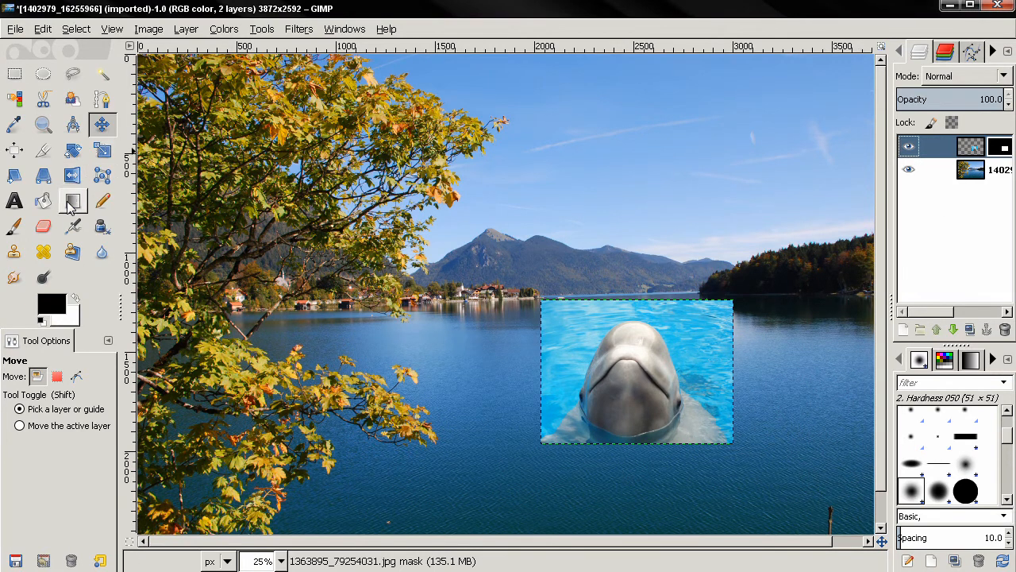
Paint black on the mask to hide the pool water around the beluga, including its lower left.
{"action": "left_click", "coordinate": [12, 225]}
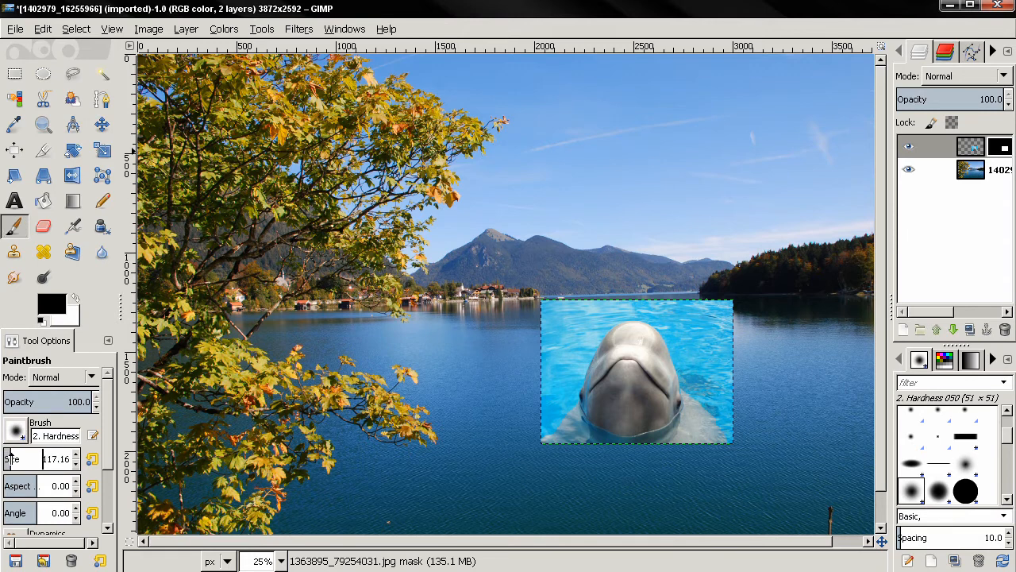
{"action": "mouse_move", "coordinate": [547, 284]}
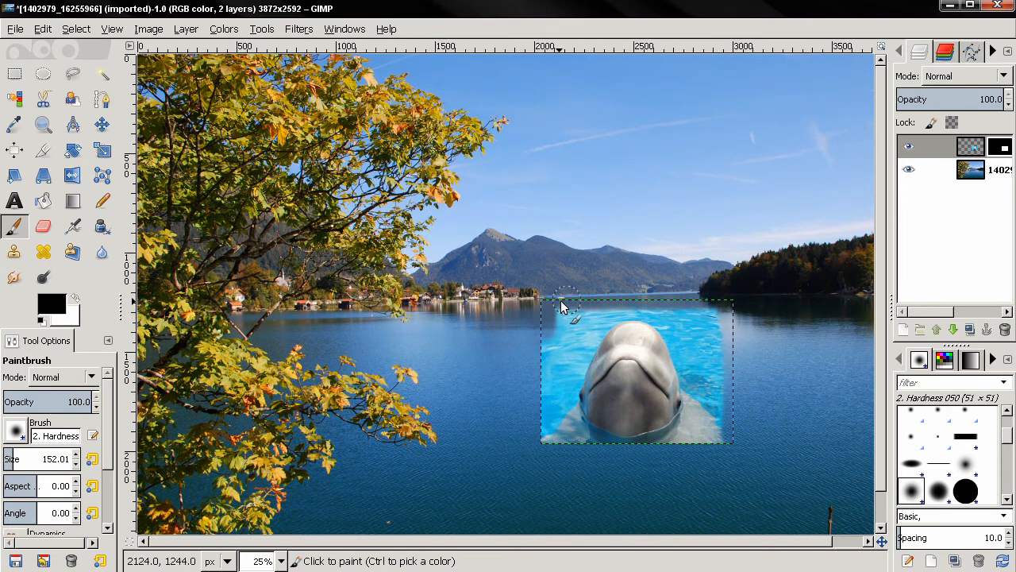
{"action": "mouse_move", "coordinate": [552, 394]}
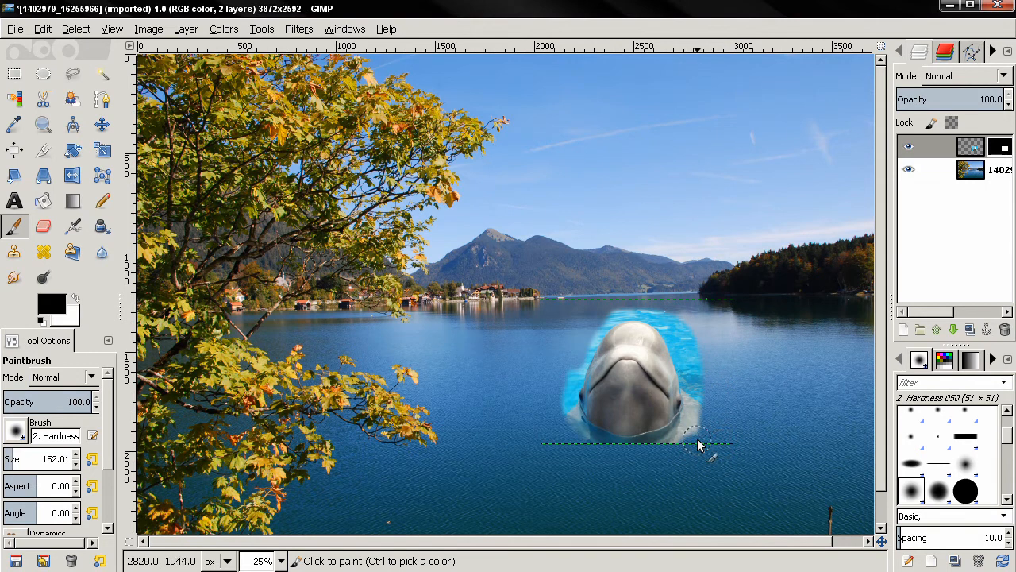
{"action": "mouse_move", "coordinate": [623, 310]}
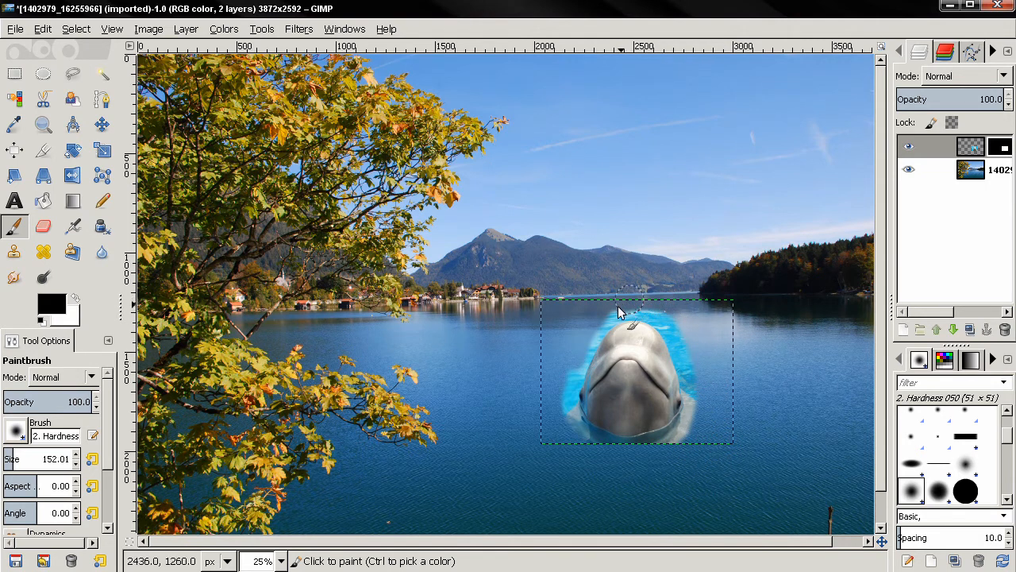
{"action": "left_click_drag", "start_coordinate": [628, 318], "coordinate": [548, 432]}
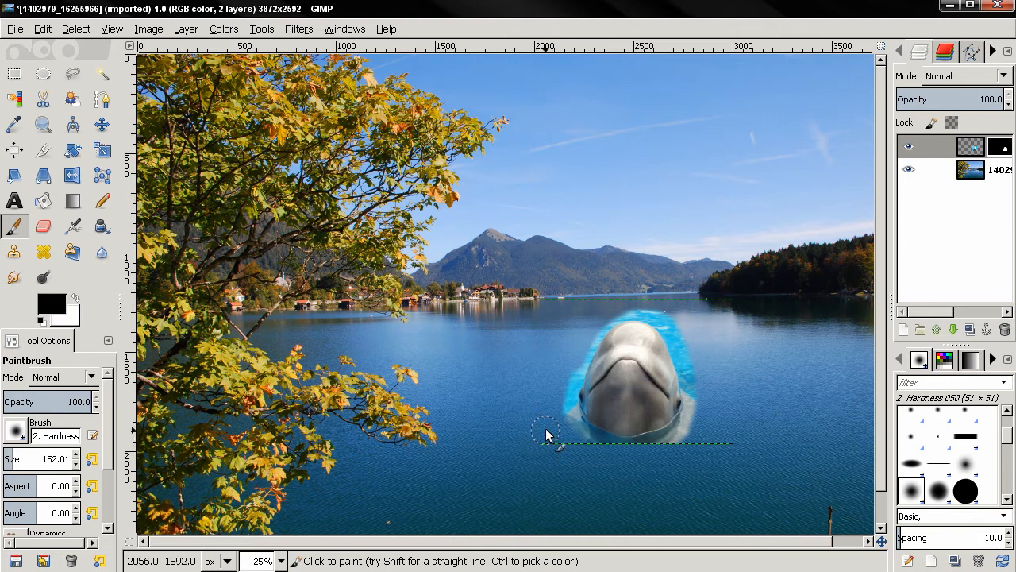
{"action": "mouse_move", "coordinate": [563, 400]}
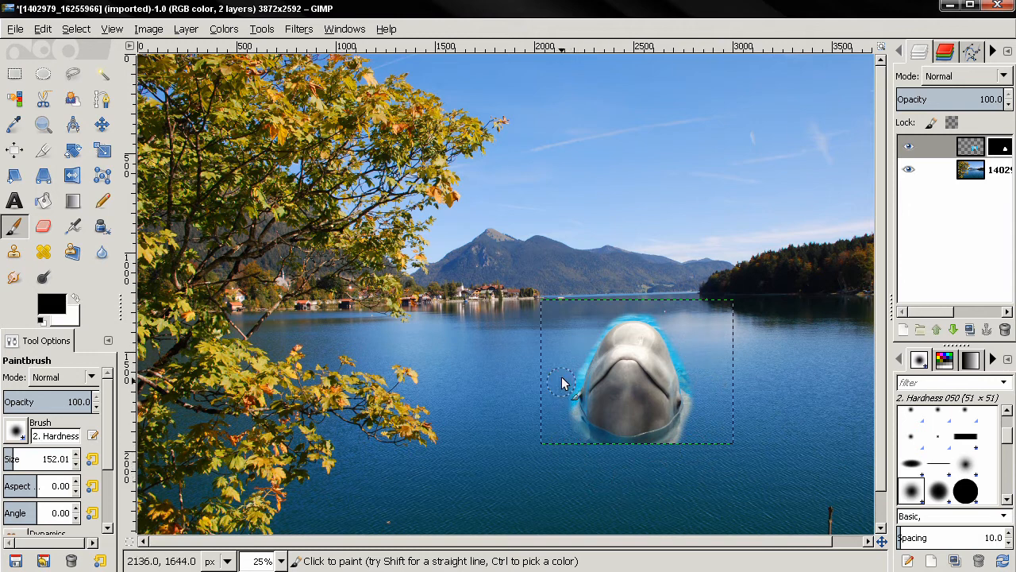
{"action": "mouse_move", "coordinate": [511, 331]}
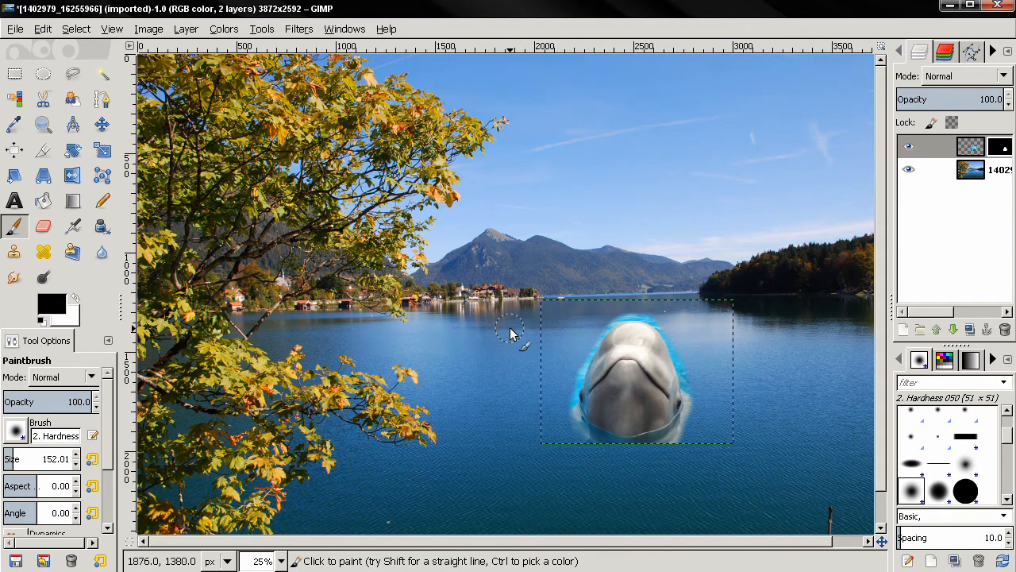
{"action": "left_click", "coordinate": [299, 29]}
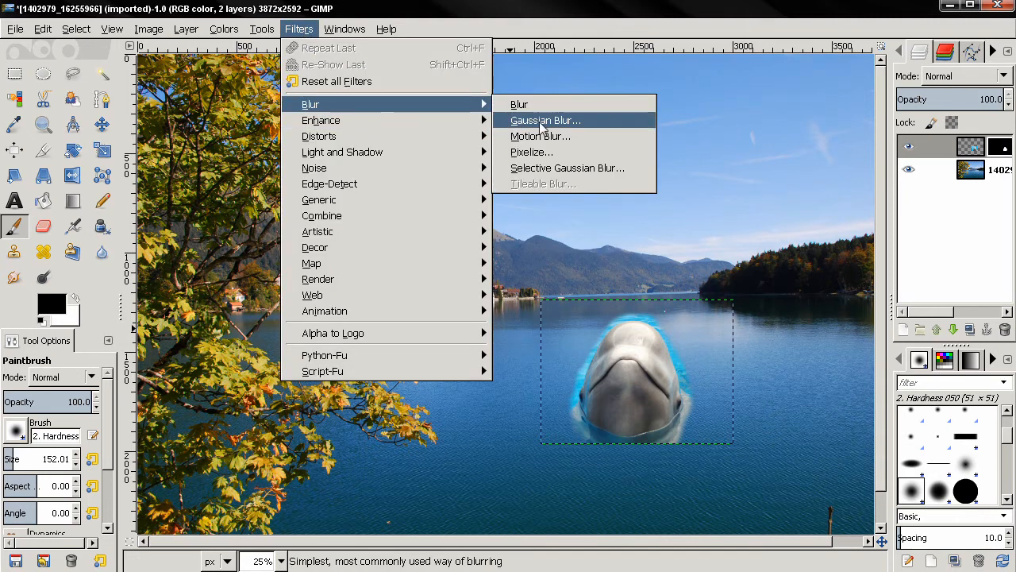
Apply a 200-pixel Gaussian blur to the beluga's layer mask.
{"action": "left_click", "coordinate": [544, 120]}
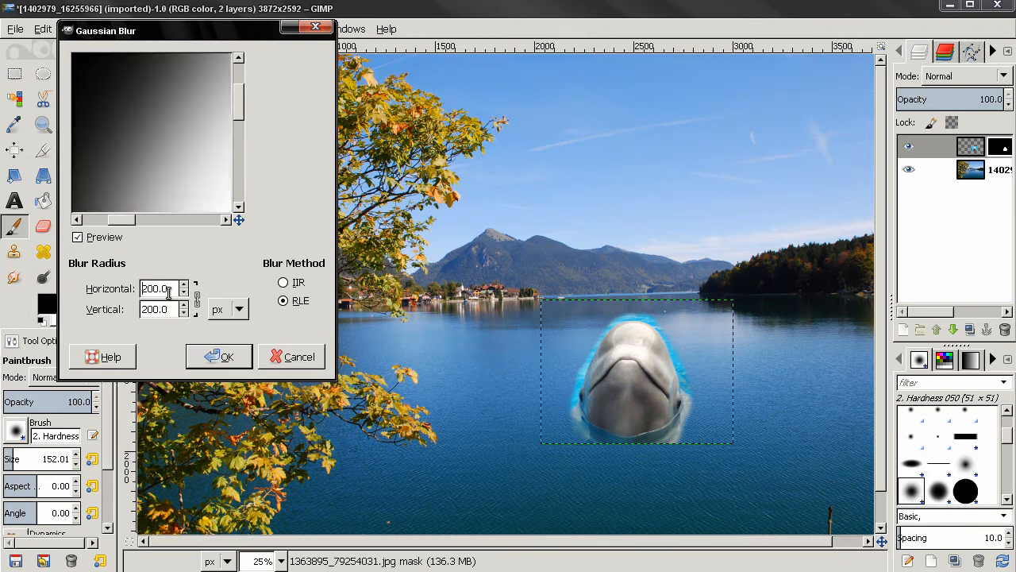
{"action": "left_click", "coordinate": [225, 356]}
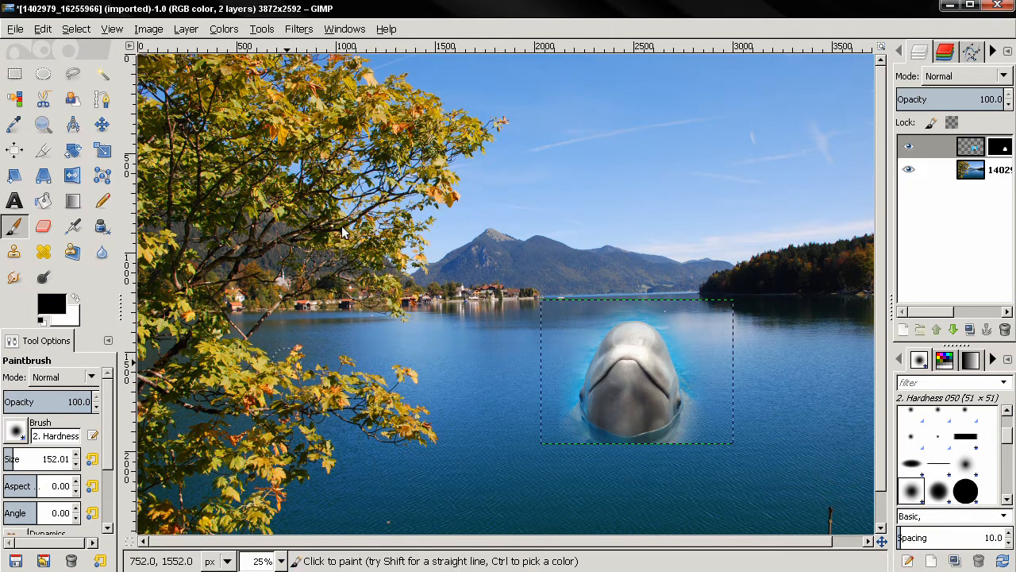
Paint black at 100% opacity on the mask to hide the beluga's hard outline.
{"action": "left_click", "coordinate": [111, 29]}
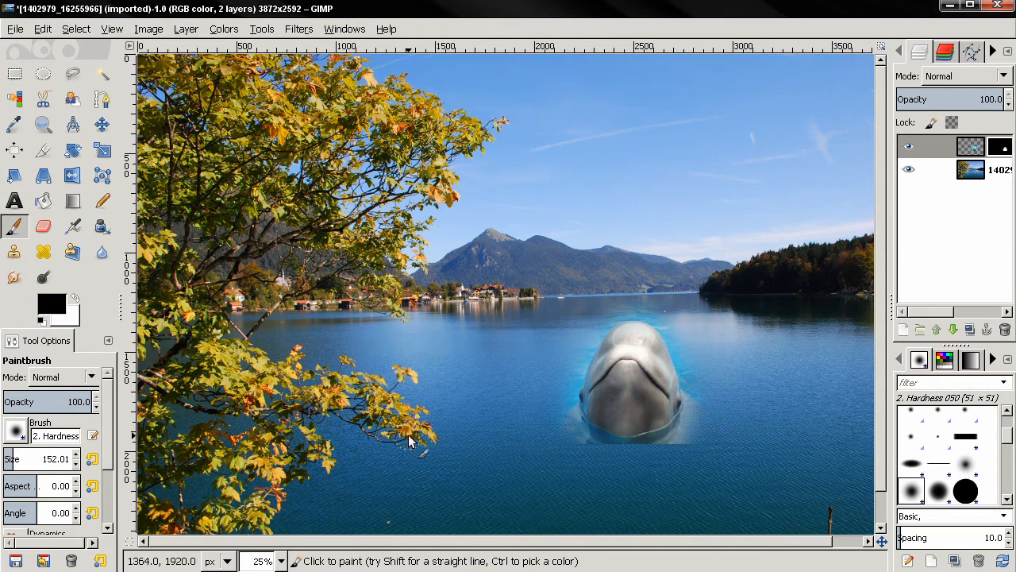
{"action": "mouse_move", "coordinate": [699, 352]}
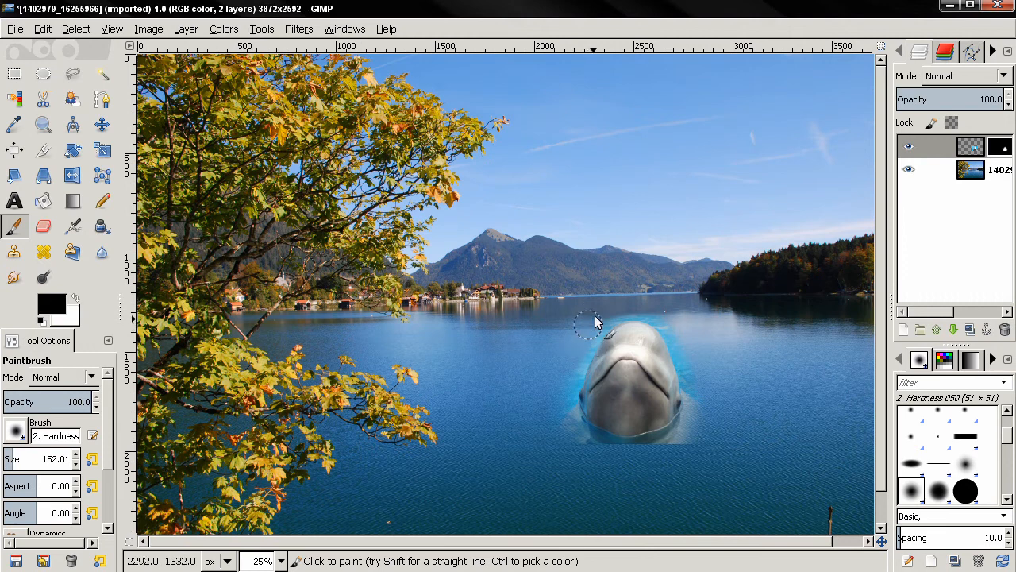
{"action": "mouse_move", "coordinate": [702, 386]}
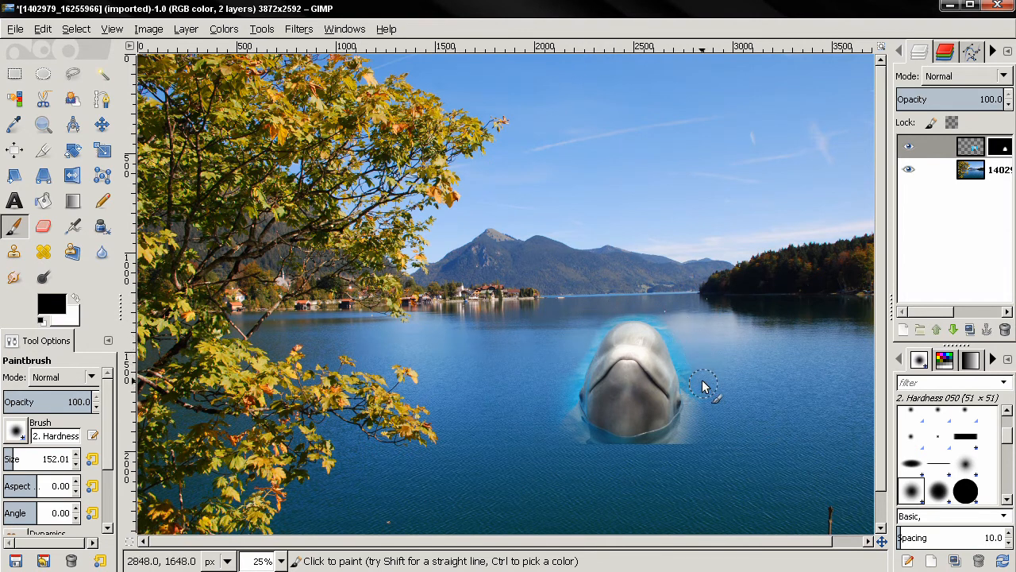
{"action": "mouse_move", "coordinate": [718, 400]}
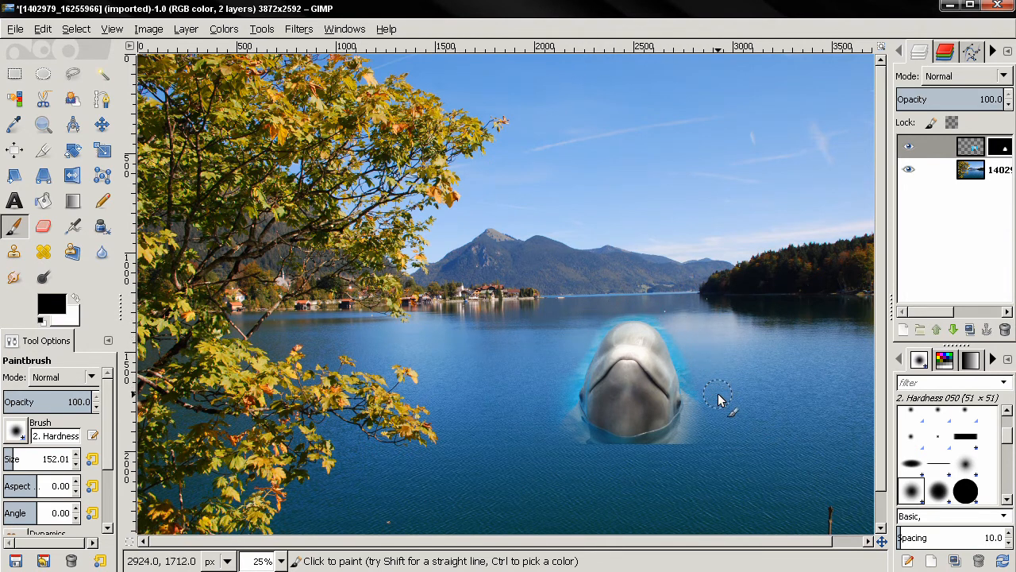
{"action": "mouse_move", "coordinate": [699, 442]}
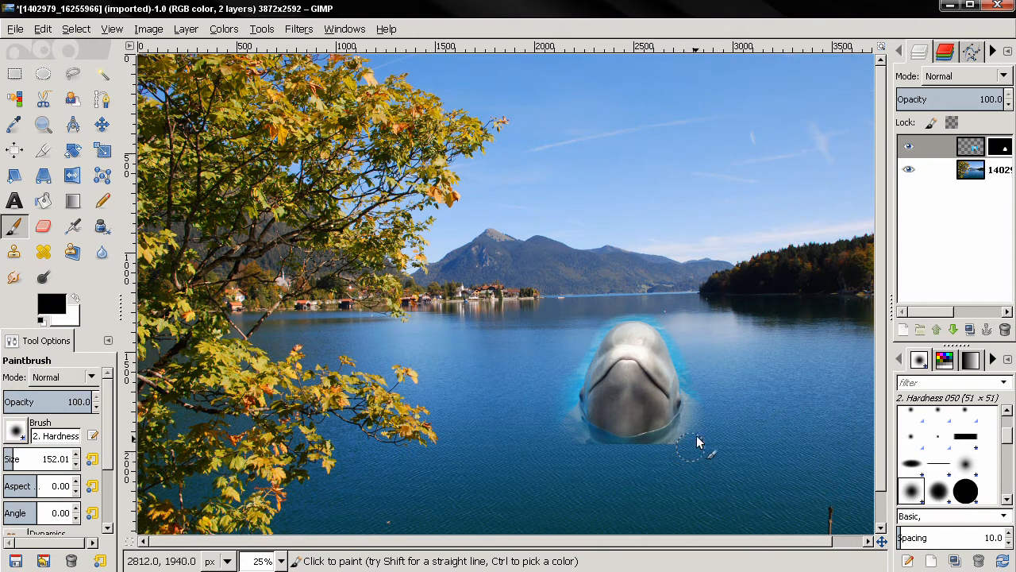
{"action": "mouse_move", "coordinate": [559, 406]}
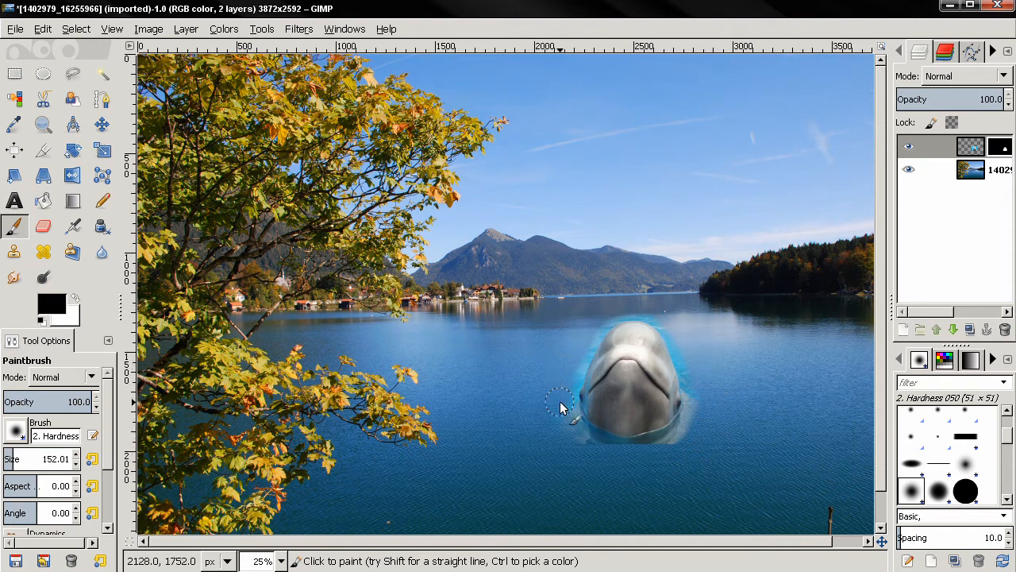
{"action": "mouse_move", "coordinate": [680, 325]}
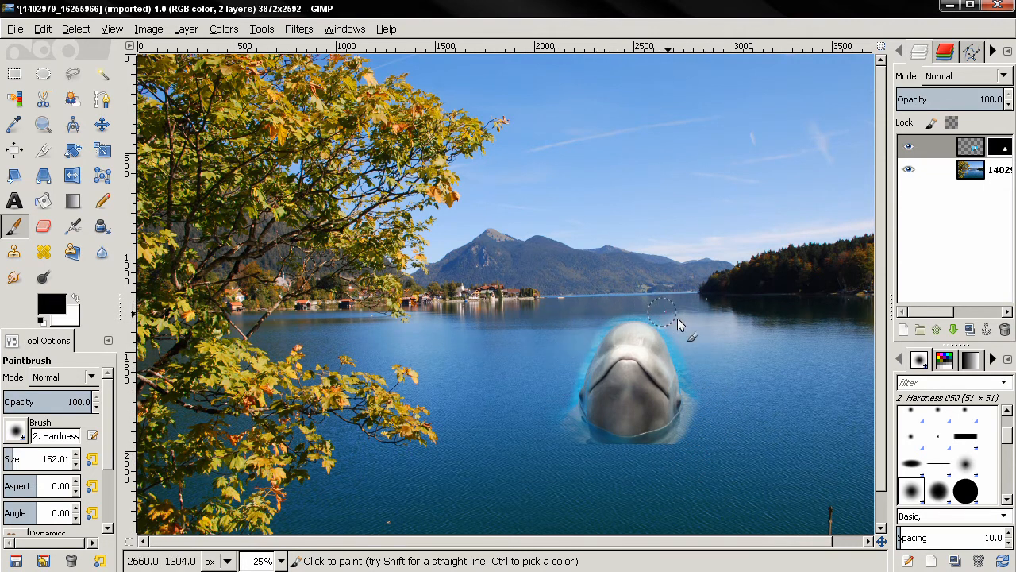
{"action": "mouse_move", "coordinate": [563, 442]}
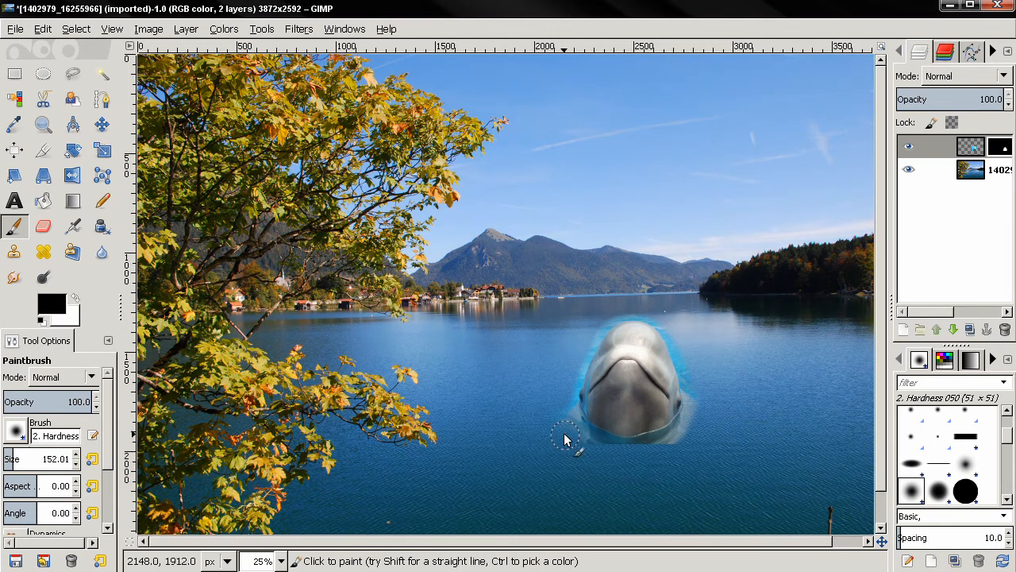
{"action": "mouse_move", "coordinate": [593, 457]}
{"action": "type", "text": "40"}
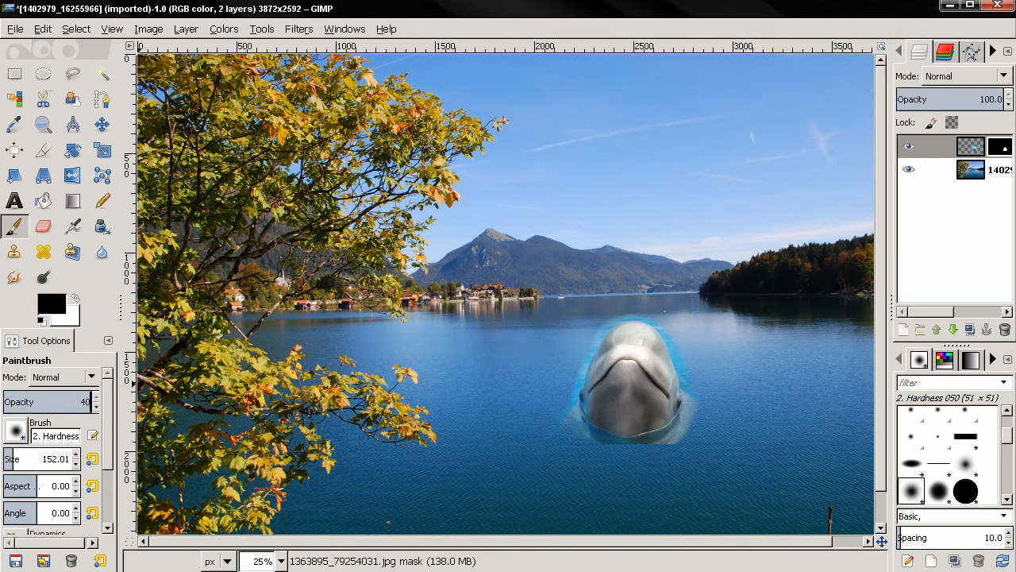
{"action": "mouse_move", "coordinate": [697, 454]}
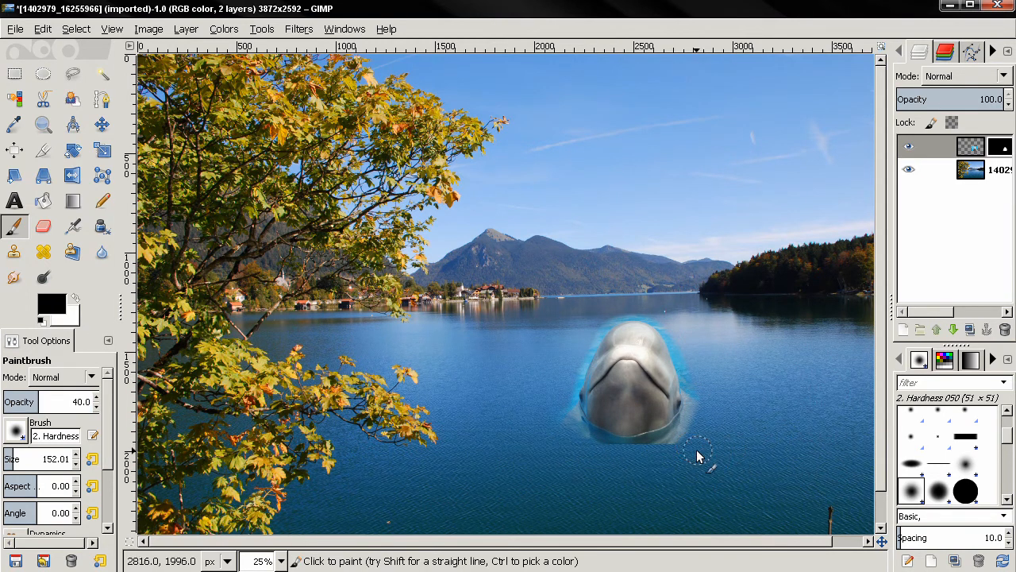
{"action": "mouse_move", "coordinate": [685, 461]}
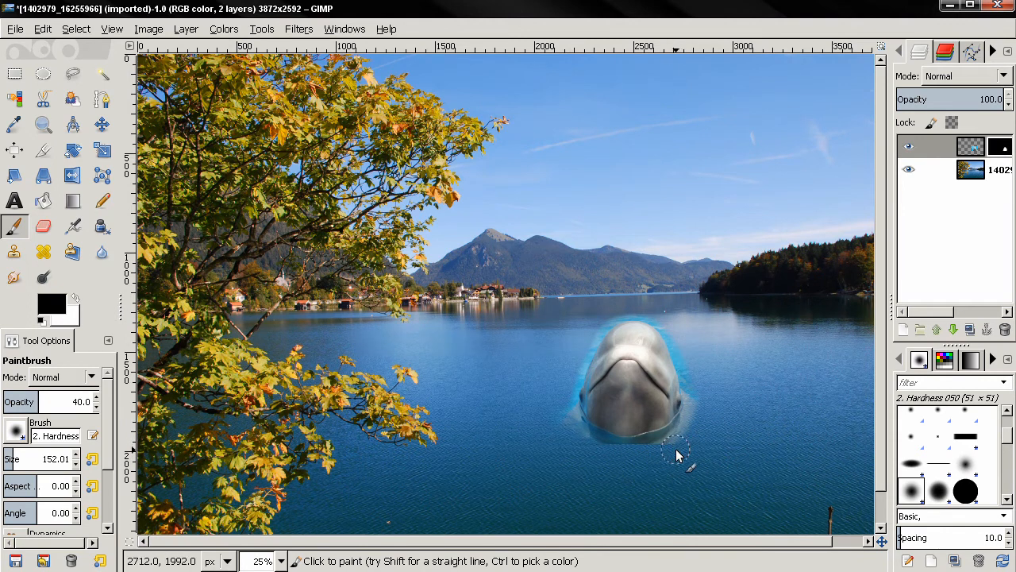
{"action": "mouse_move", "coordinate": [680, 448]}
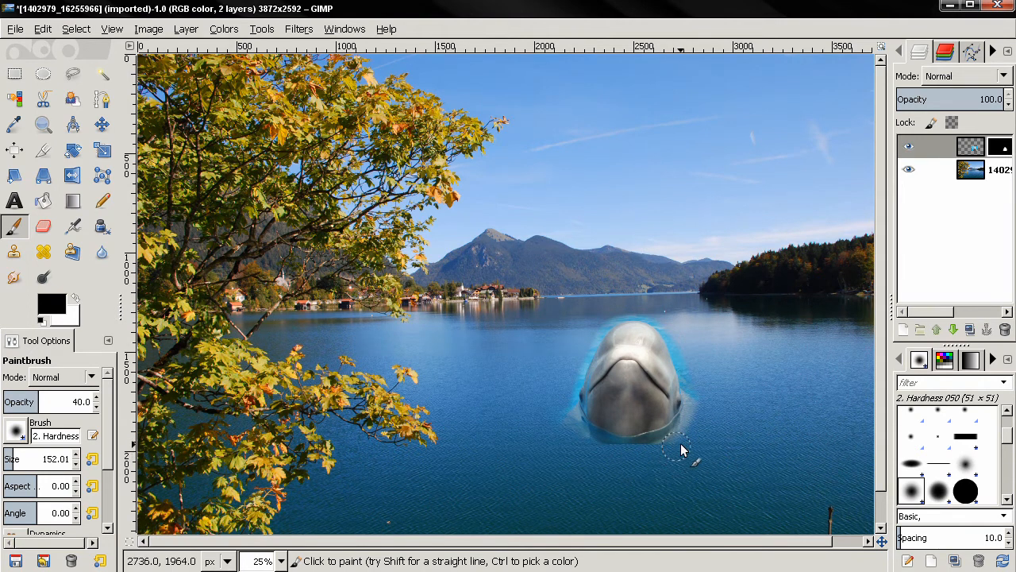
{"action": "mouse_move", "coordinate": [675, 451]}
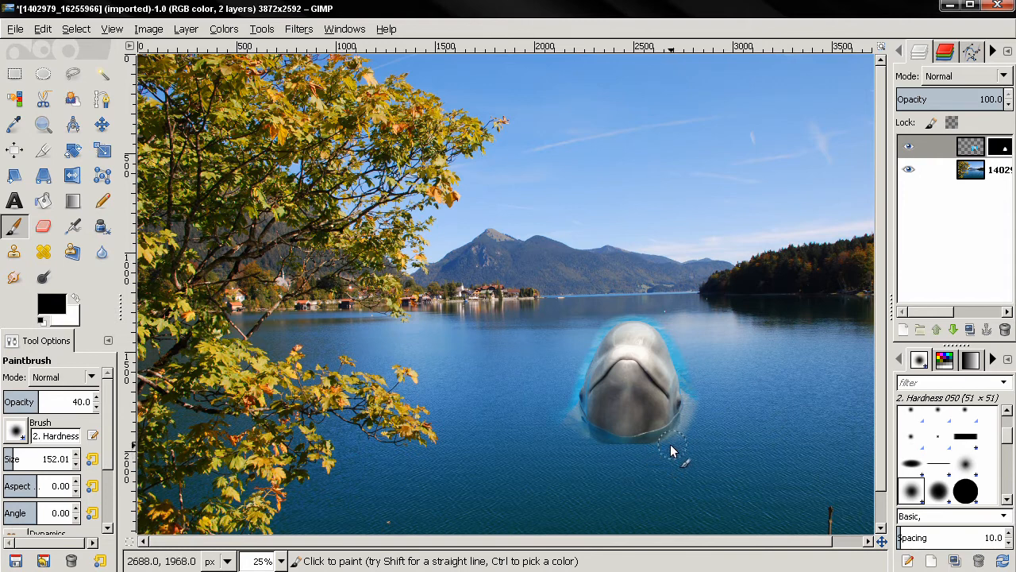
{"action": "mouse_move", "coordinate": [695, 367]}
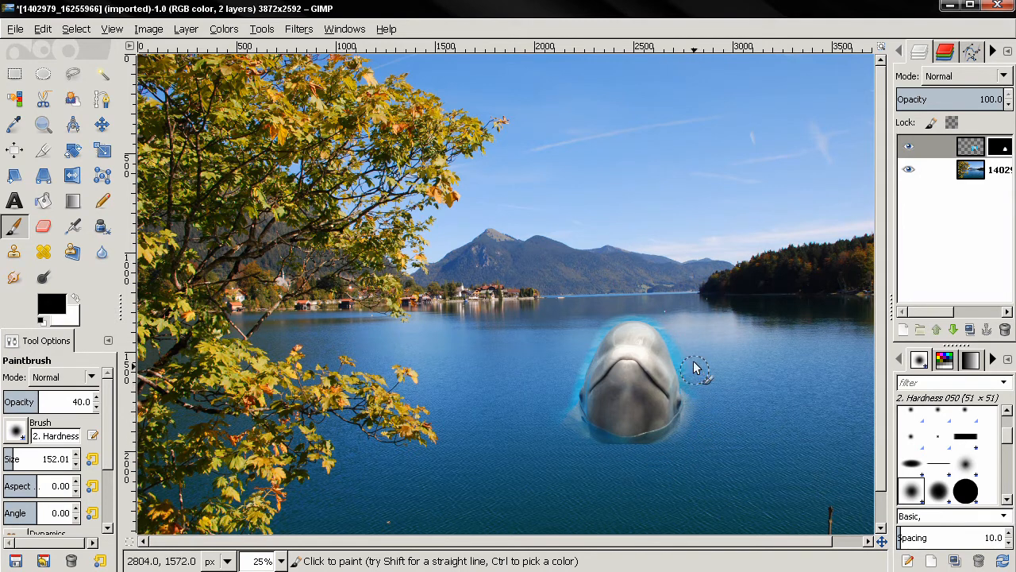
{"action": "mouse_move", "coordinate": [596, 332]}
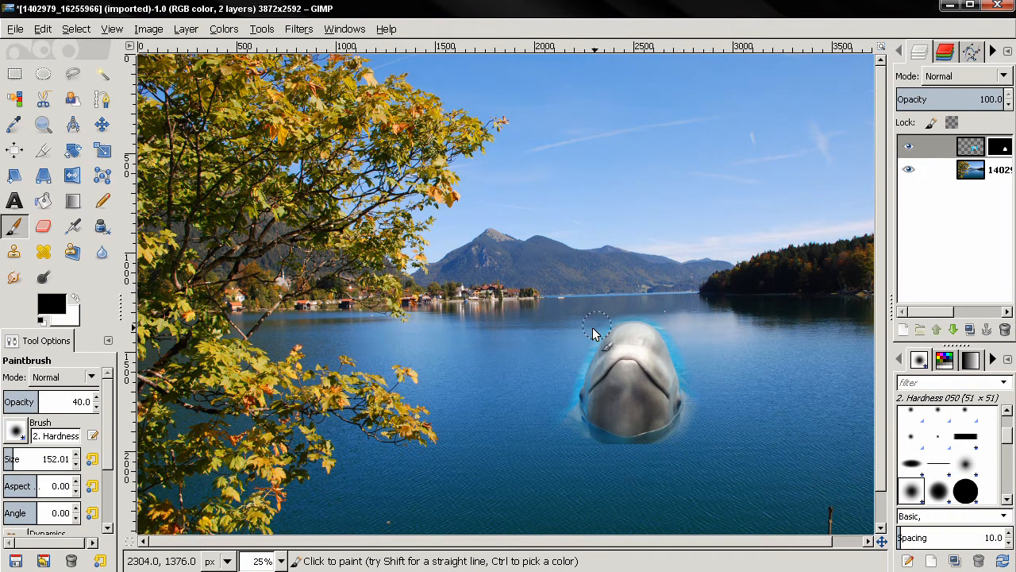
{"action": "mouse_move", "coordinate": [562, 422]}
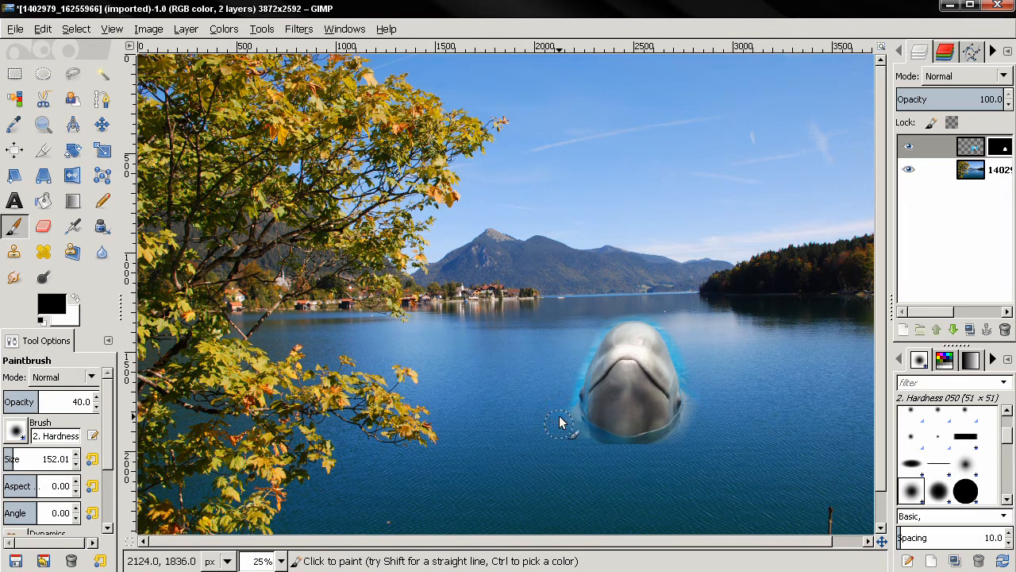
{"action": "mouse_move", "coordinate": [591, 452]}
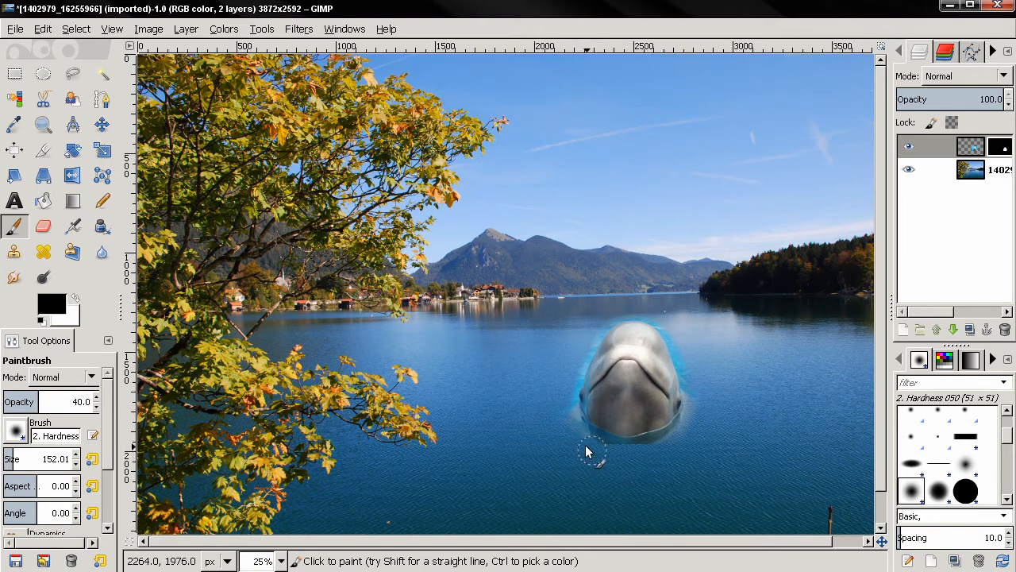
{"action": "mouse_move", "coordinate": [620, 459]}
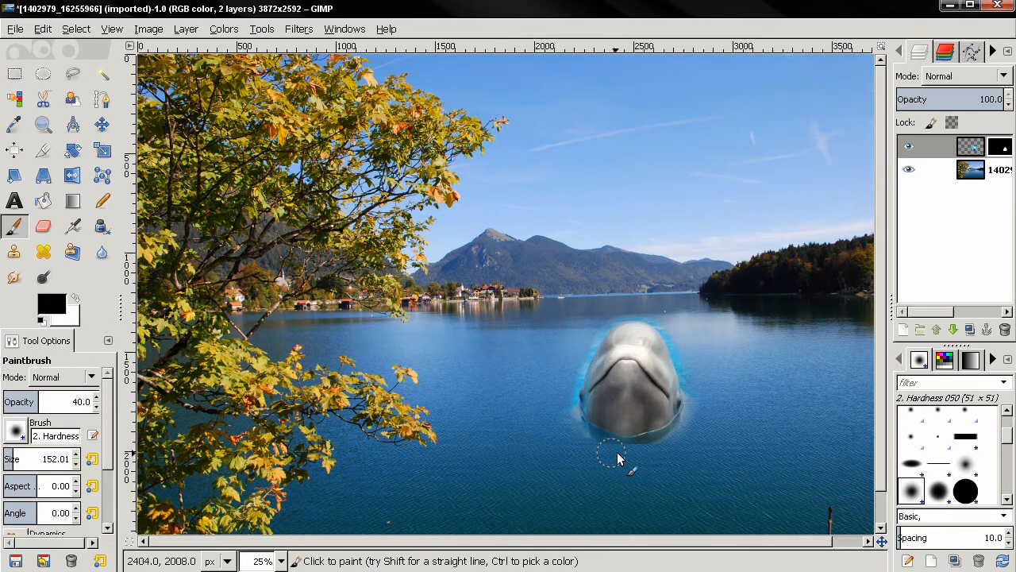
{"action": "mouse_move", "coordinate": [616, 460]}
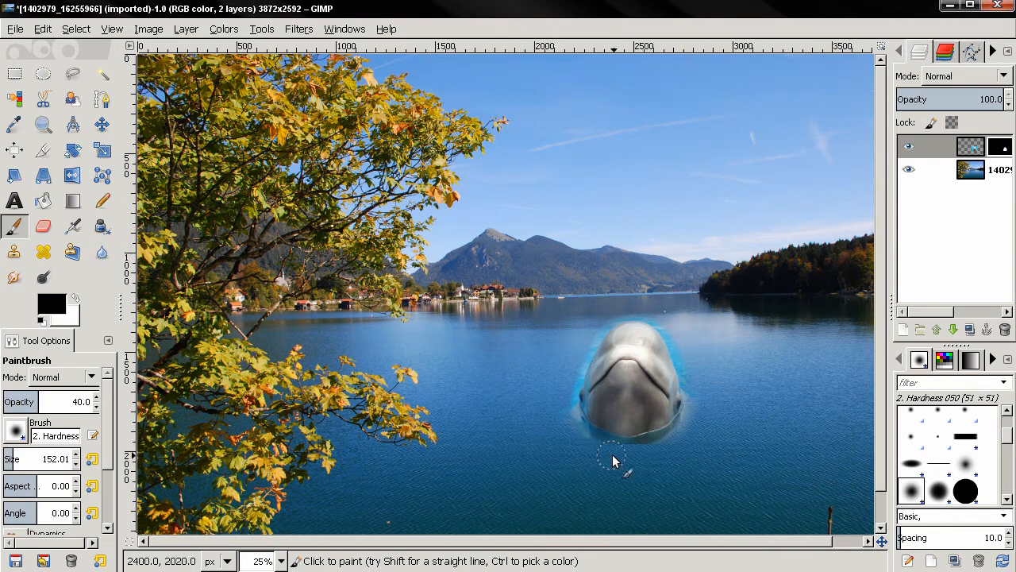
{"action": "mouse_move", "coordinate": [631, 459]}
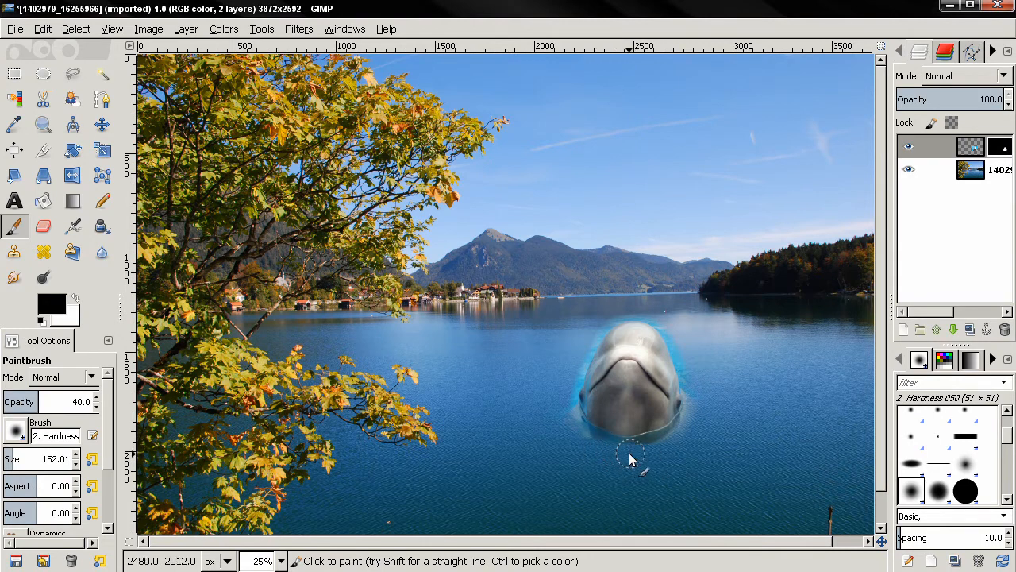
{"action": "mouse_move", "coordinate": [643, 457]}
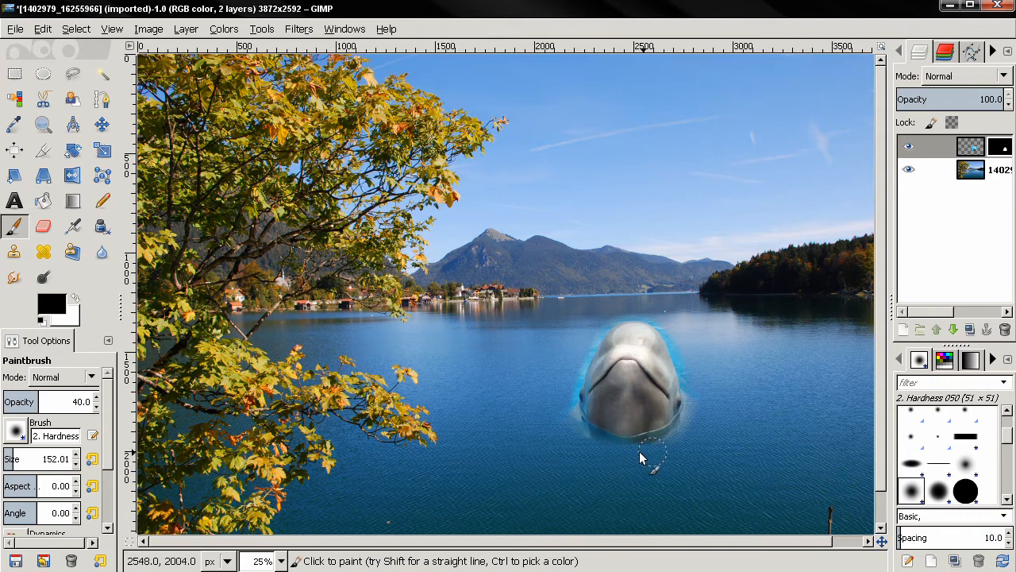
{"action": "mouse_move", "coordinate": [665, 461]}
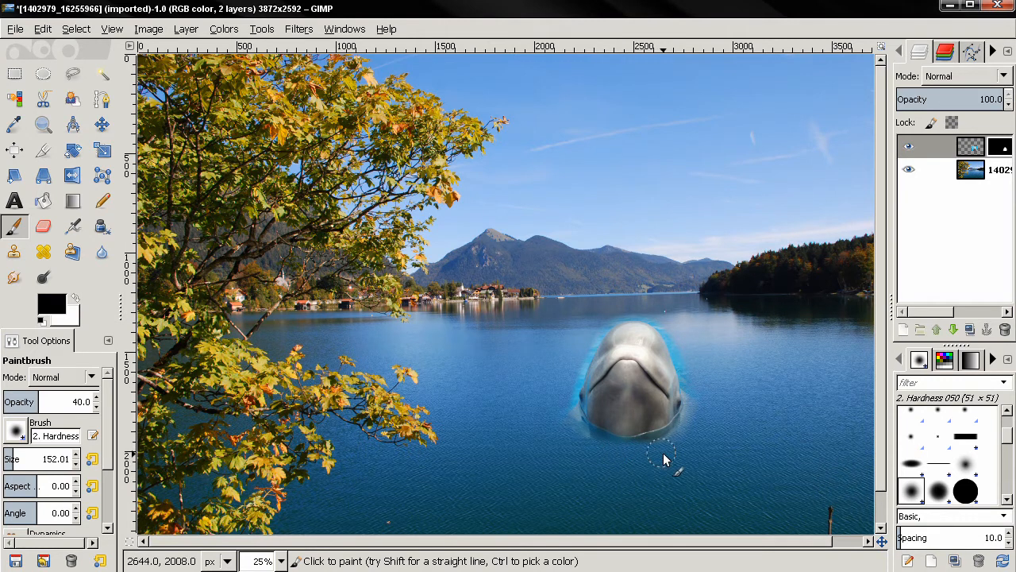
{"action": "mouse_move", "coordinate": [659, 453]}
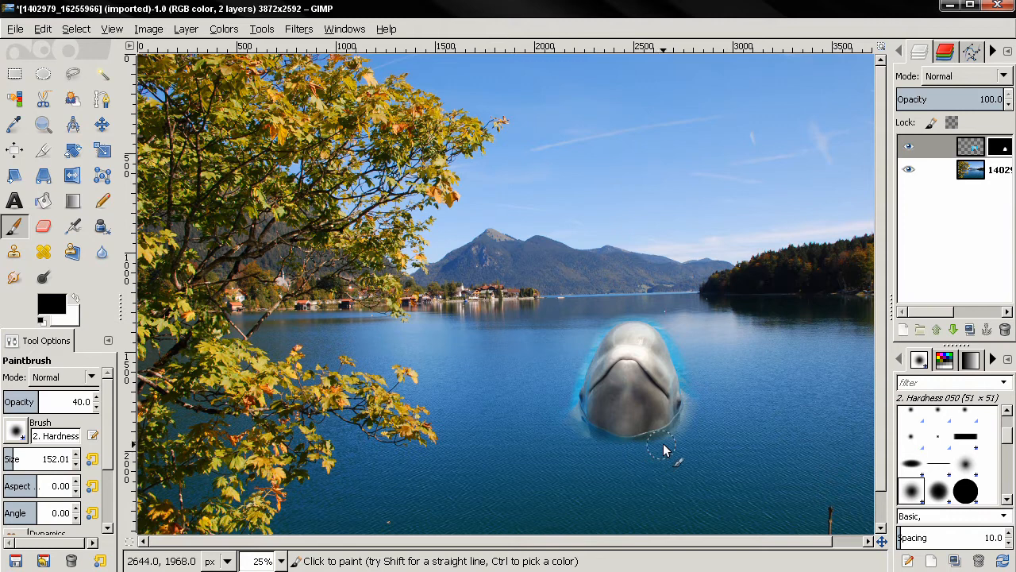
{"action": "mouse_move", "coordinate": [702, 396]}
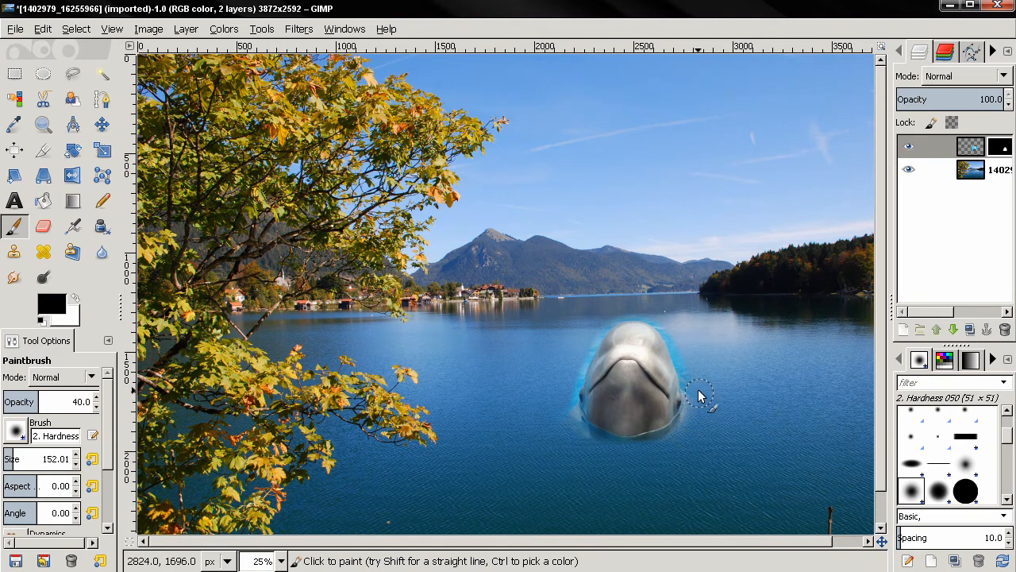
{"action": "mouse_move", "coordinate": [616, 321]}
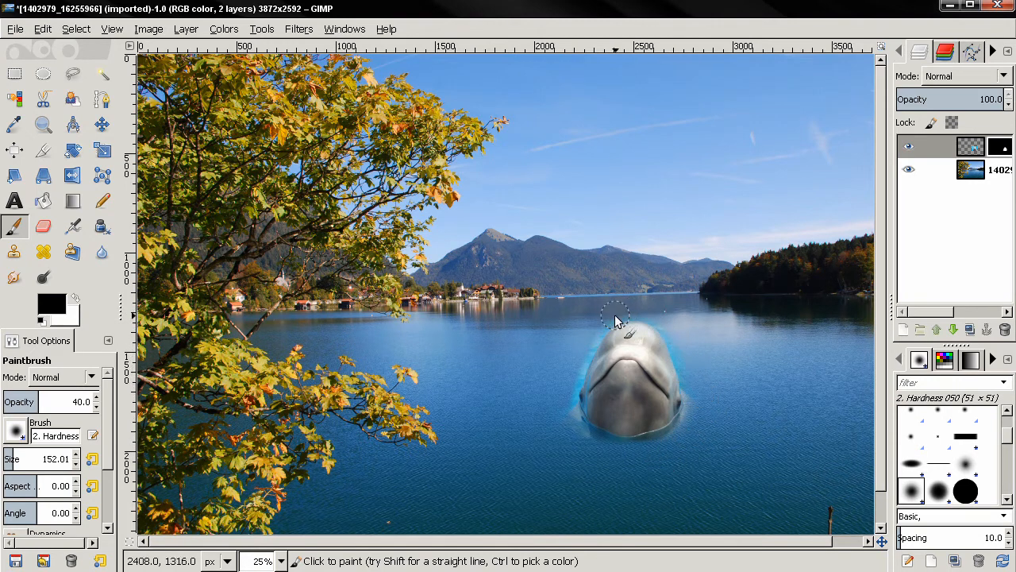
{"action": "mouse_move", "coordinate": [588, 368]}
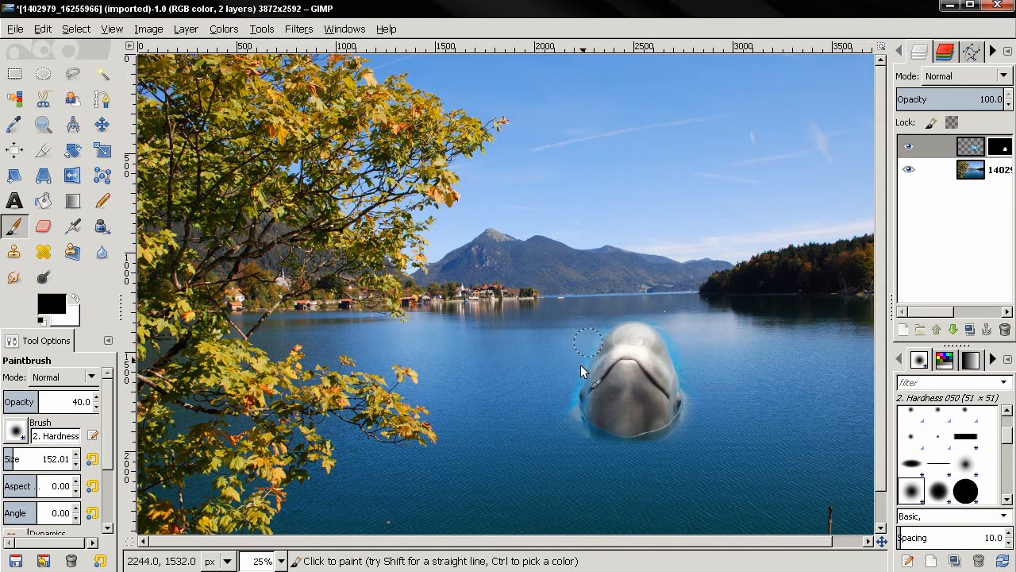
{"action": "mouse_move", "coordinate": [600, 333]}
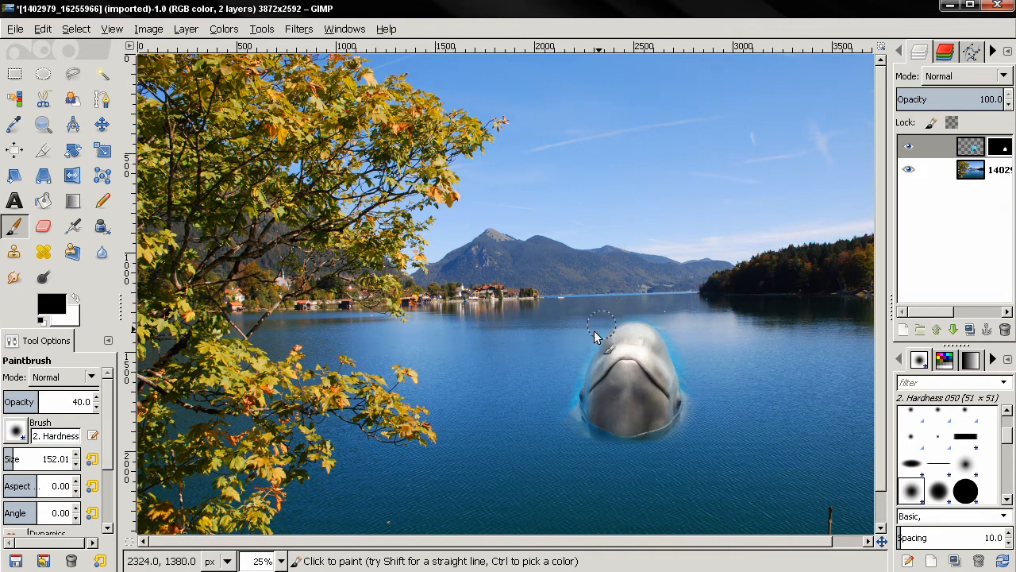
{"action": "mouse_move", "coordinate": [572, 389]}
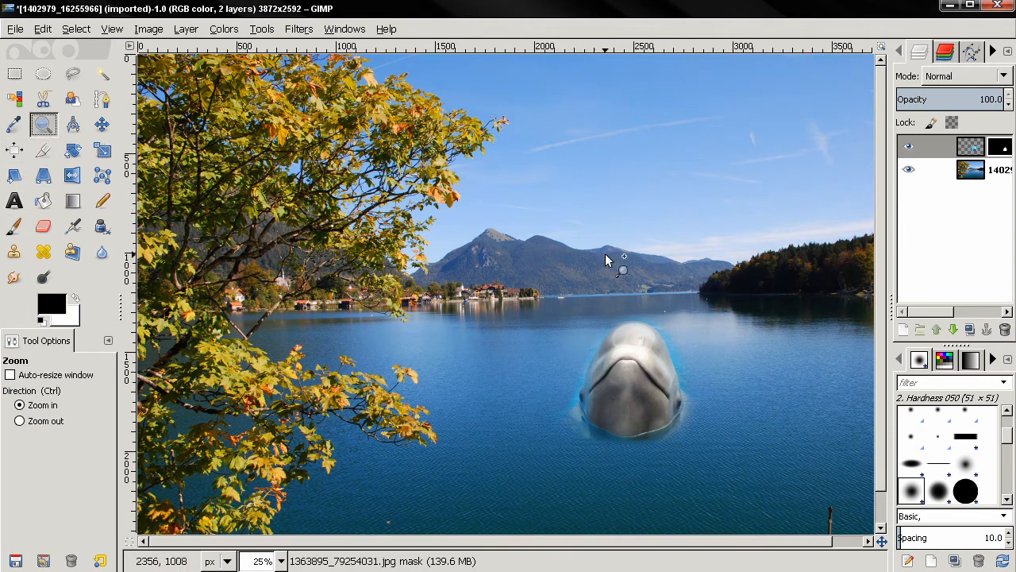
Zoom in closely on the beluga to work on its edge blending.
{"action": "left_click_drag", "start_coordinate": [606, 260], "coordinate": [716, 470]}
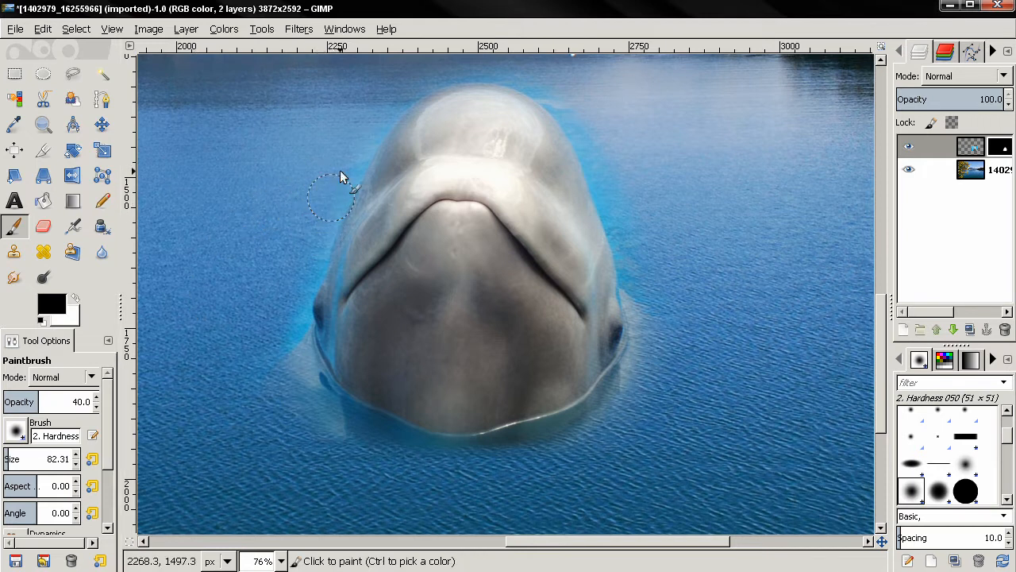
{"action": "mouse_move", "coordinate": [341, 155]}
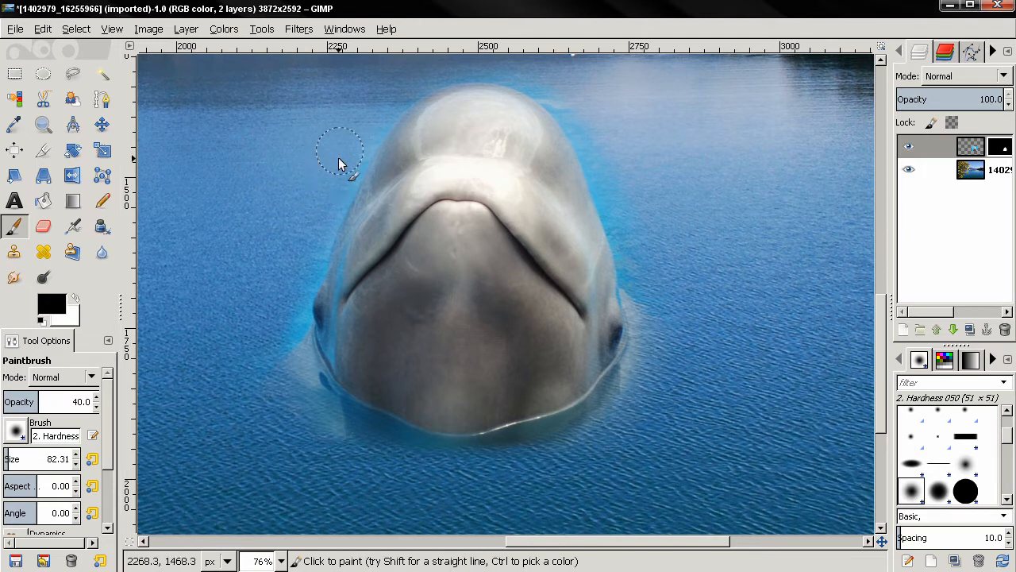
{"action": "mouse_move", "coordinate": [286, 321]}
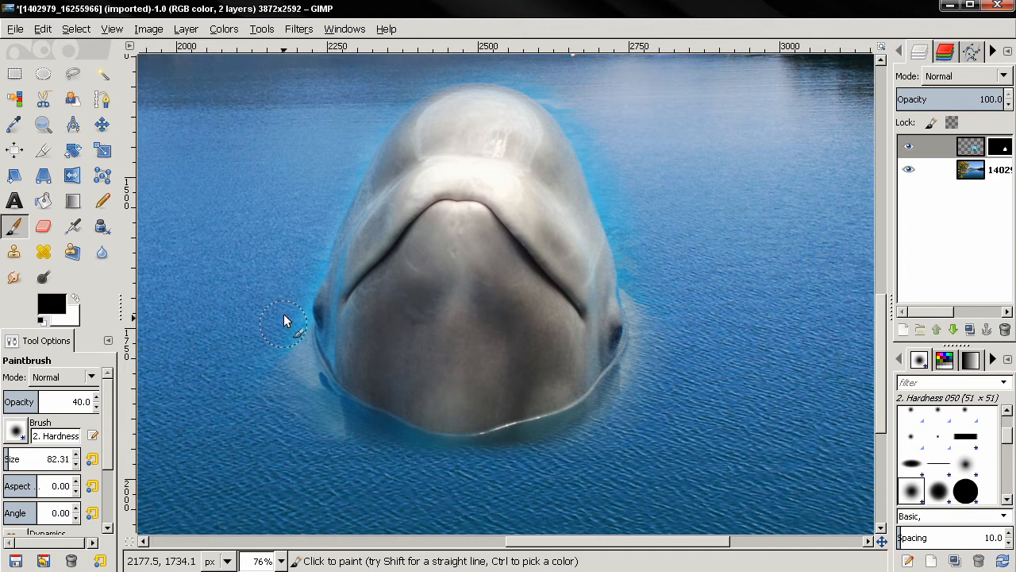
{"action": "mouse_move", "coordinate": [603, 178]}
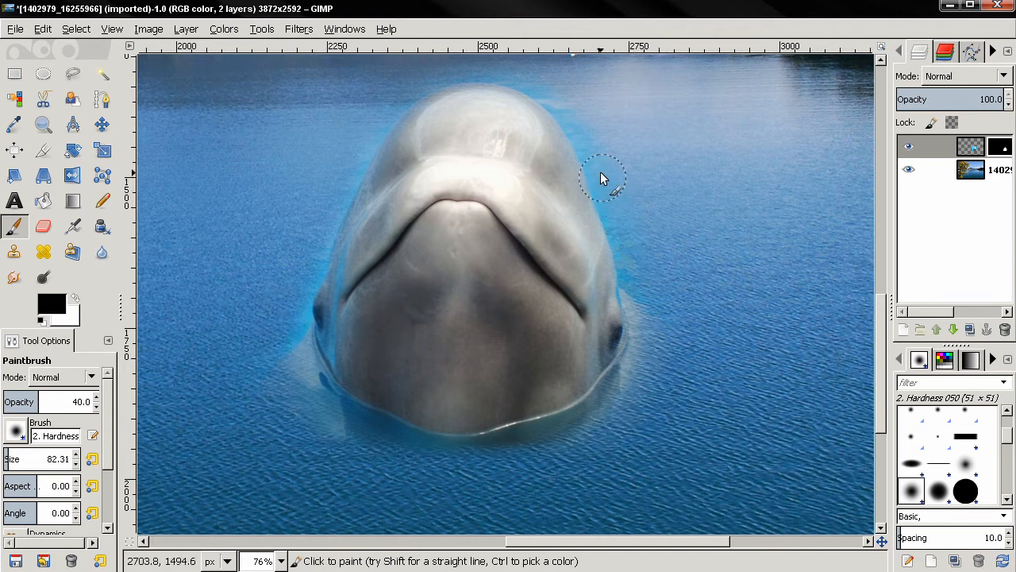
{"action": "mouse_move", "coordinate": [611, 193]}
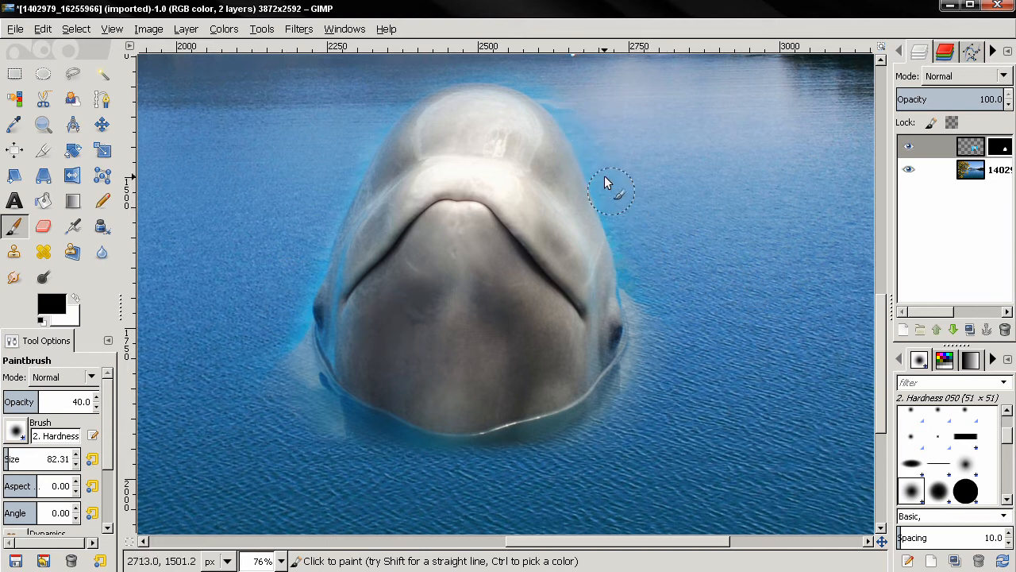
{"action": "mouse_move", "coordinate": [616, 205]}
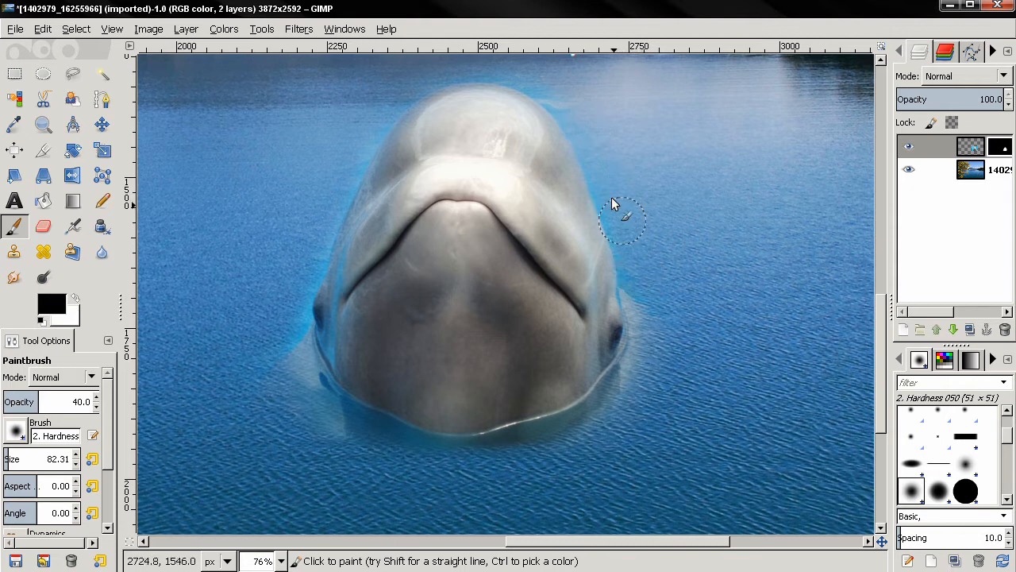
{"action": "mouse_move", "coordinate": [489, 76]}
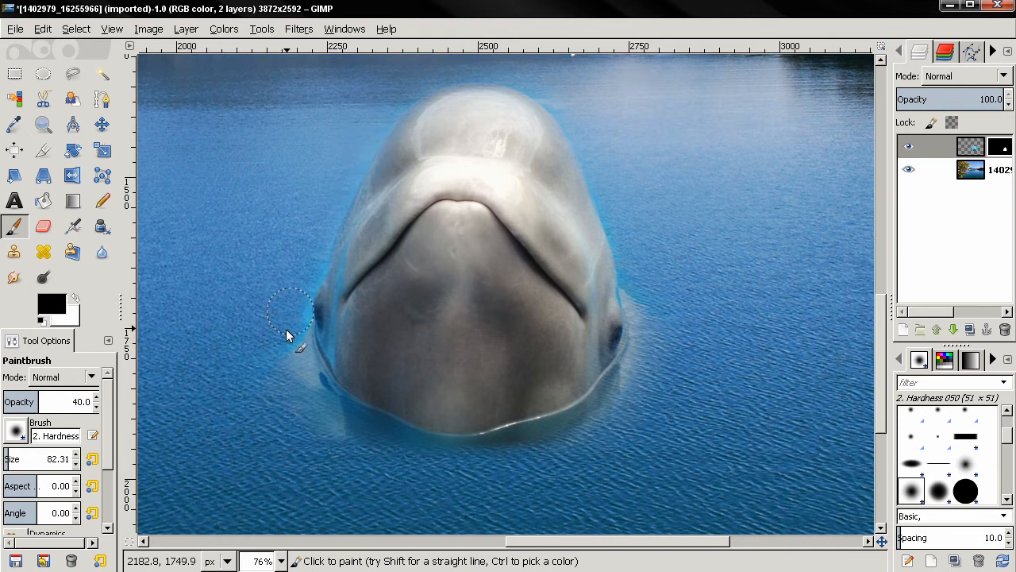
{"action": "mouse_move", "coordinate": [378, 463]}
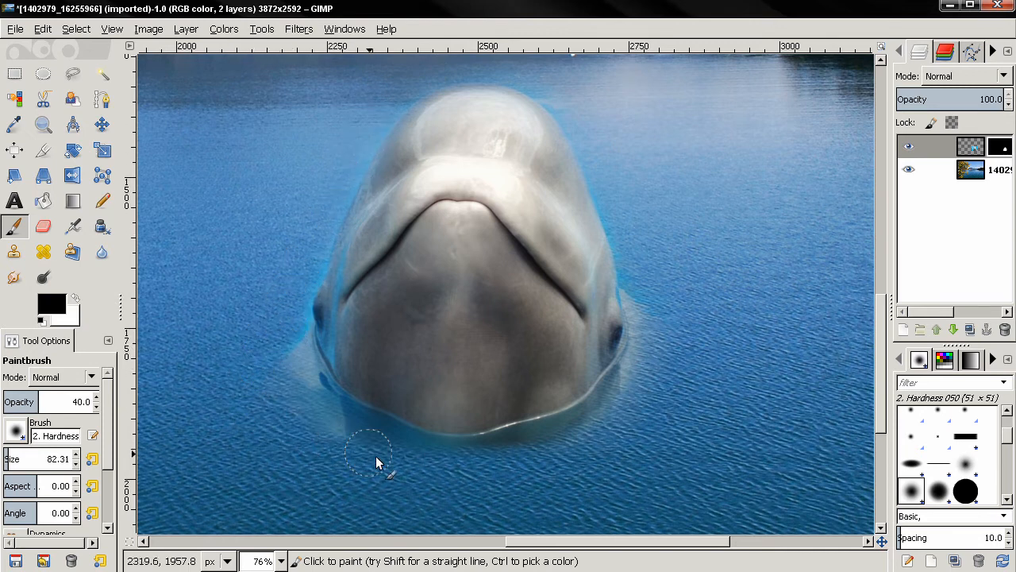
{"action": "mouse_move", "coordinate": [652, 392]}
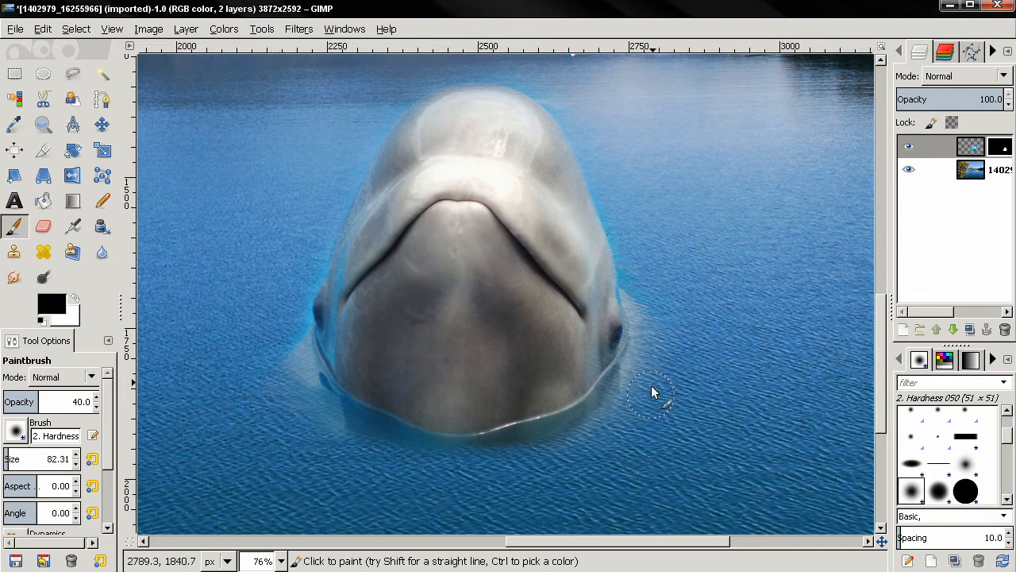
{"action": "mouse_move", "coordinate": [590, 146]}
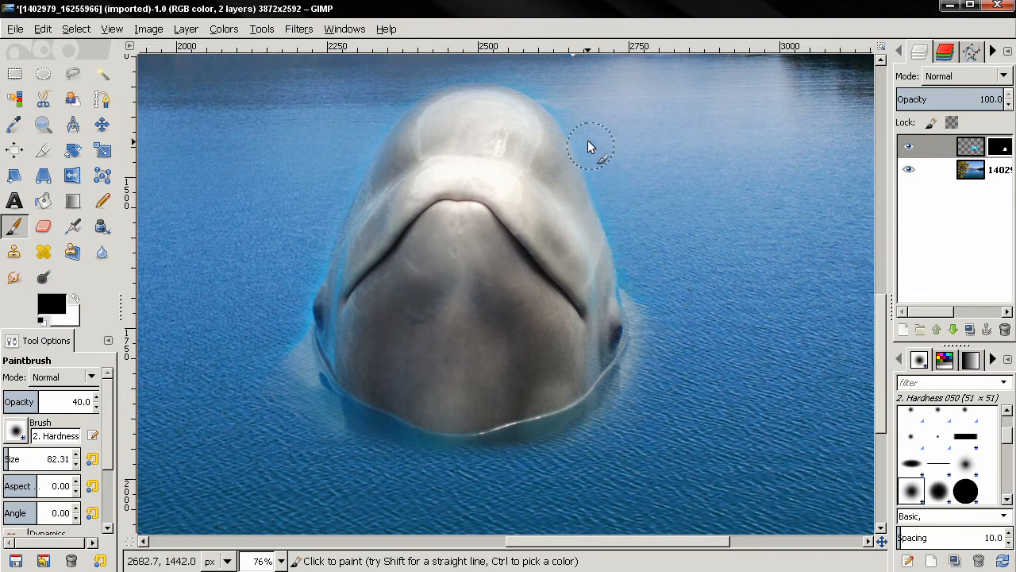
{"action": "mouse_move", "coordinate": [389, 111]}
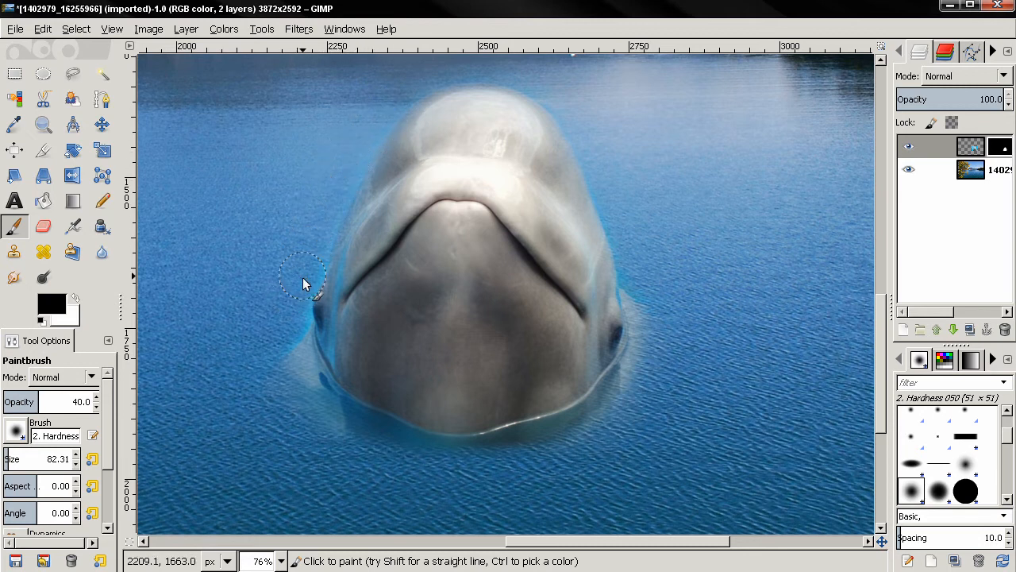
{"action": "mouse_move", "coordinate": [205, 222]}
{"action": "type", "text": "100"}
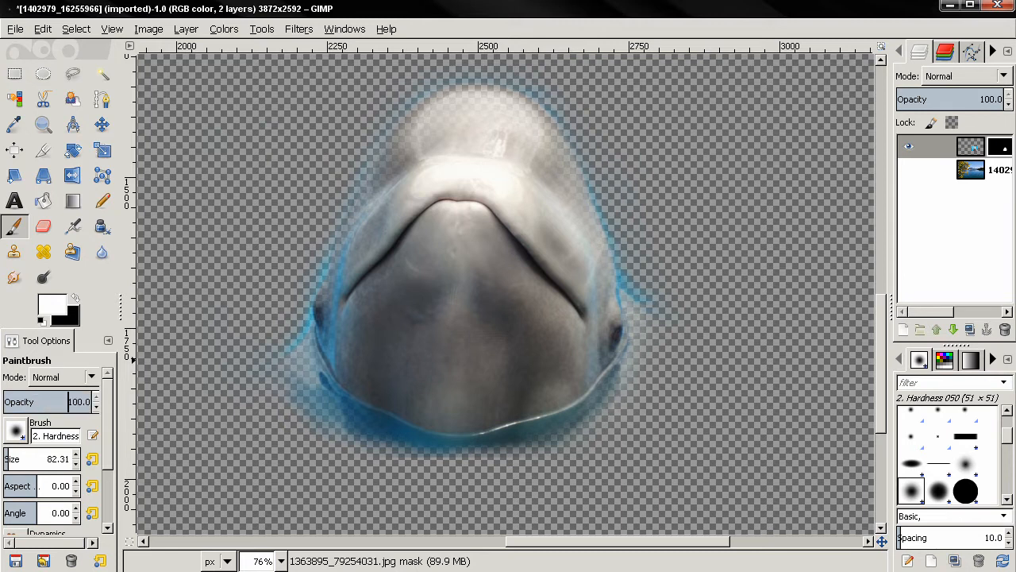
{"action": "mouse_move", "coordinate": [333, 308]}
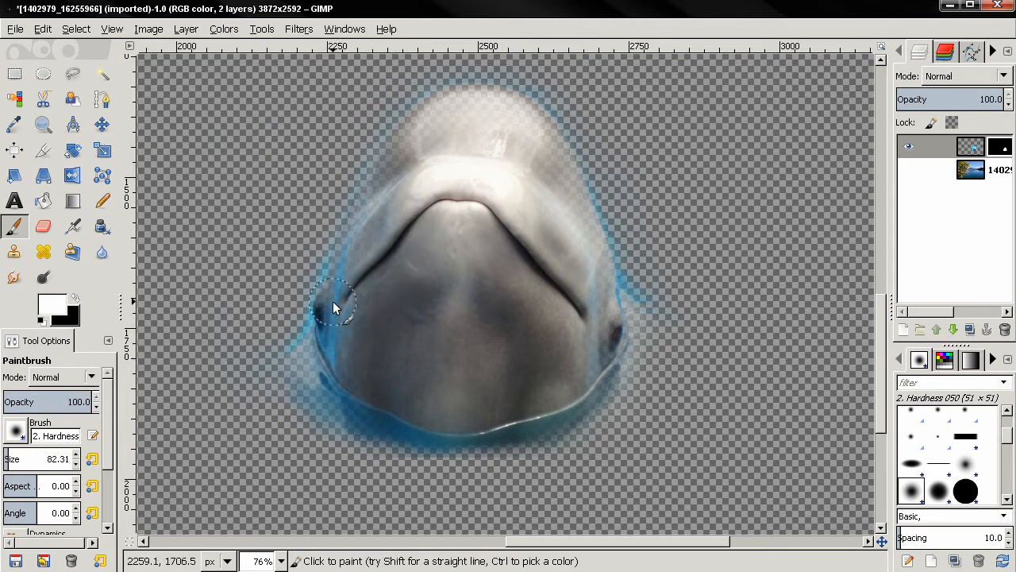
{"action": "mouse_move", "coordinate": [381, 210]}
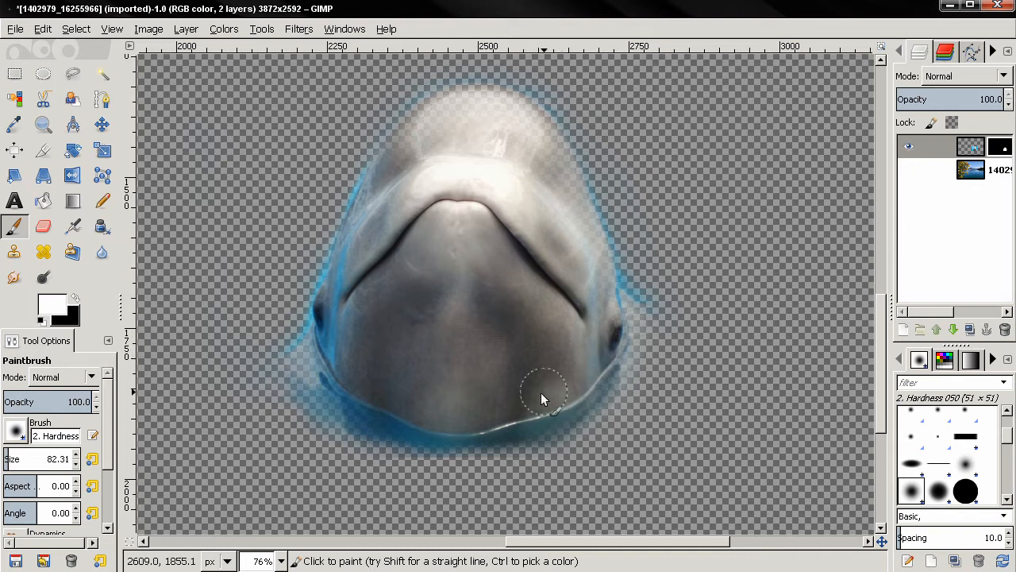
{"action": "mouse_move", "coordinate": [596, 302]}
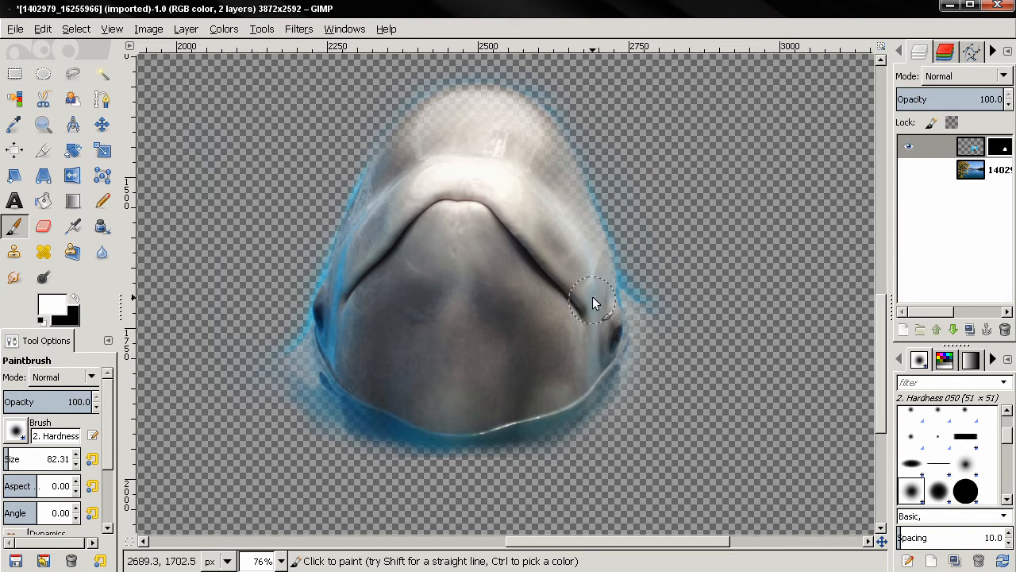
{"action": "mouse_move", "coordinate": [572, 207]}
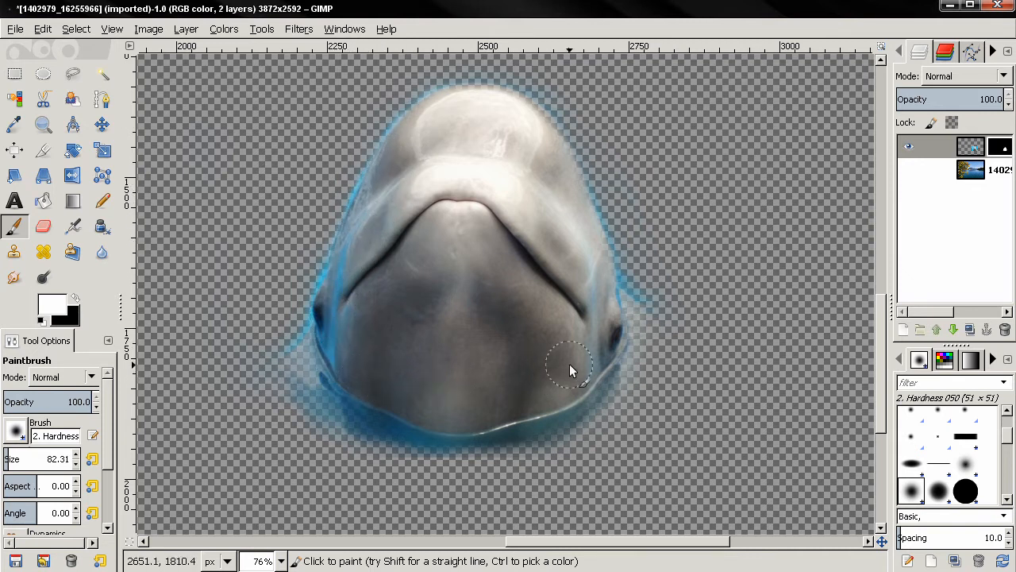
{"action": "mouse_move", "coordinate": [594, 276]}
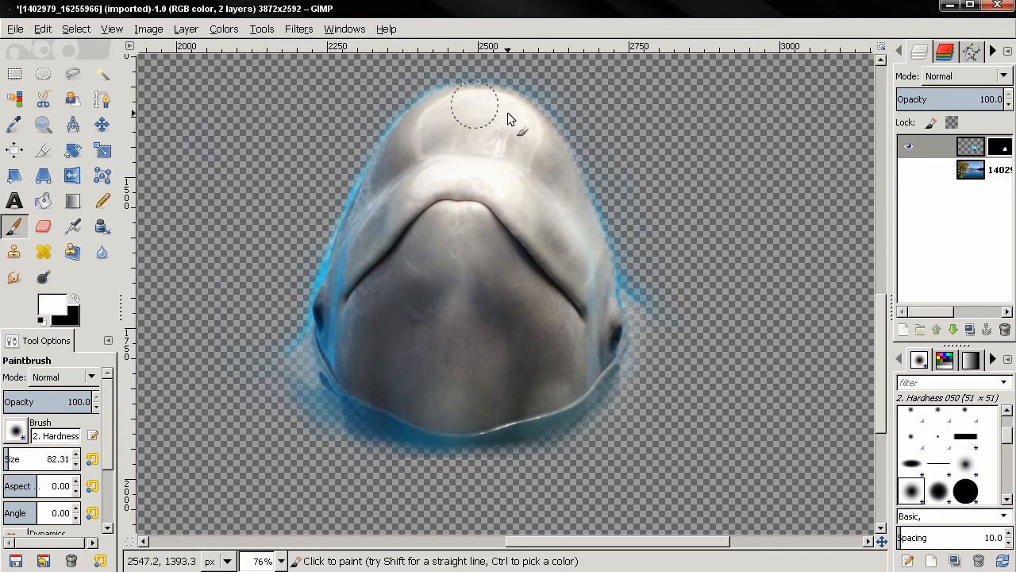
{"action": "mouse_move", "coordinate": [543, 130]}
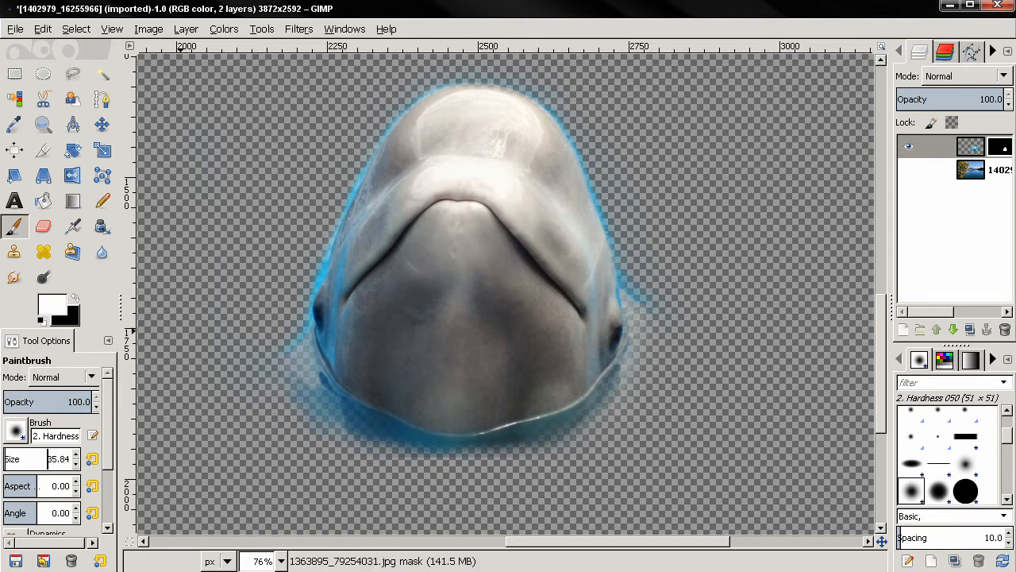
Set the brush size to 20 pixels and zoom in on the whale's left blue-fringed edge.
{"action": "triple_click", "coordinate": [40, 457]}
{"action": "type", "text": "20"}
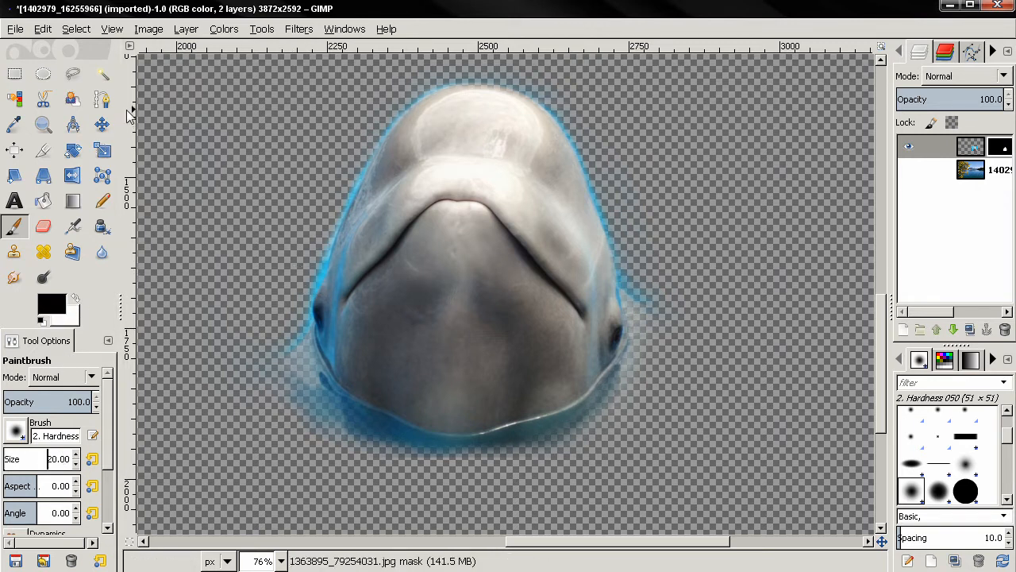
{"action": "left_click", "coordinate": [43, 123]}
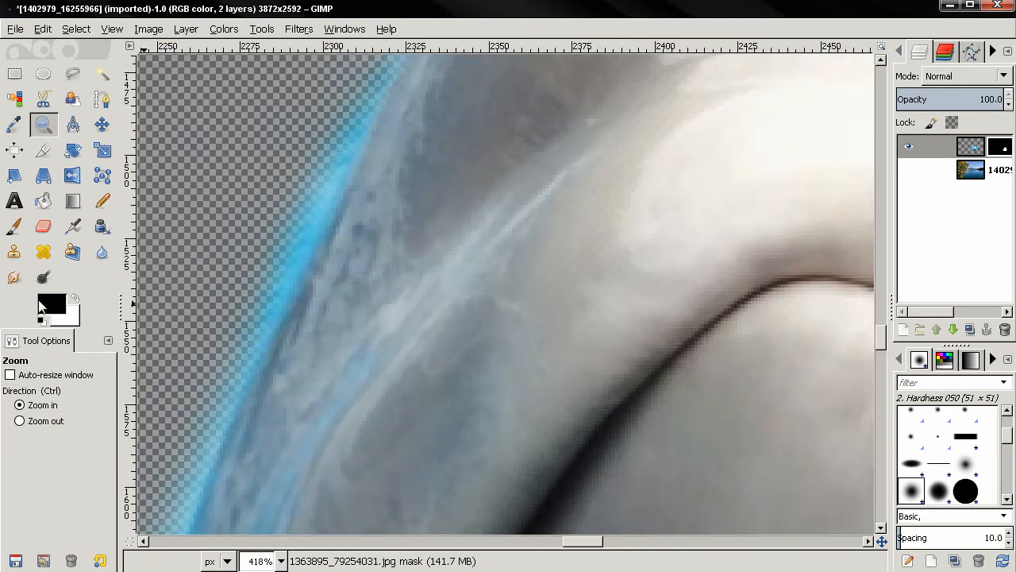
{"action": "left_click", "coordinate": [13, 226]}
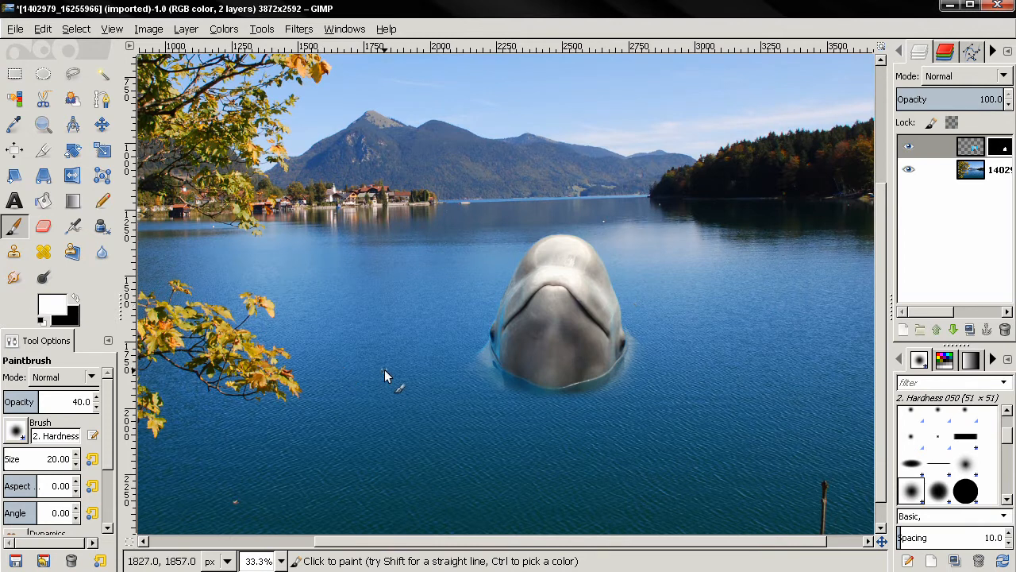
{"action": "mouse_move", "coordinate": [540, 242]}
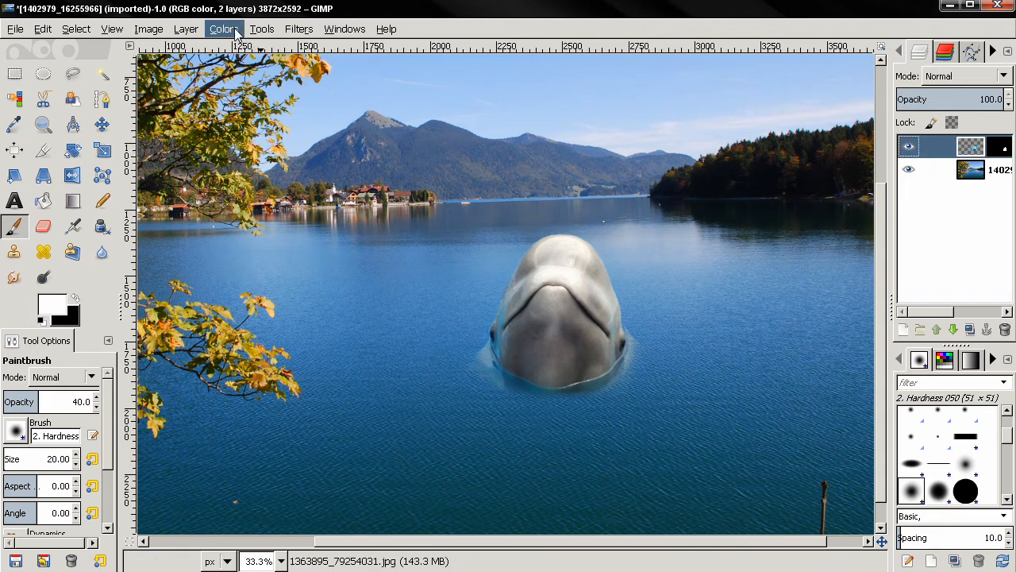
Shift the hue of the whale layer's cyan tones to 14 in Hue-Saturation.
{"action": "left_click", "coordinate": [223, 28]}
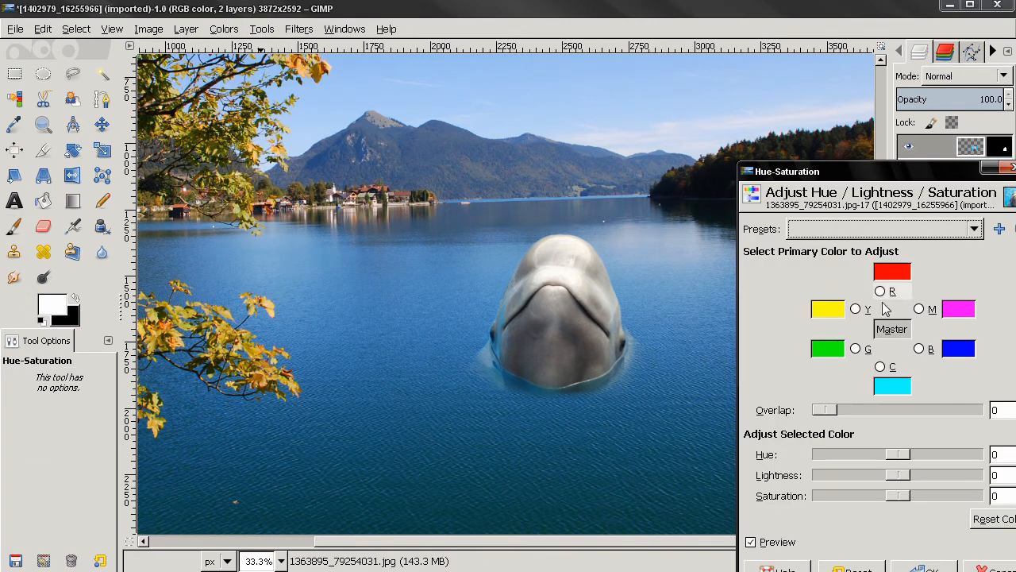
{"action": "left_click", "coordinate": [880, 365]}
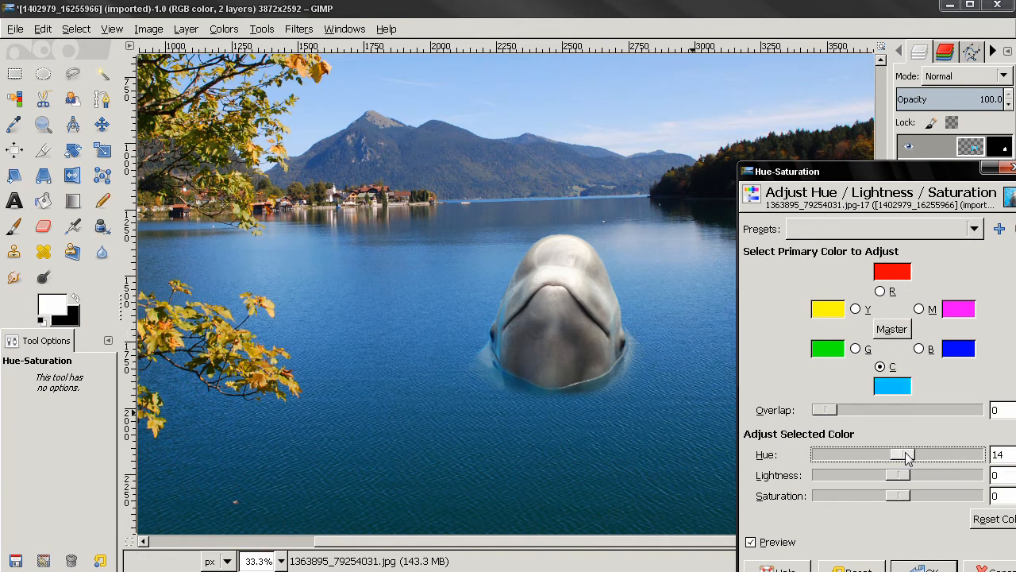
{"action": "left_click_drag", "start_coordinate": [913, 455], "coordinate": [902, 454]}
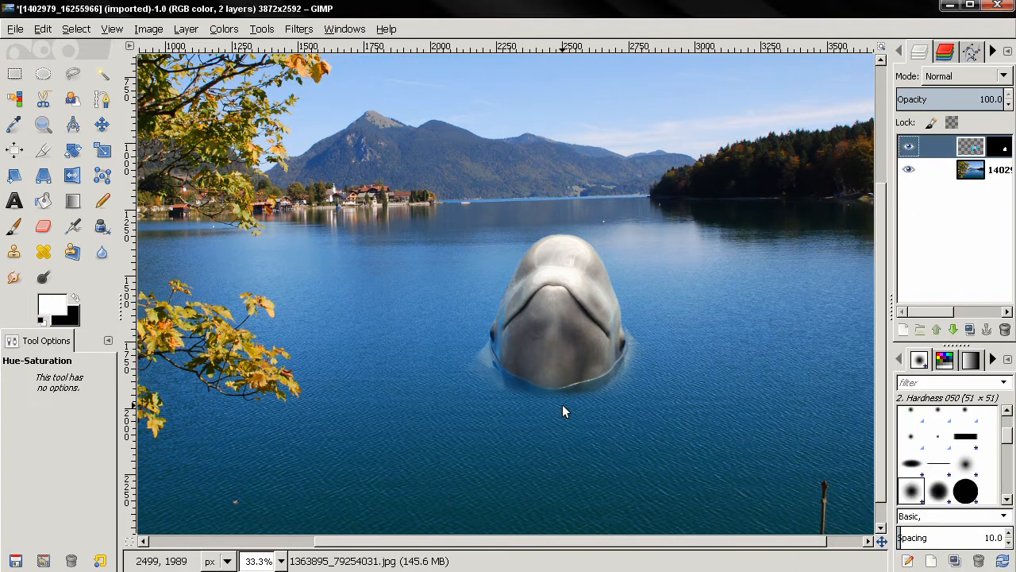
{"action": "mouse_move", "coordinate": [71, 273]}
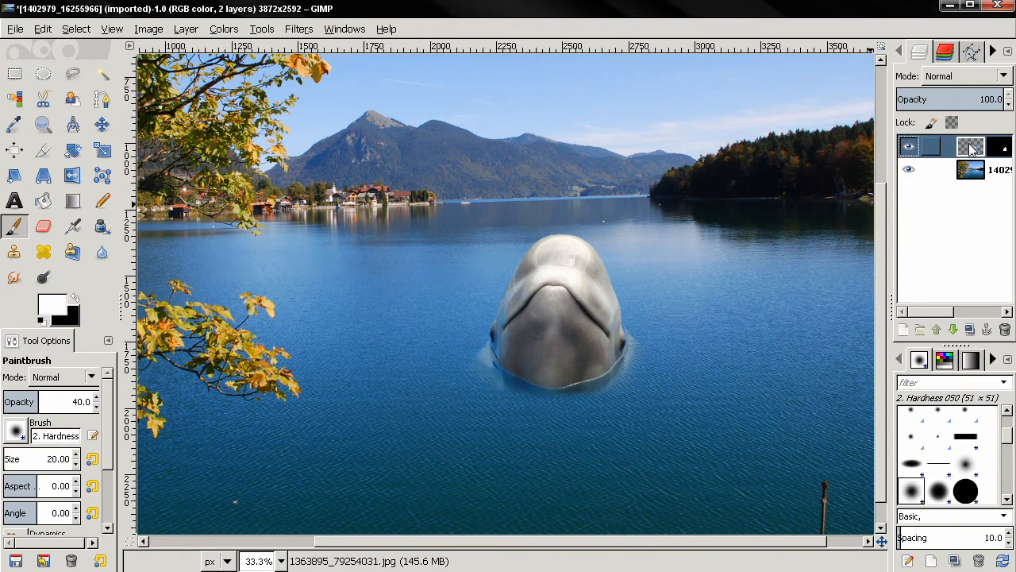
Select the whale layer's image rather than its mask for Saturation-mode painting.
{"action": "left_click", "coordinate": [64, 376]}
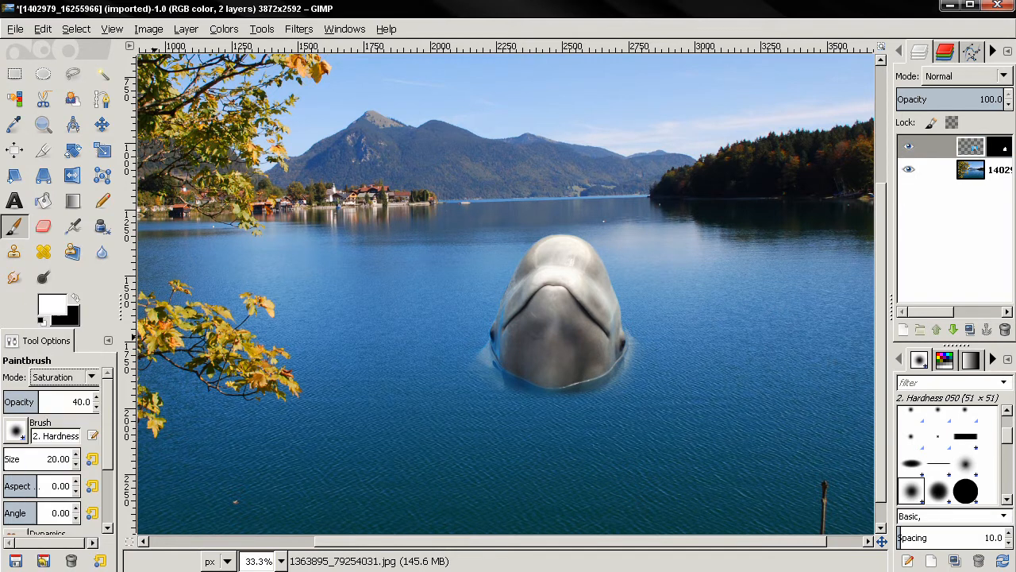
{"action": "mouse_move", "coordinate": [464, 287]}
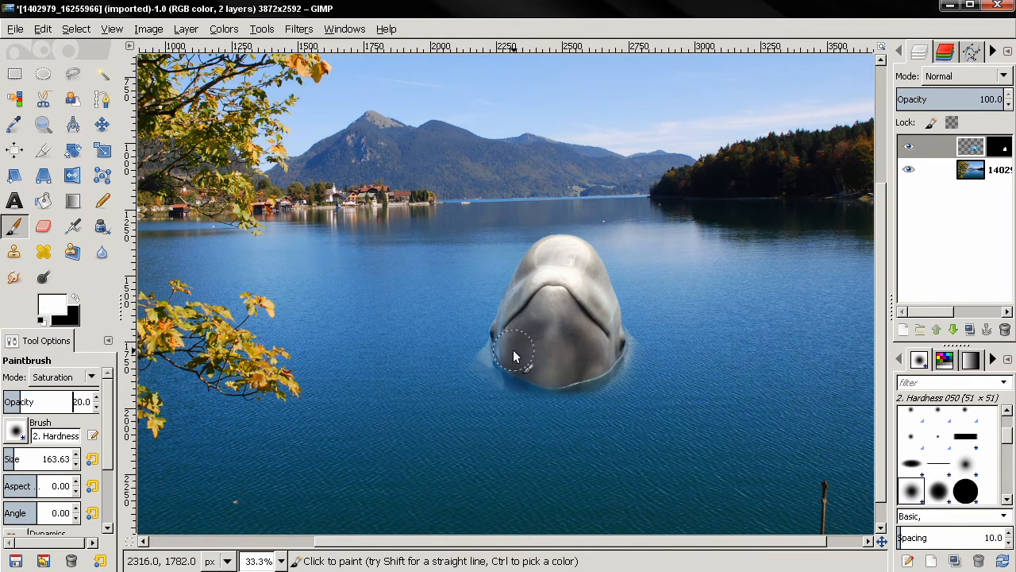
{"action": "mouse_move", "coordinate": [514, 309]}
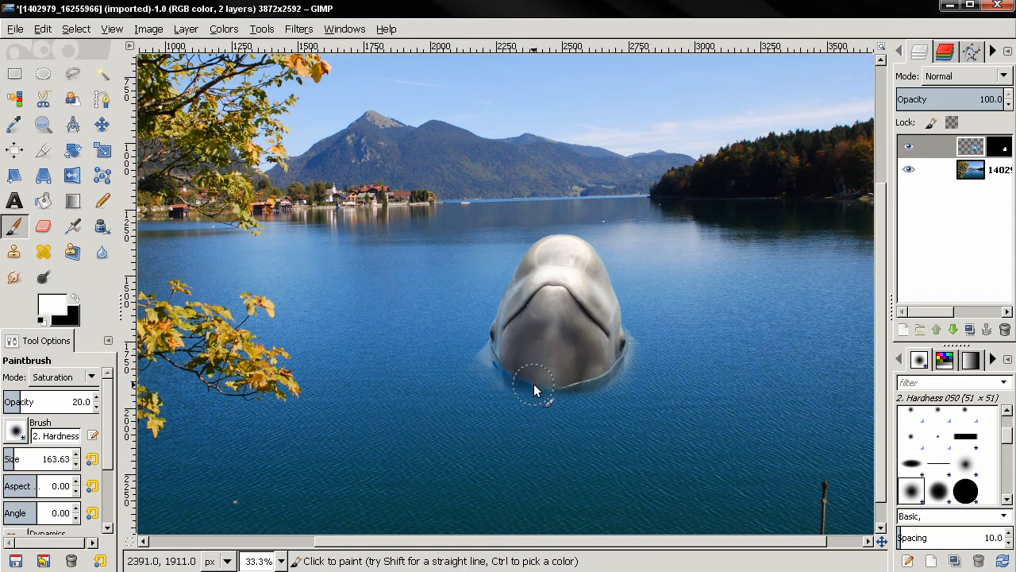
{"action": "mouse_move", "coordinate": [616, 363]}
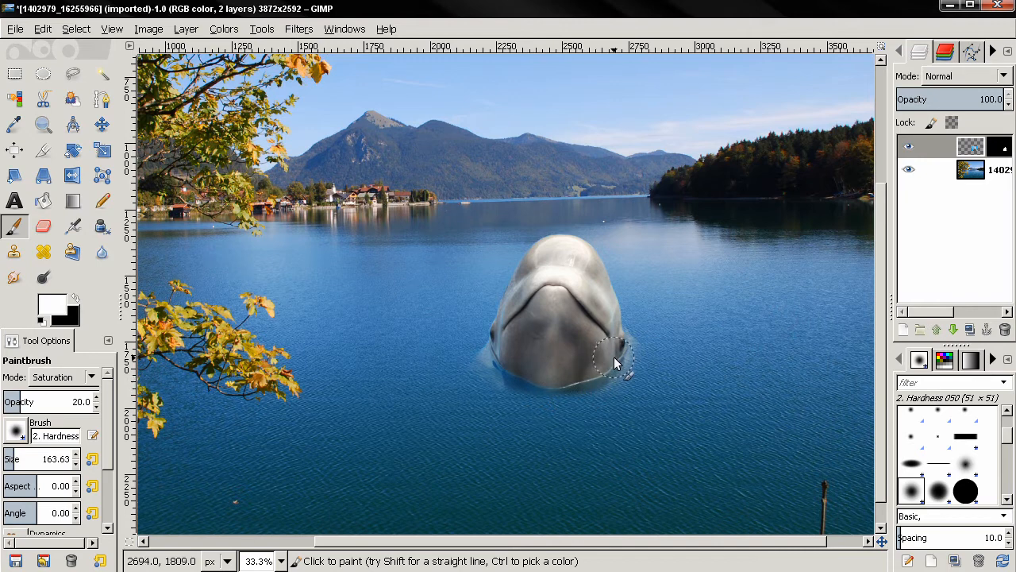
{"action": "mouse_move", "coordinate": [596, 352]}
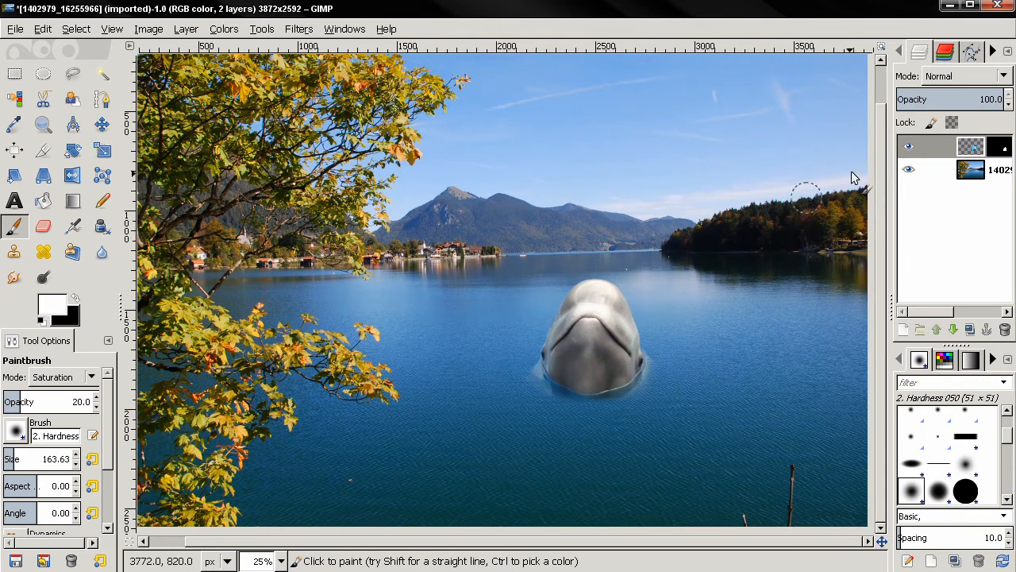
{"action": "mouse_move", "coordinate": [759, 241]}
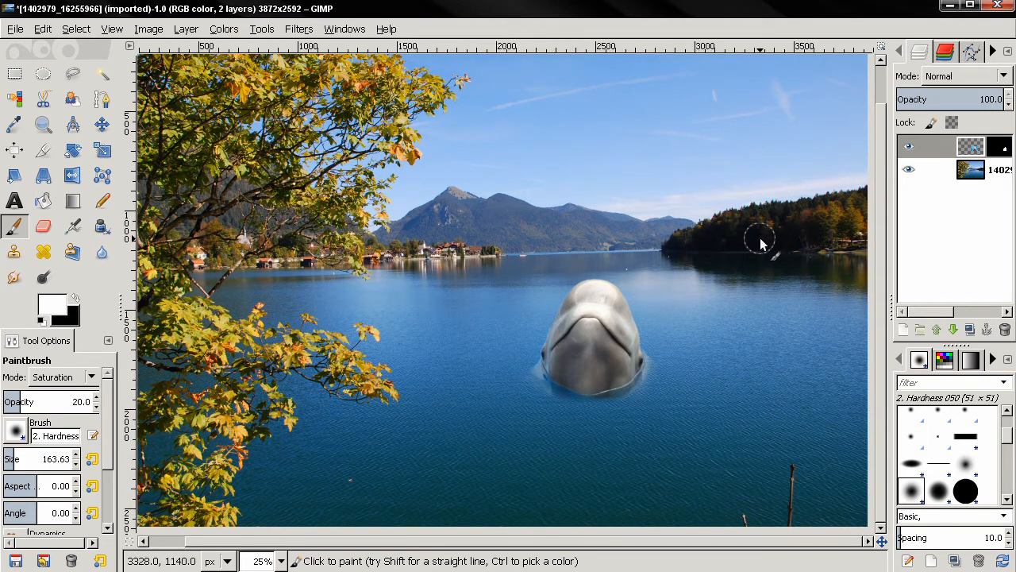
{"action": "mouse_move", "coordinate": [565, 262]}
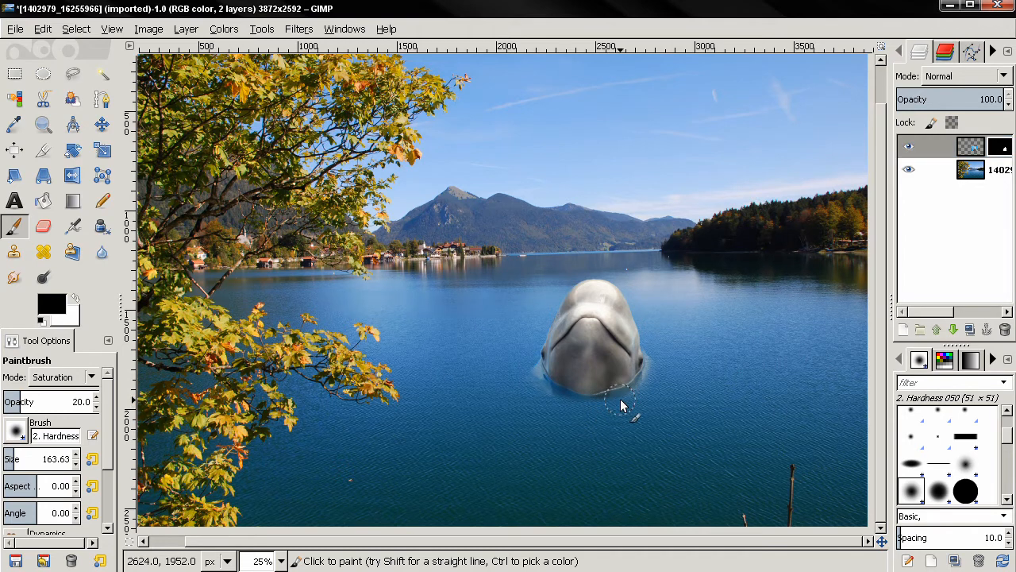
{"action": "mouse_move", "coordinate": [635, 397]}
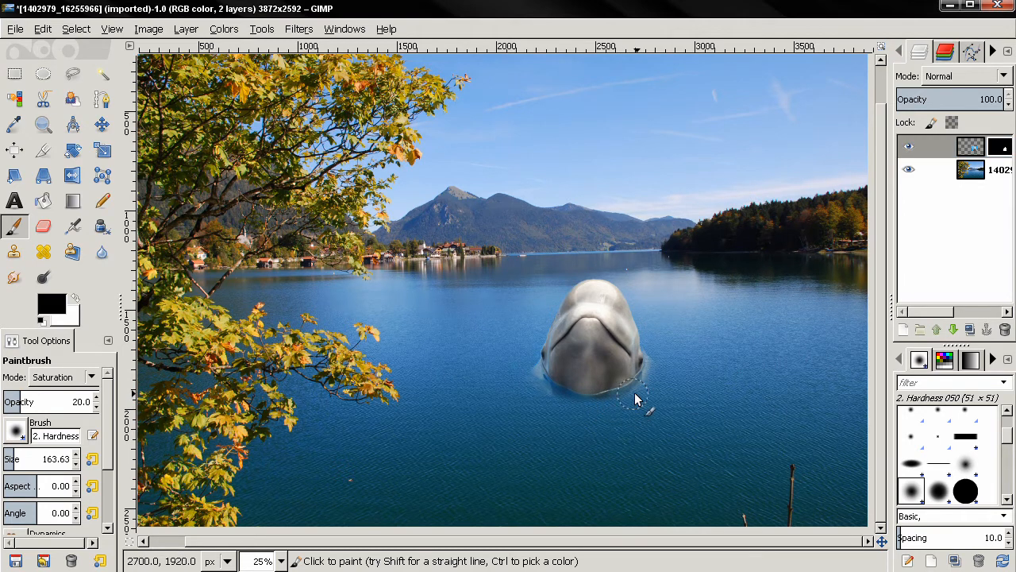
{"action": "mouse_move", "coordinate": [623, 411]}
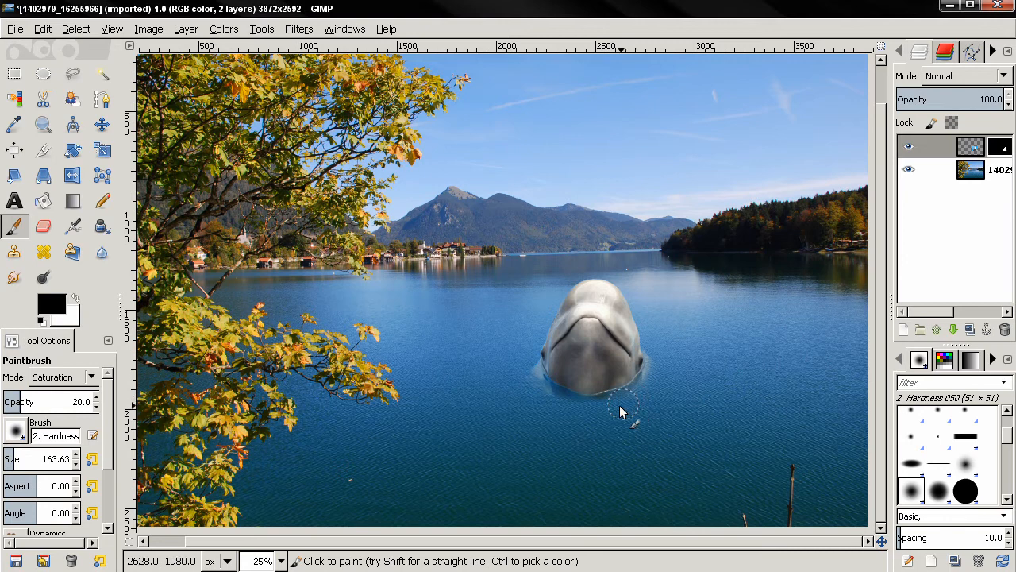
{"action": "mouse_move", "coordinate": [659, 363]}
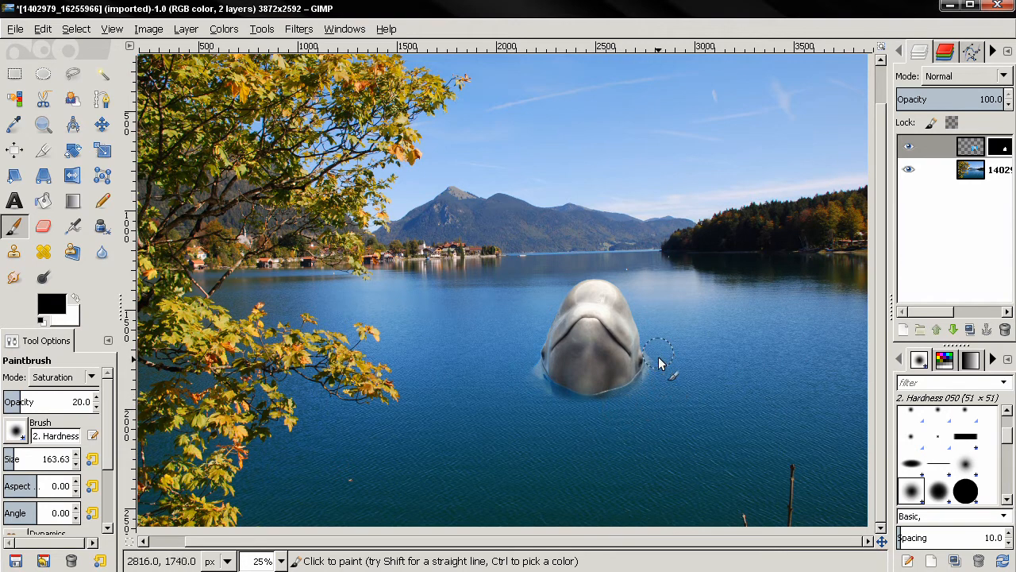
{"action": "mouse_move", "coordinate": [664, 379]}
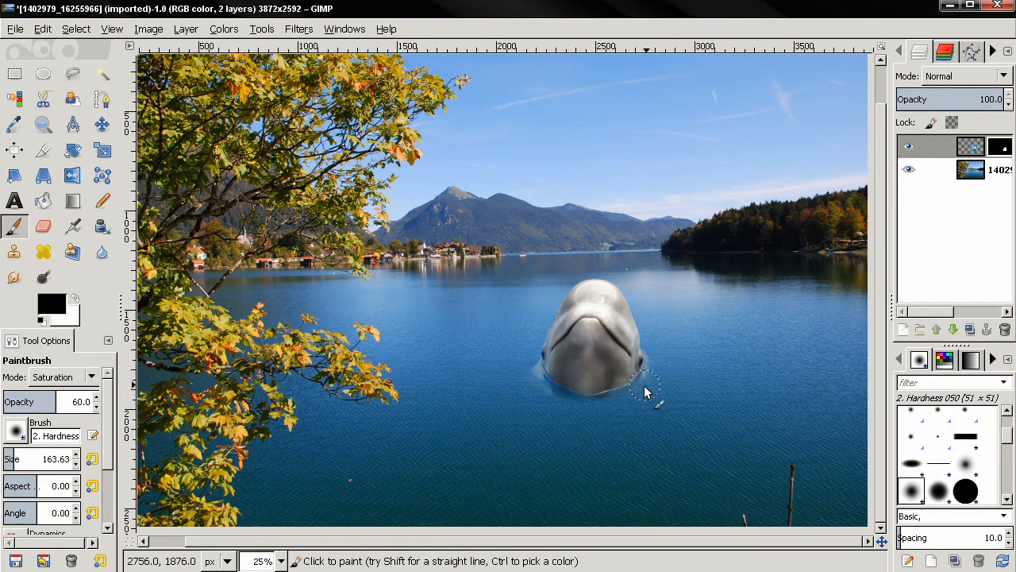
{"action": "mouse_move", "coordinate": [663, 368]}
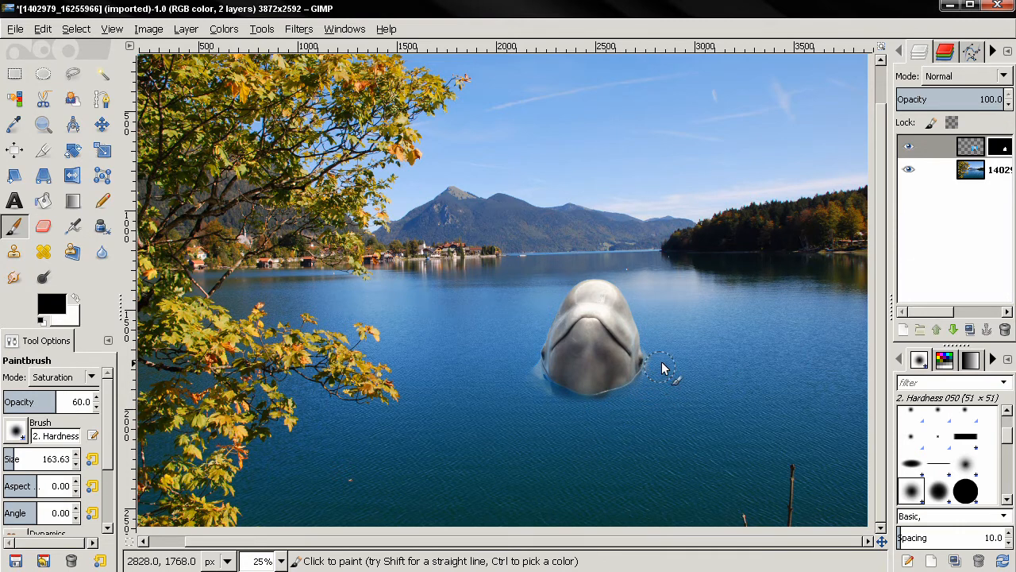
{"action": "mouse_move", "coordinate": [663, 352]}
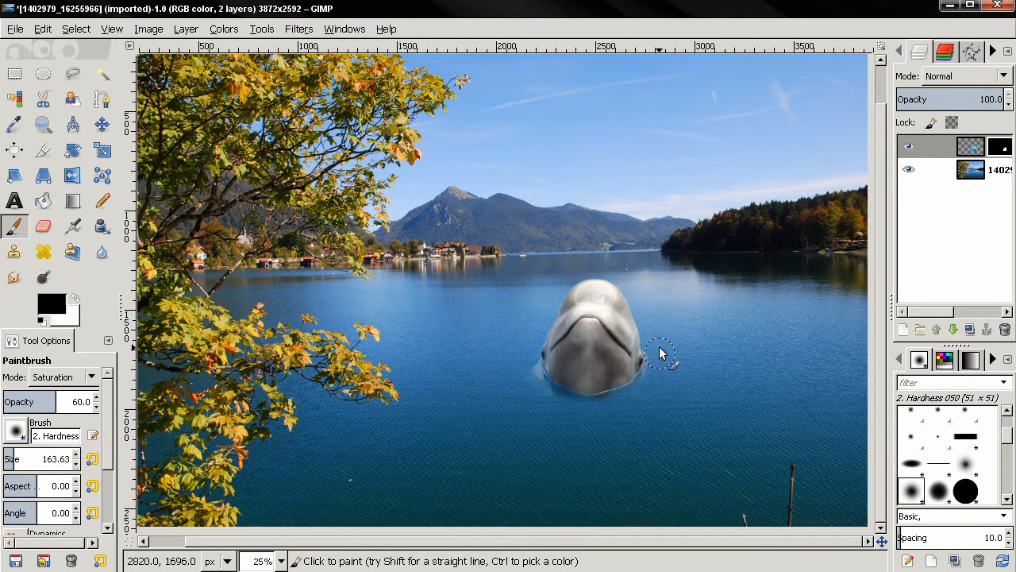
{"action": "mouse_move", "coordinate": [670, 379]}
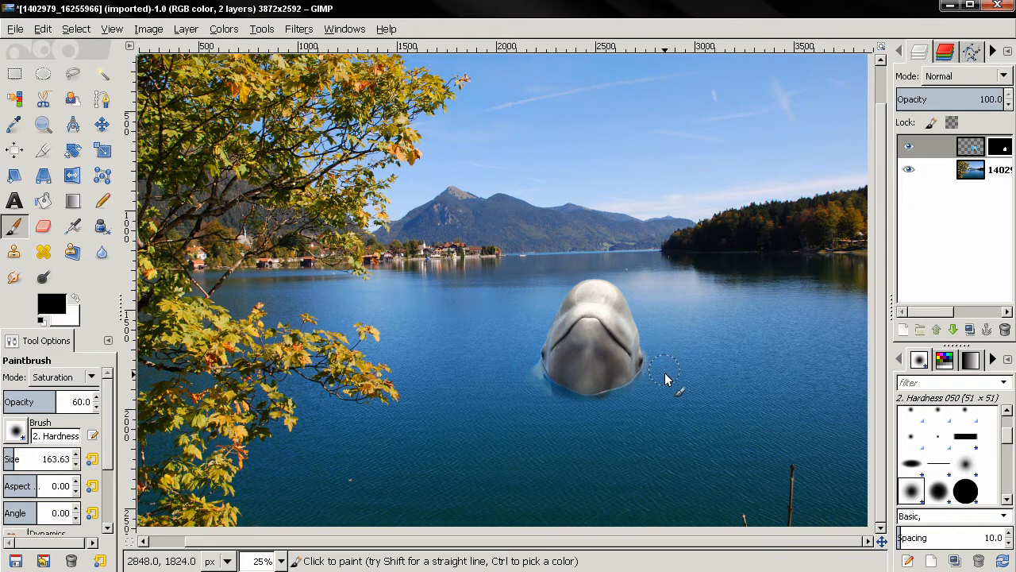
{"action": "mouse_move", "coordinate": [603, 416]}
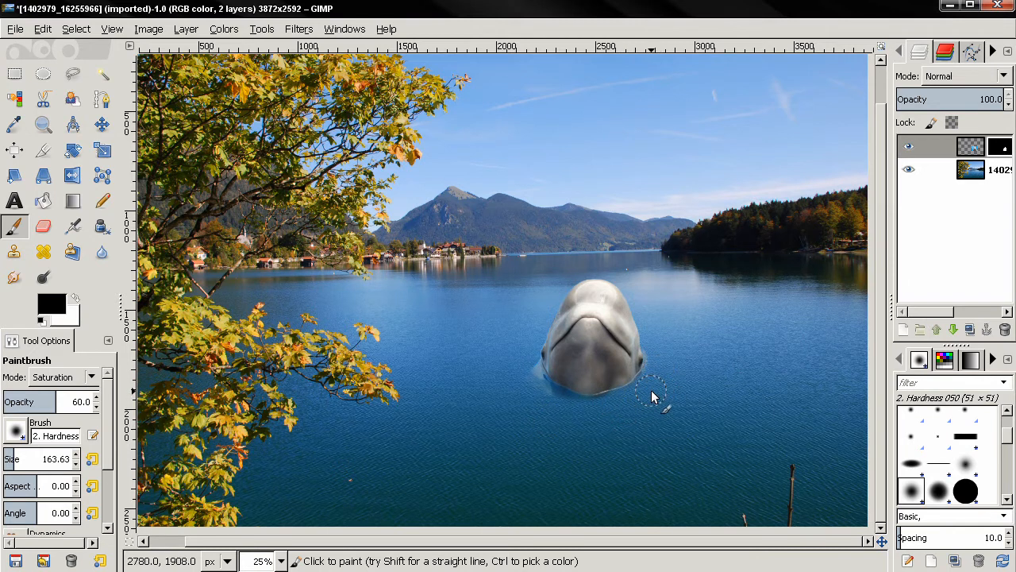
{"action": "mouse_move", "coordinate": [527, 381]}
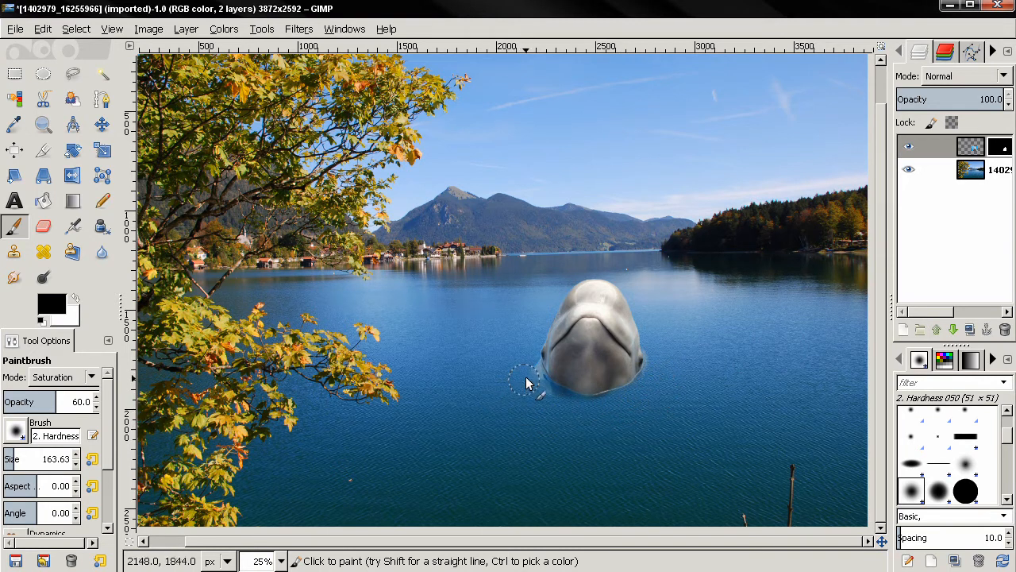
{"action": "mouse_move", "coordinate": [530, 375]}
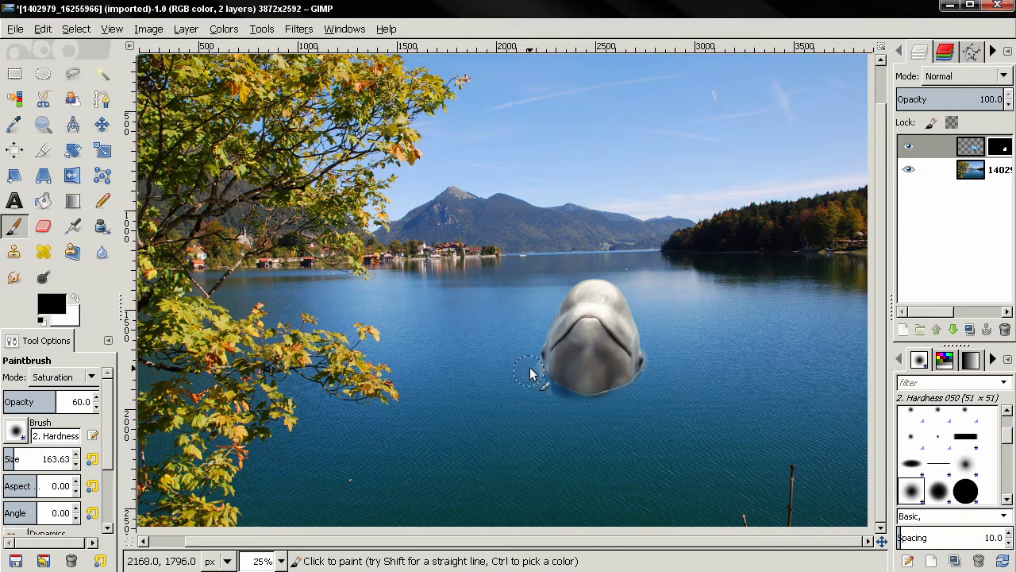
{"action": "mouse_move", "coordinate": [486, 393]}
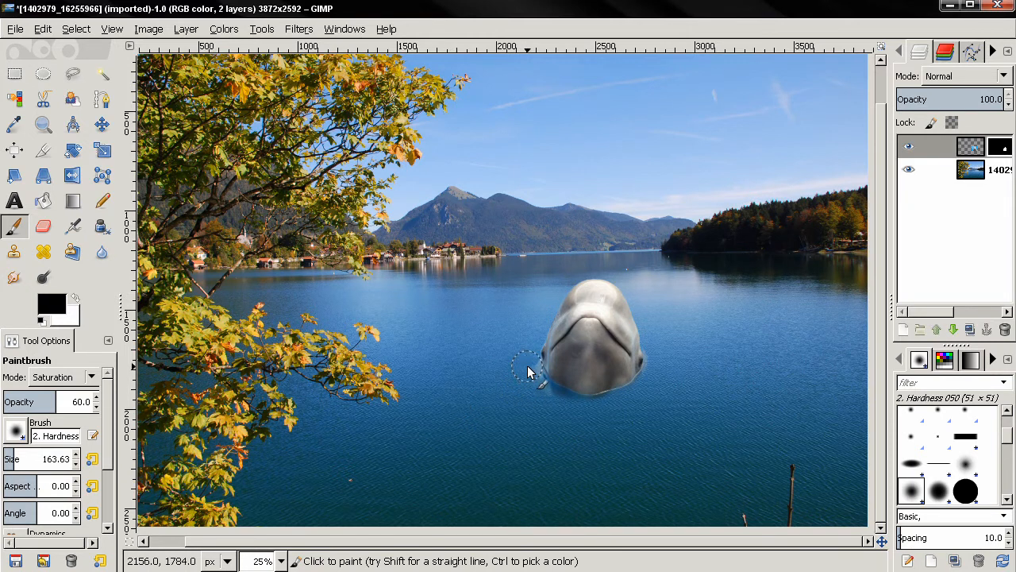
{"action": "mouse_move", "coordinate": [516, 373]}
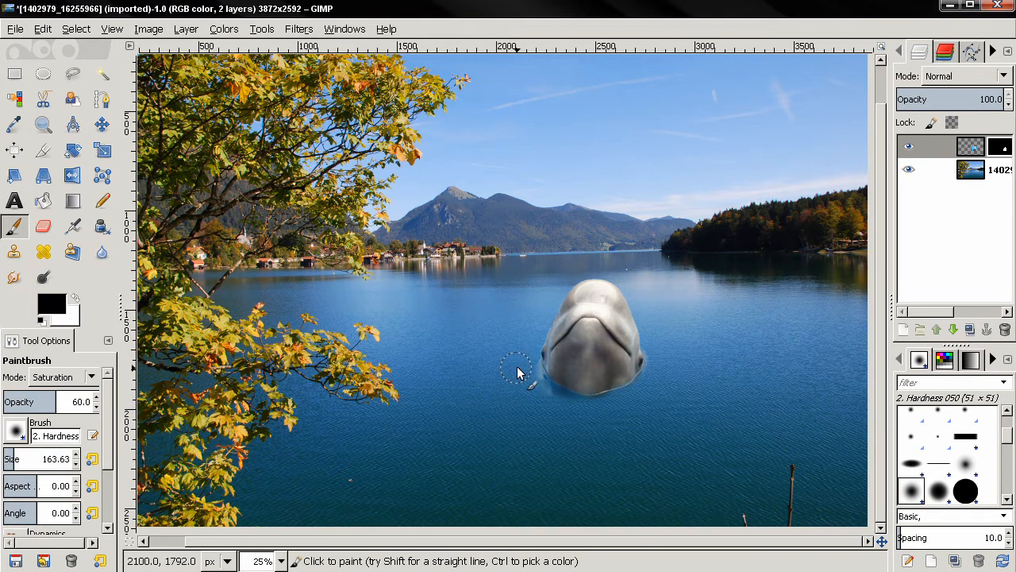
{"action": "mouse_move", "coordinate": [500, 405]}
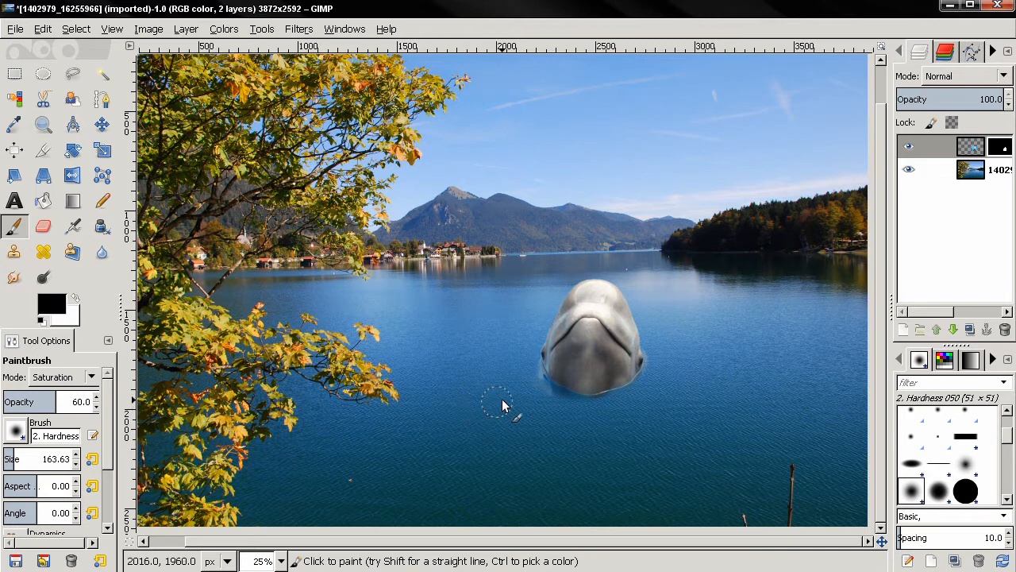
{"action": "mouse_move", "coordinate": [664, 368]}
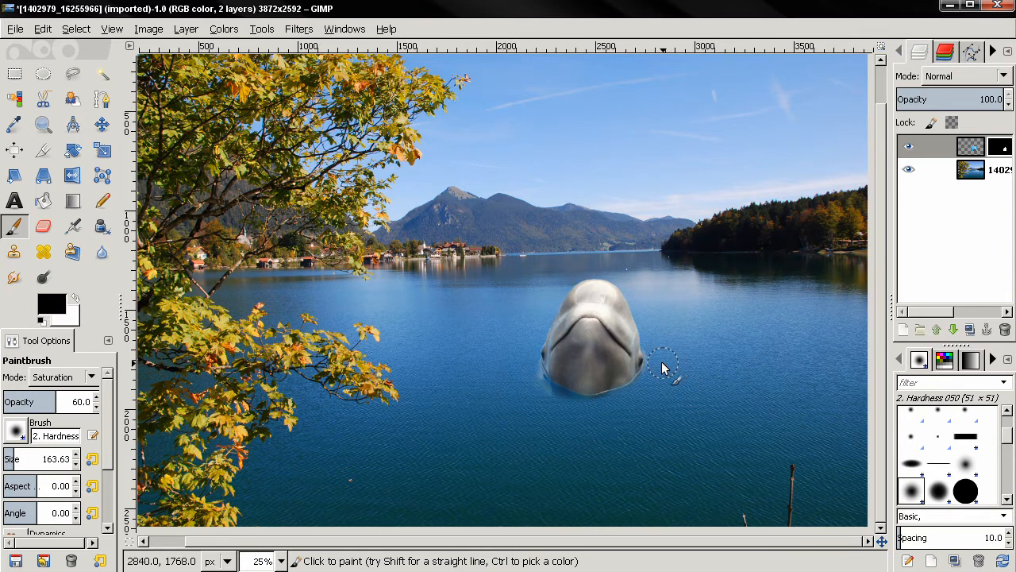
{"action": "mouse_move", "coordinate": [102, 251]}
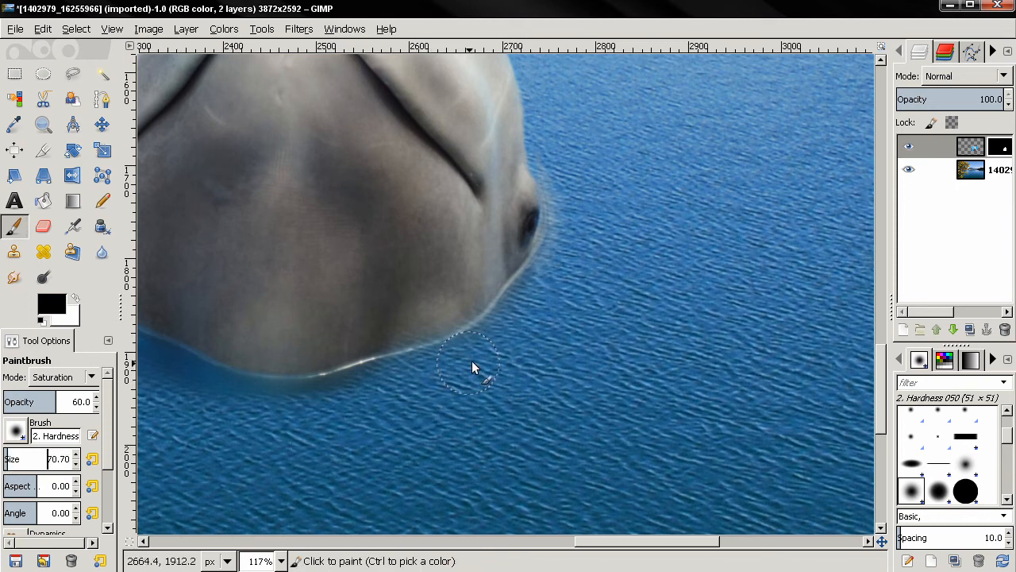
{"action": "mouse_move", "coordinate": [588, 246]}
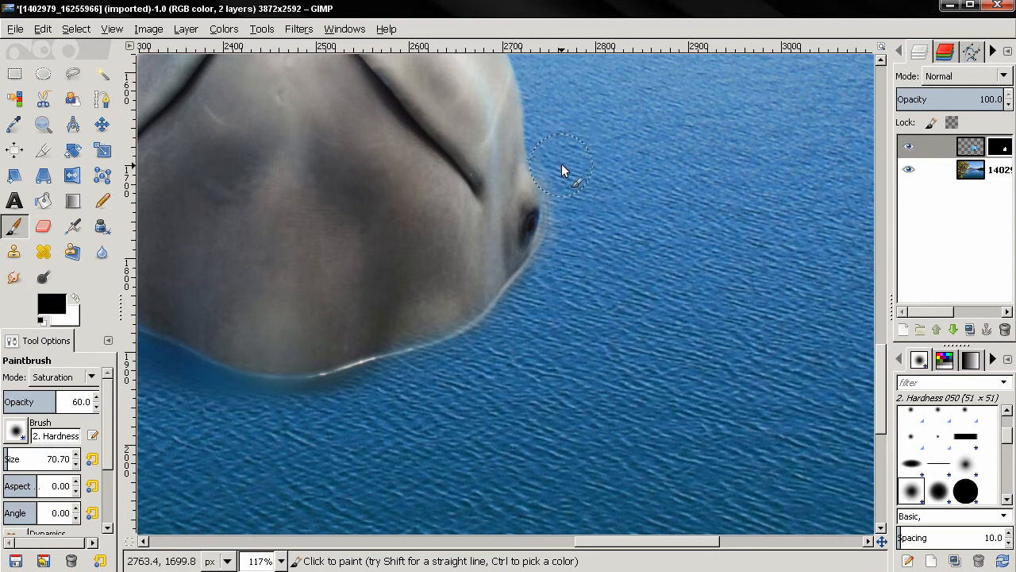
{"action": "mouse_move", "coordinate": [575, 188]}
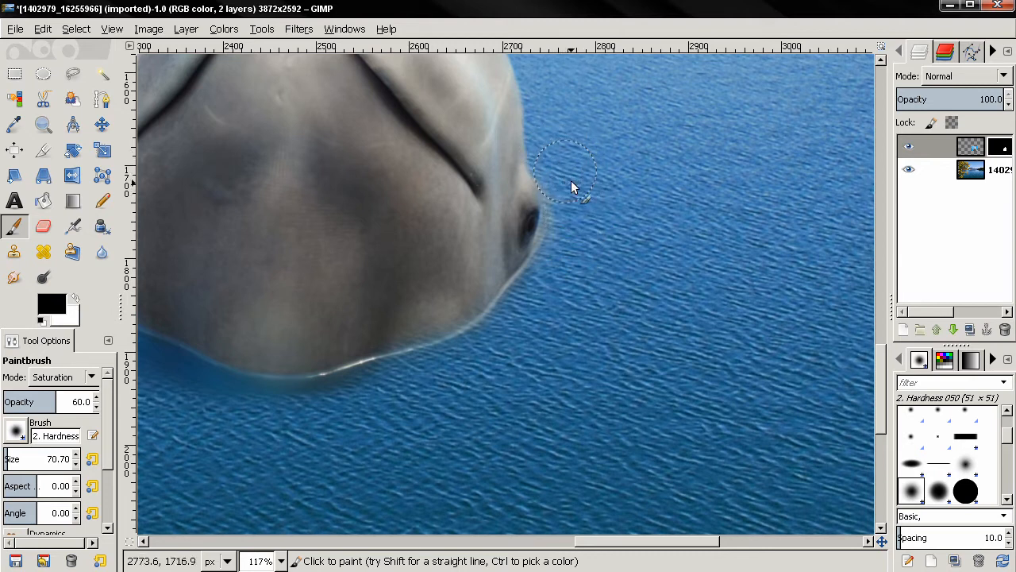
{"action": "mouse_move", "coordinate": [444, 389]}
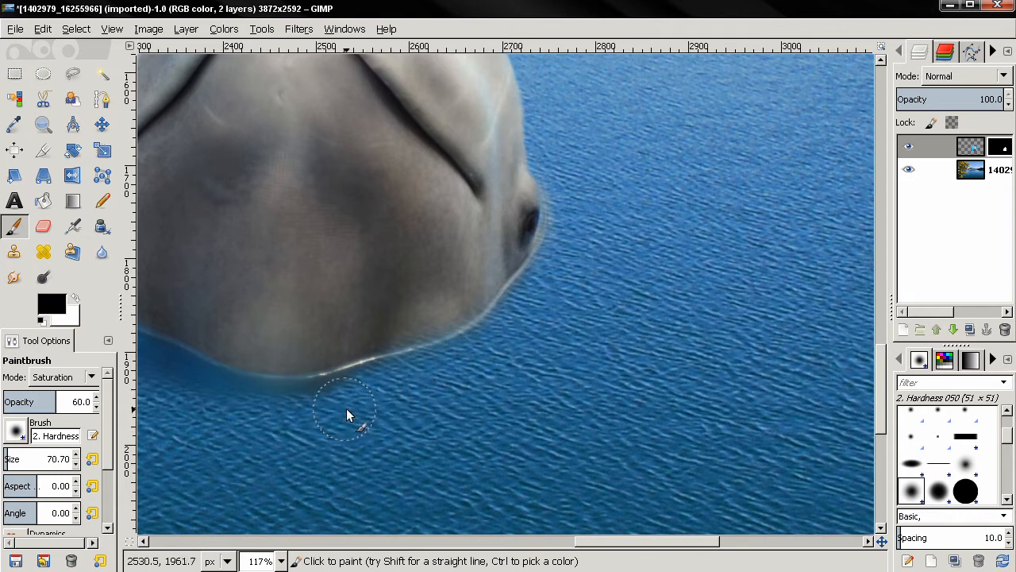
Swap the paint colour to white to restore areas near the whale's chin and eye.
{"action": "left_click", "coordinate": [78, 295]}
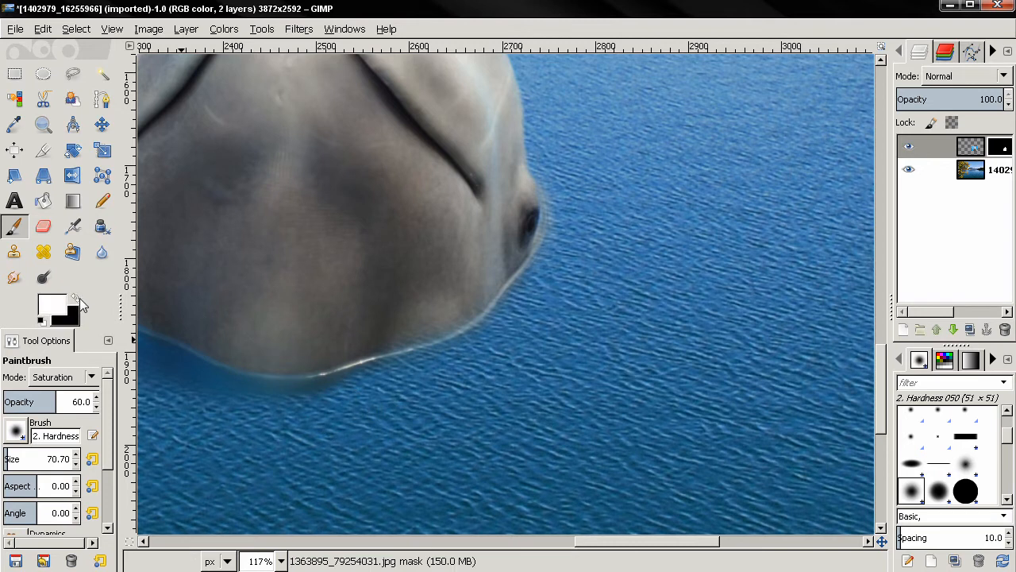
{"action": "mouse_move", "coordinate": [400, 329]}
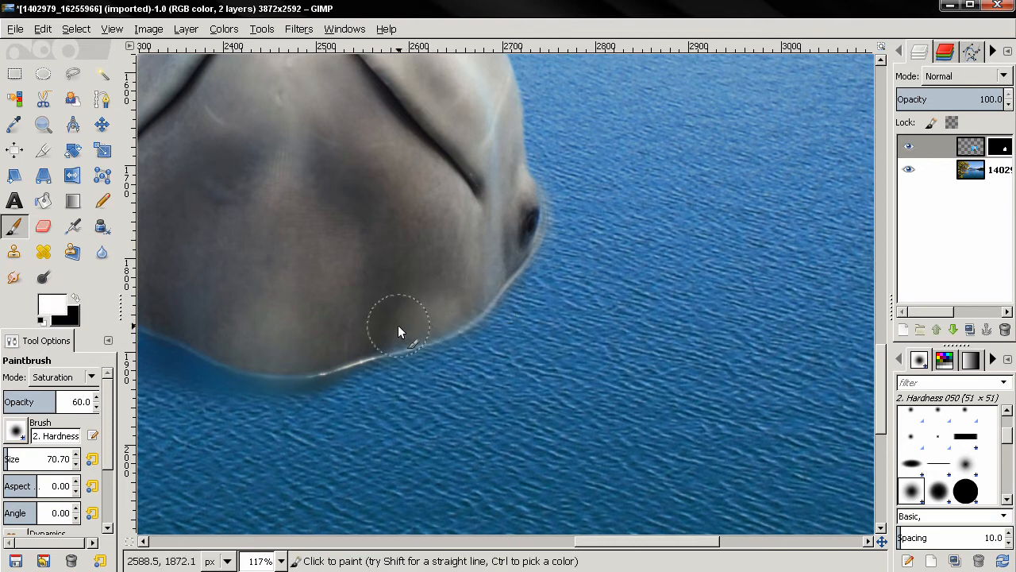
{"action": "mouse_move", "coordinate": [378, 337]}
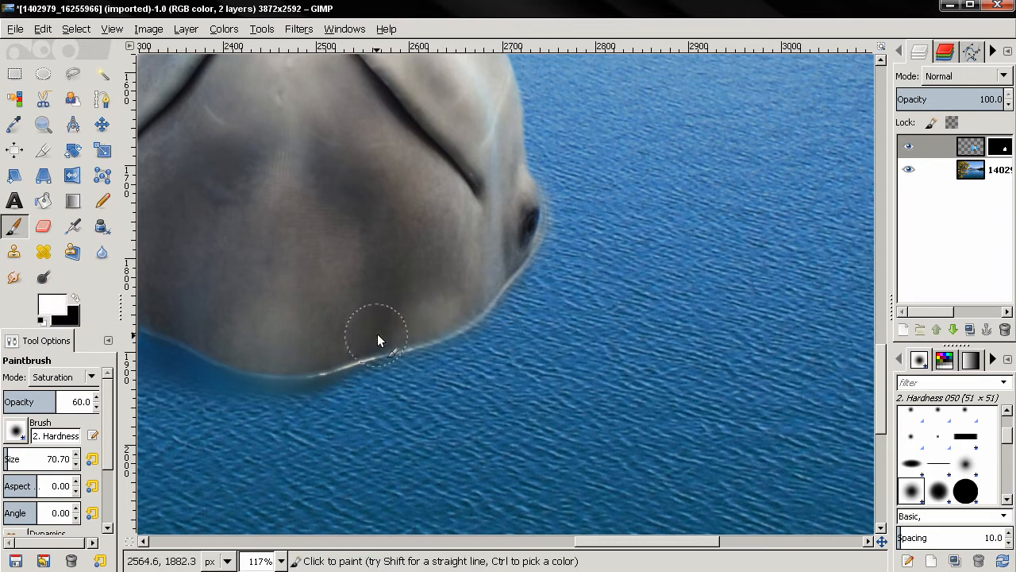
{"action": "mouse_move", "coordinate": [441, 329]}
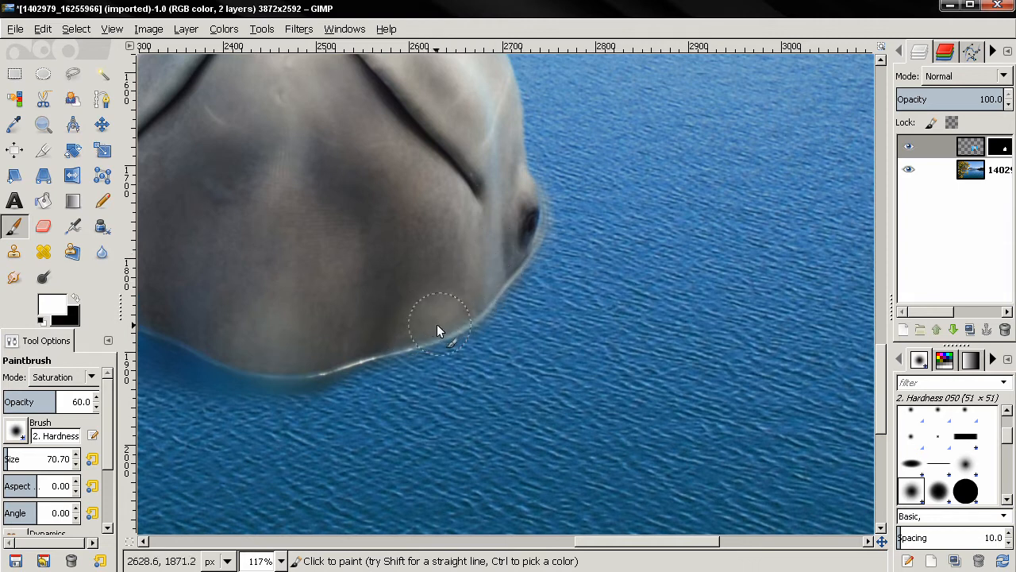
{"action": "mouse_move", "coordinate": [514, 251]}
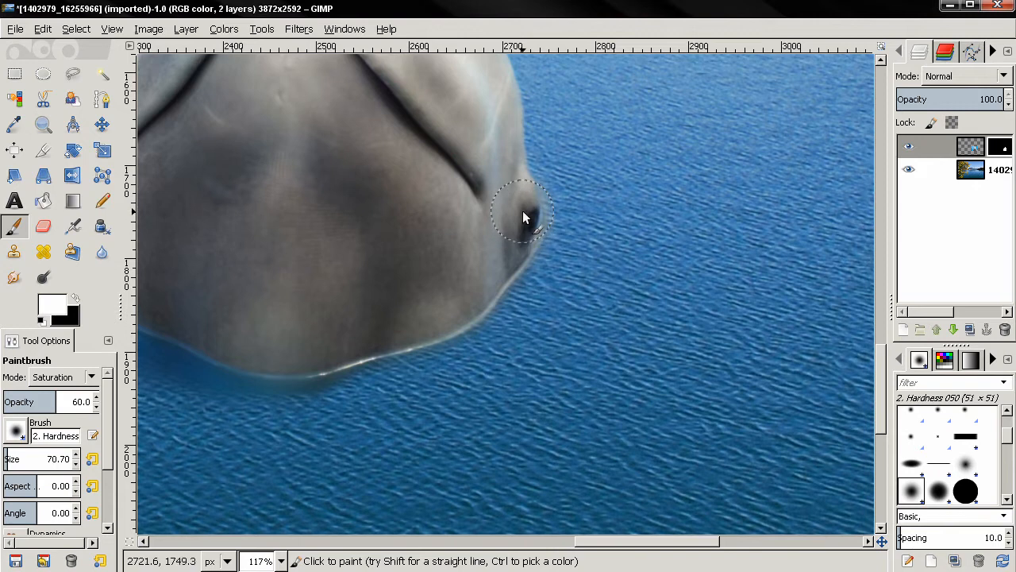
{"action": "mouse_move", "coordinate": [523, 220]}
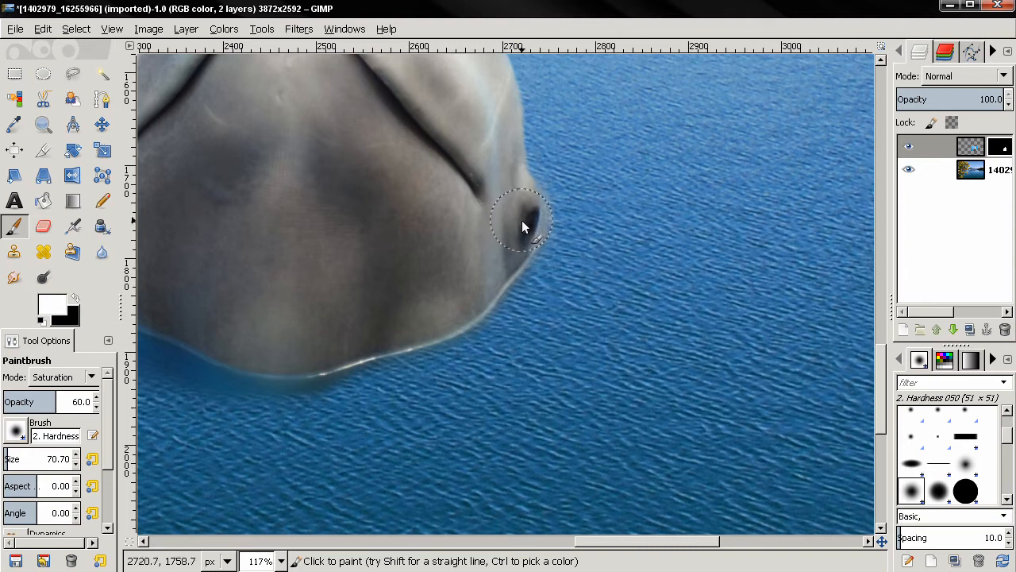
{"action": "mouse_move", "coordinate": [464, 318]}
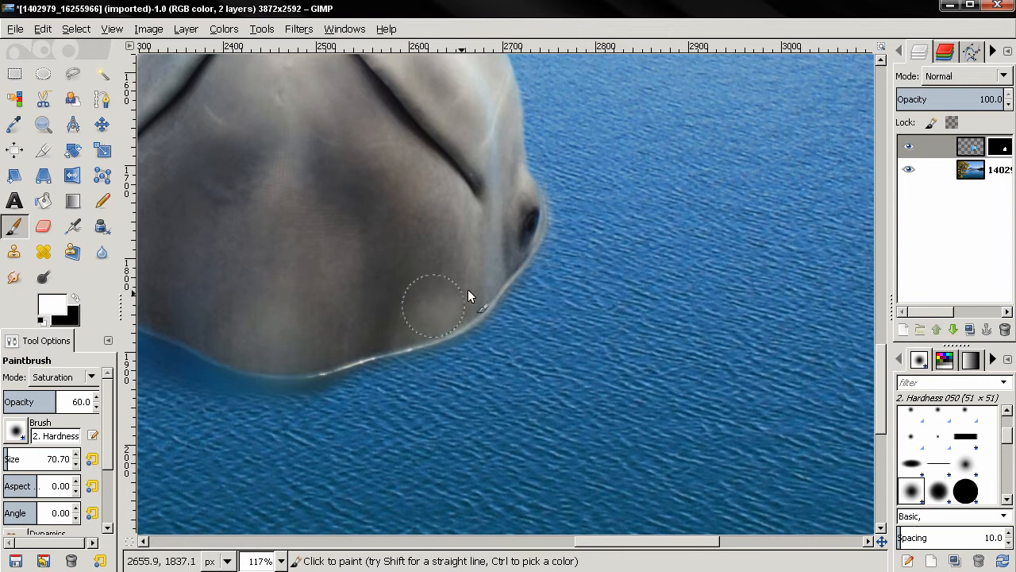
{"action": "mouse_move", "coordinate": [585, 264]}
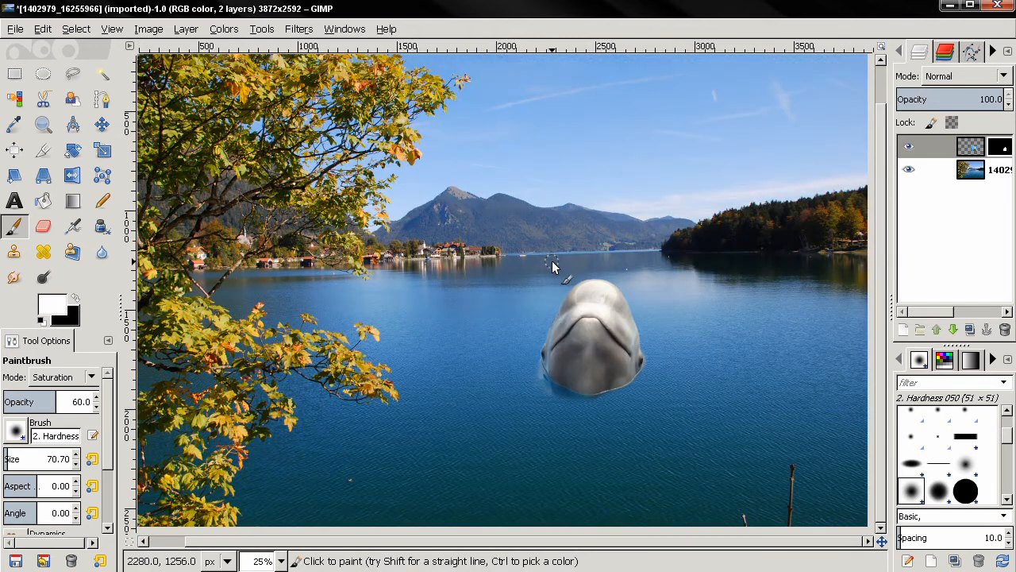
{"action": "mouse_move", "coordinate": [578, 413]}
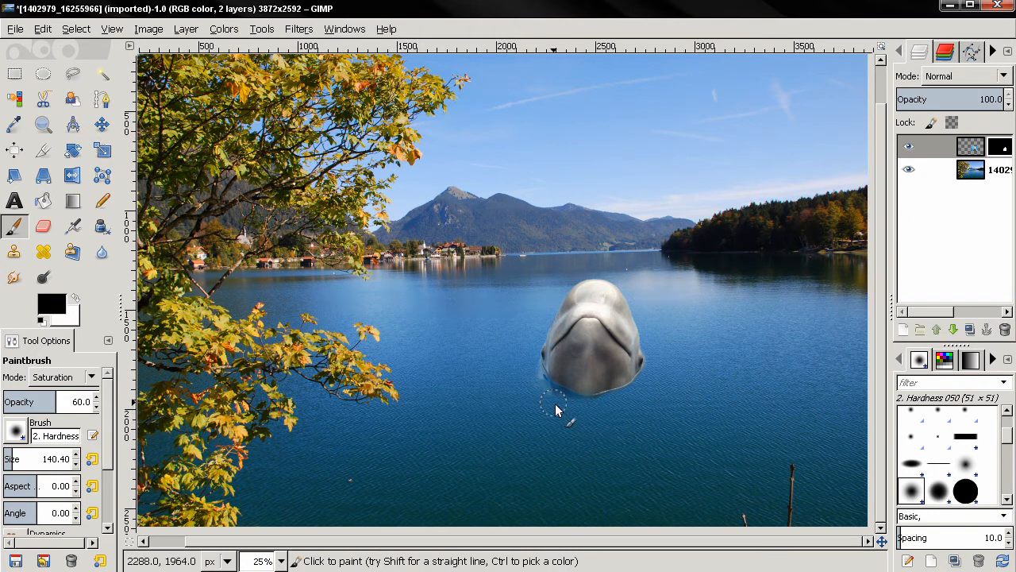
{"action": "mouse_move", "coordinate": [547, 421]}
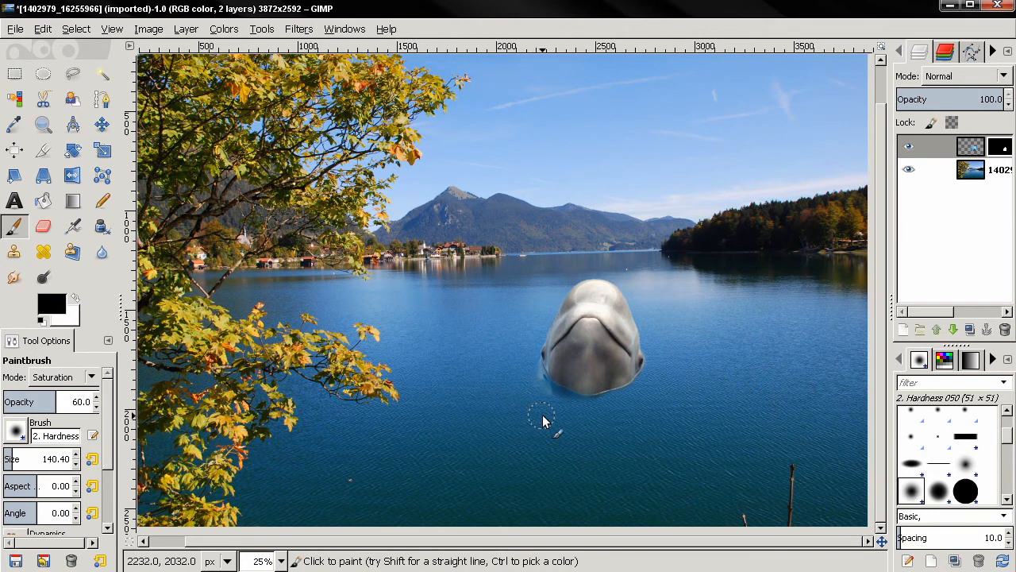
{"action": "mouse_move", "coordinate": [579, 412]}
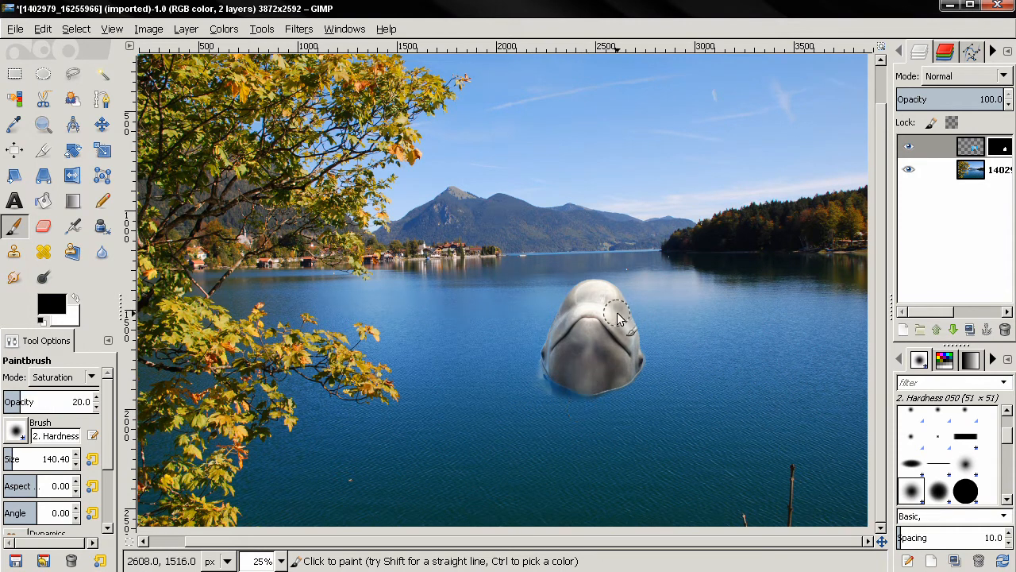
Select the layer to paint the broader, fainter mask strokes around the whale.
{"action": "left_click", "coordinate": [908, 146]}
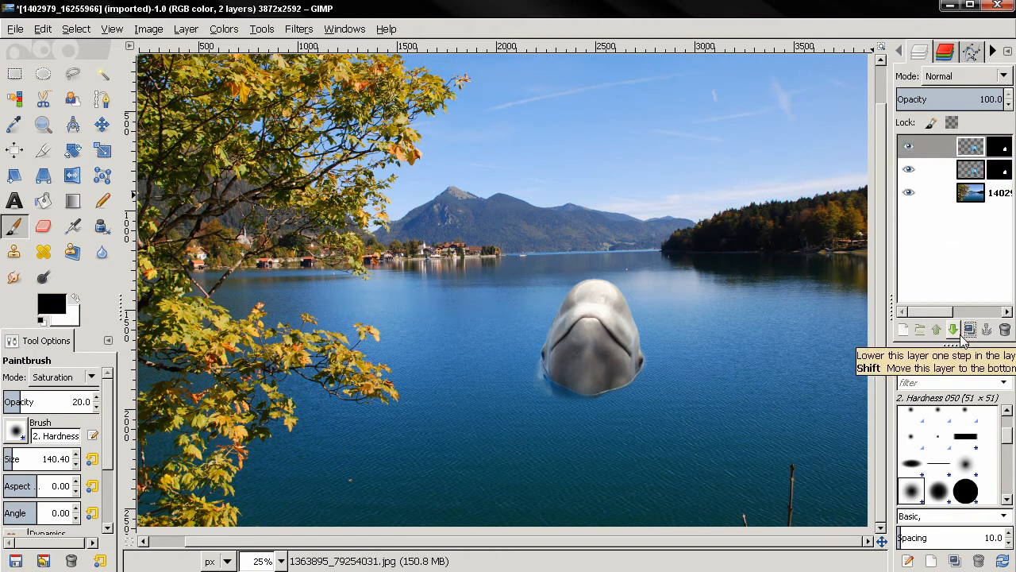
Move the new layer down one step, then darken the beluga with Brightness-Contrast at brightness -47.
{"action": "left_click", "coordinate": [936, 329]}
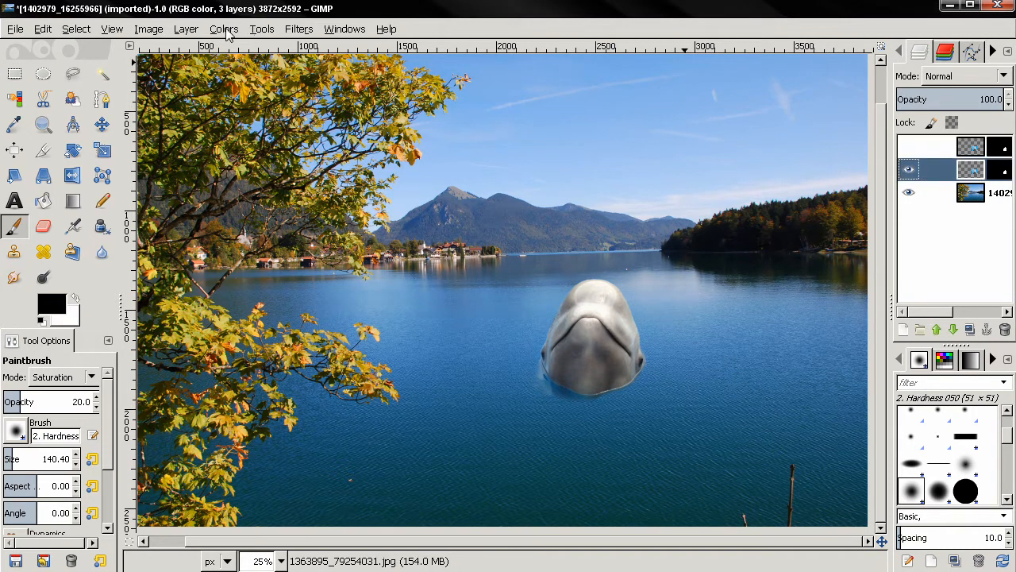
{"action": "mouse_move", "coordinate": [638, 305]}
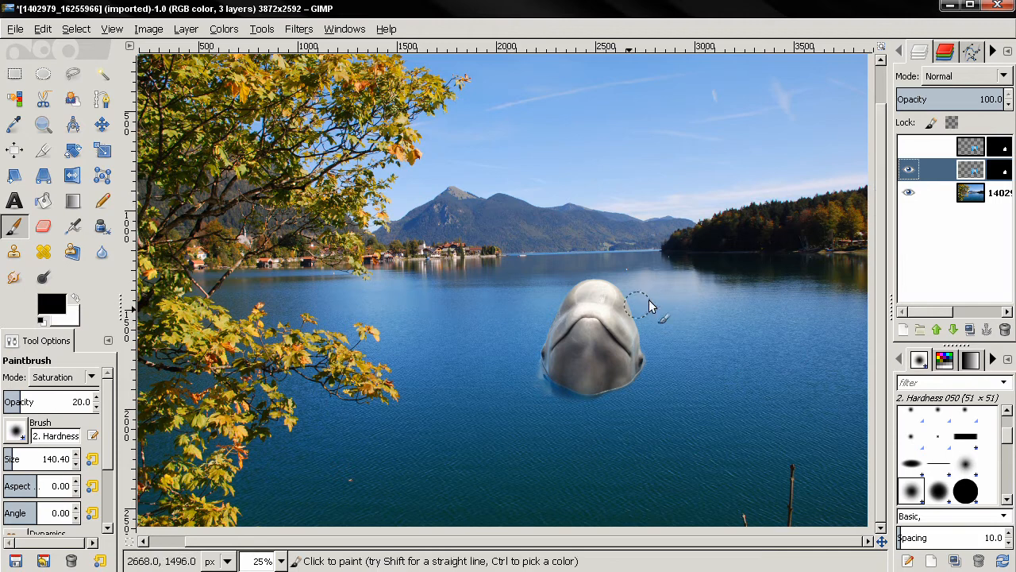
{"action": "left_click", "coordinate": [222, 28]}
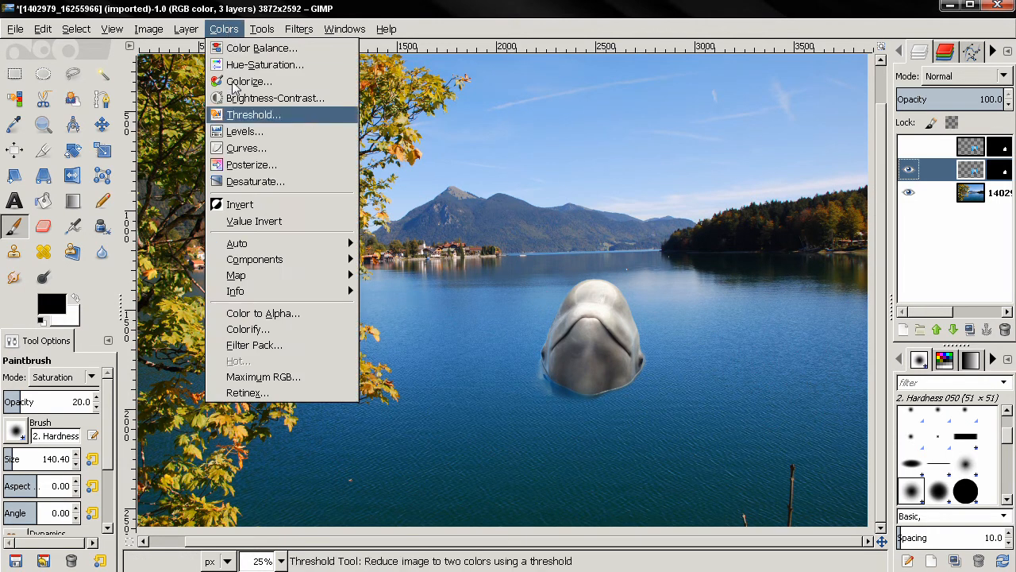
{"action": "left_click", "coordinate": [276, 98]}
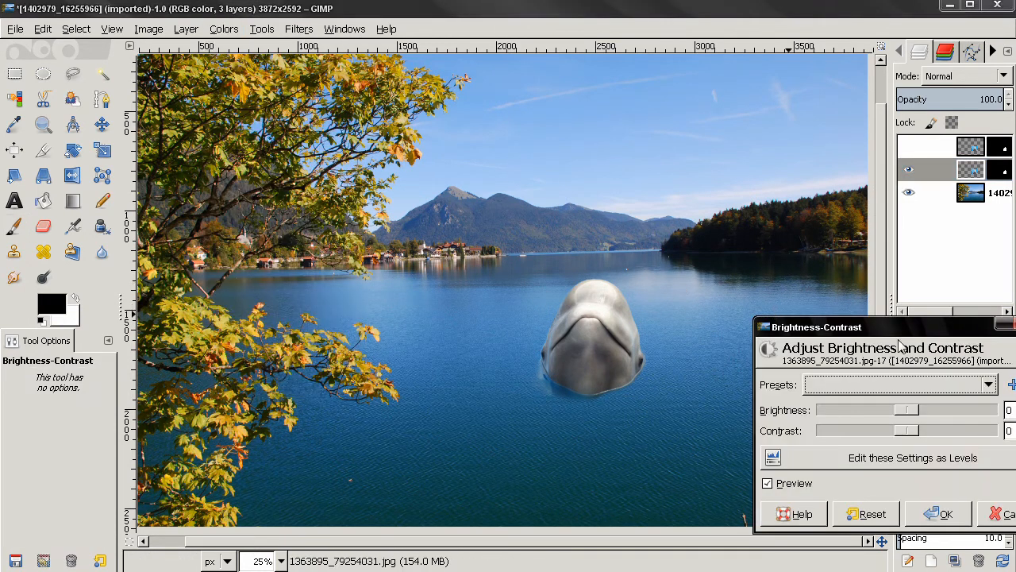
{"action": "left_click_drag", "start_coordinate": [905, 409], "coordinate": [870, 410]}
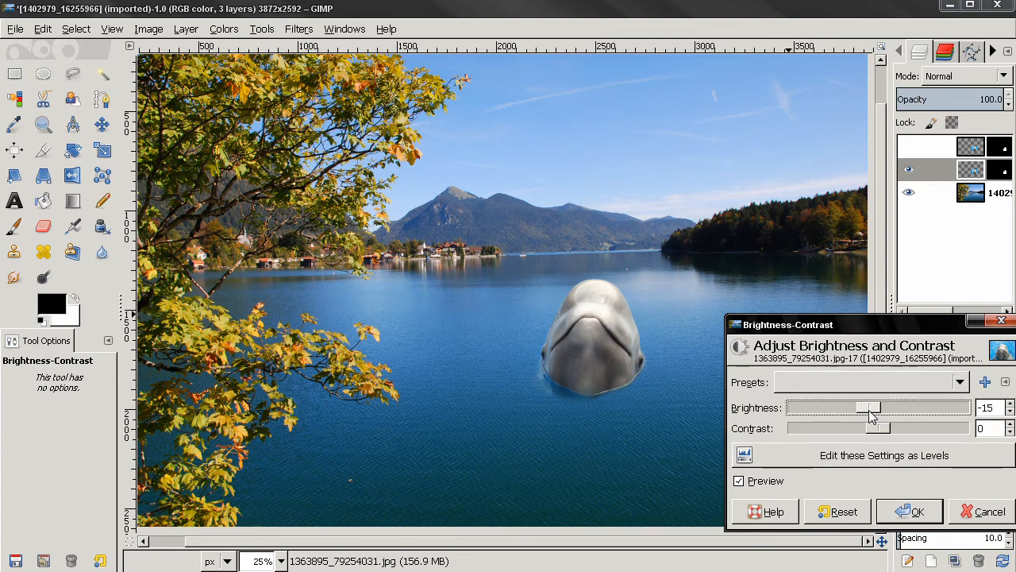
{"action": "left_click_drag", "start_coordinate": [872, 406], "coordinate": [861, 407]}
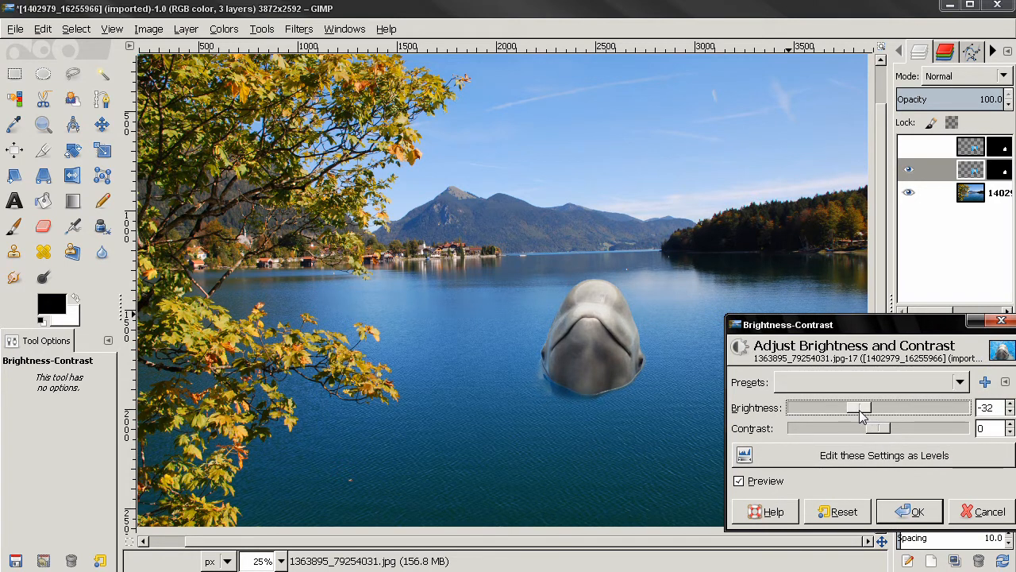
{"action": "left_click_drag", "start_coordinate": [866, 407], "coordinate": [849, 407]}
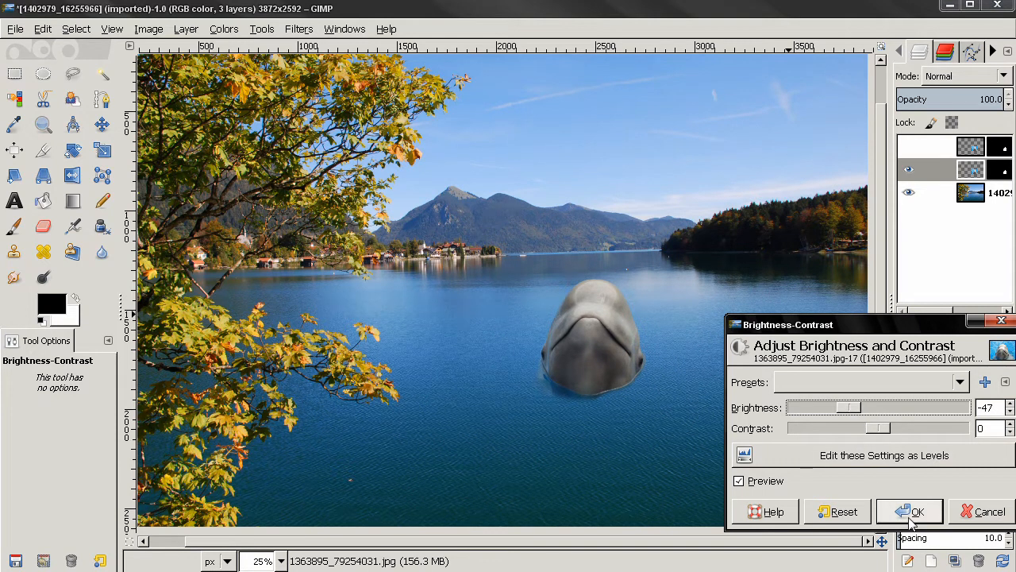
{"action": "left_click", "coordinate": [918, 511]}
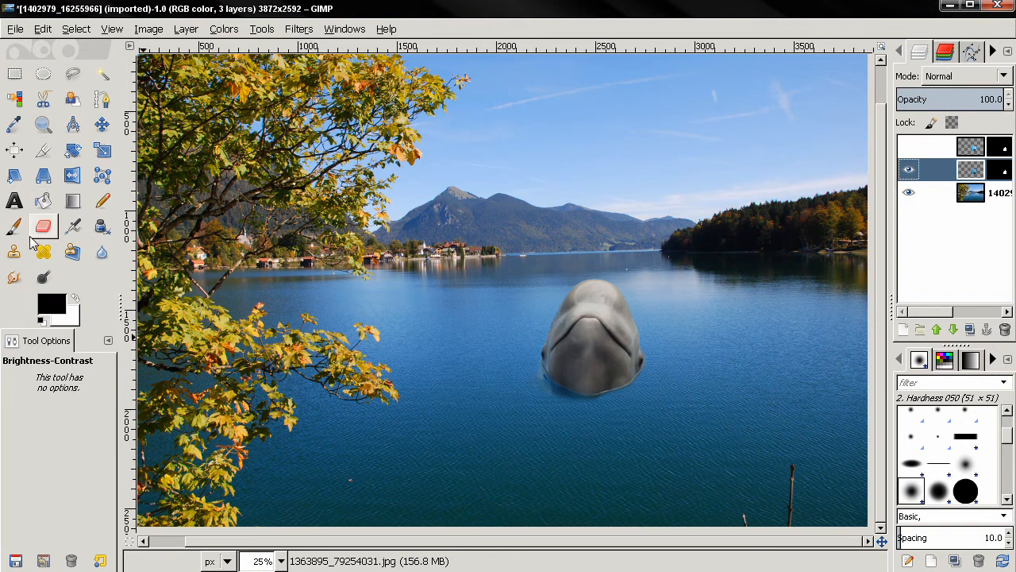
Switch to the Clone tool at 70% opacity and target the beluga layer for cloning.
{"action": "left_click", "coordinate": [13, 251]}
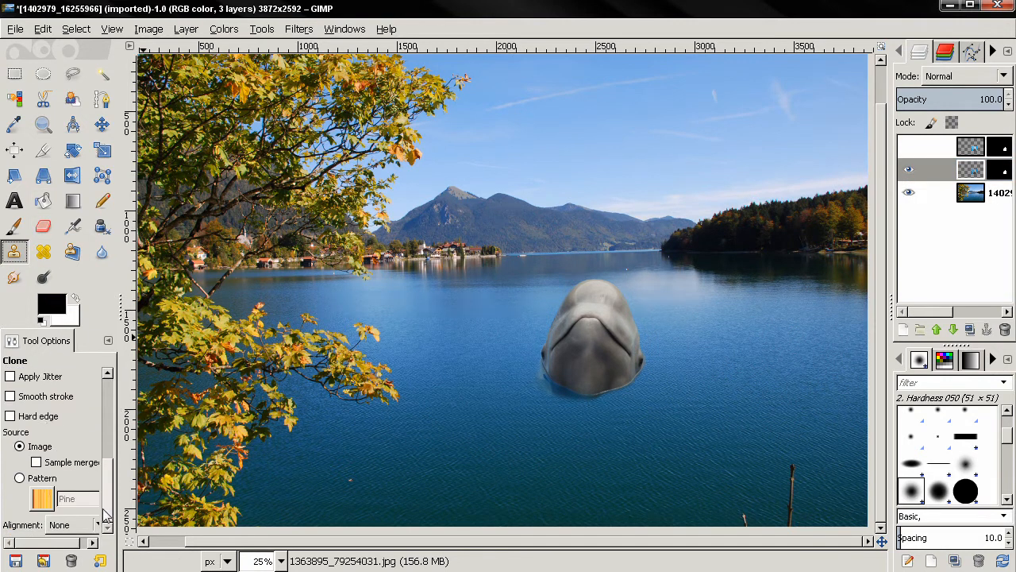
{"action": "left_click", "coordinate": [76, 524]}
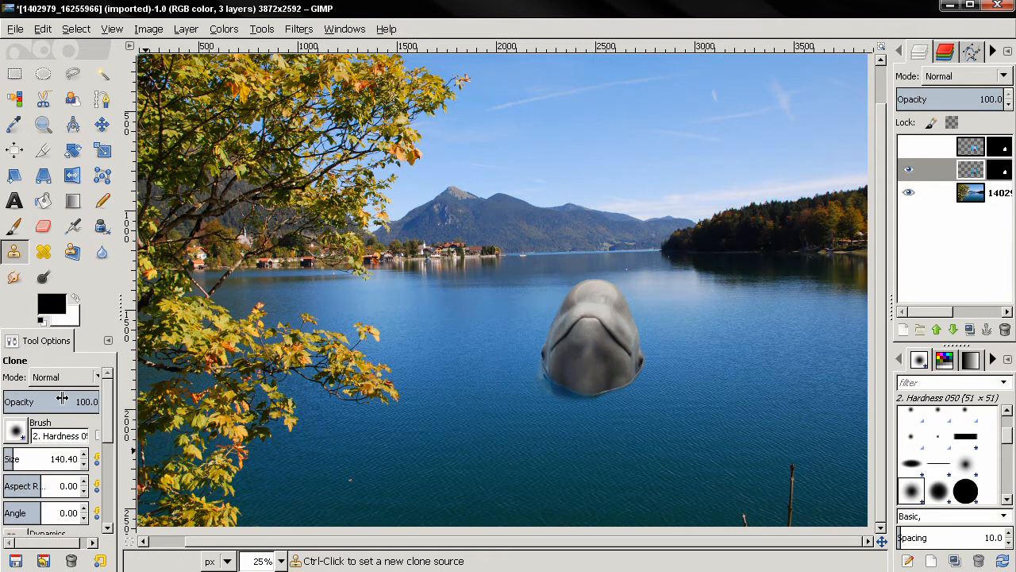
{"action": "left_click", "coordinate": [908, 192]}
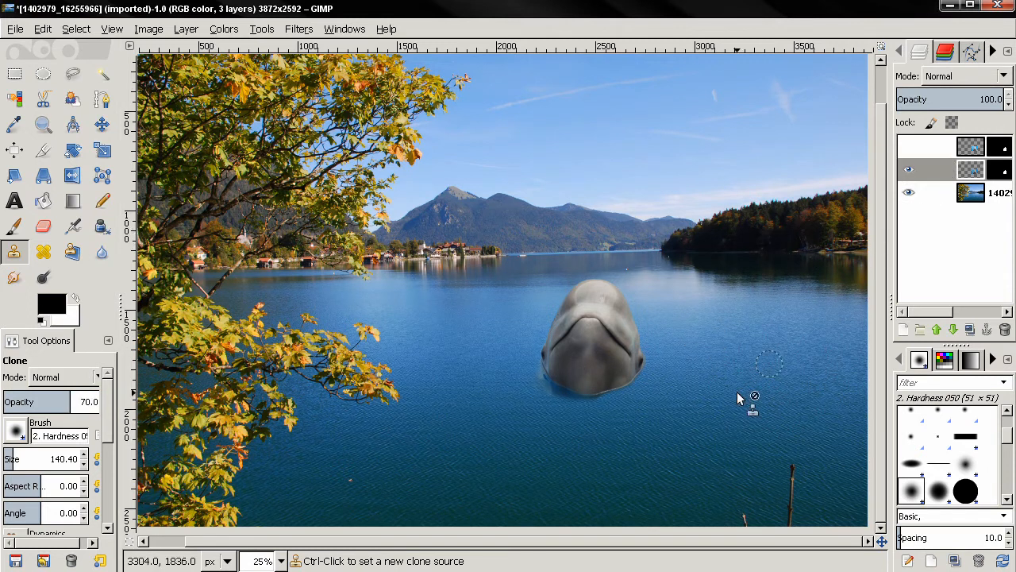
{"action": "left_click", "coordinate": [908, 168]}
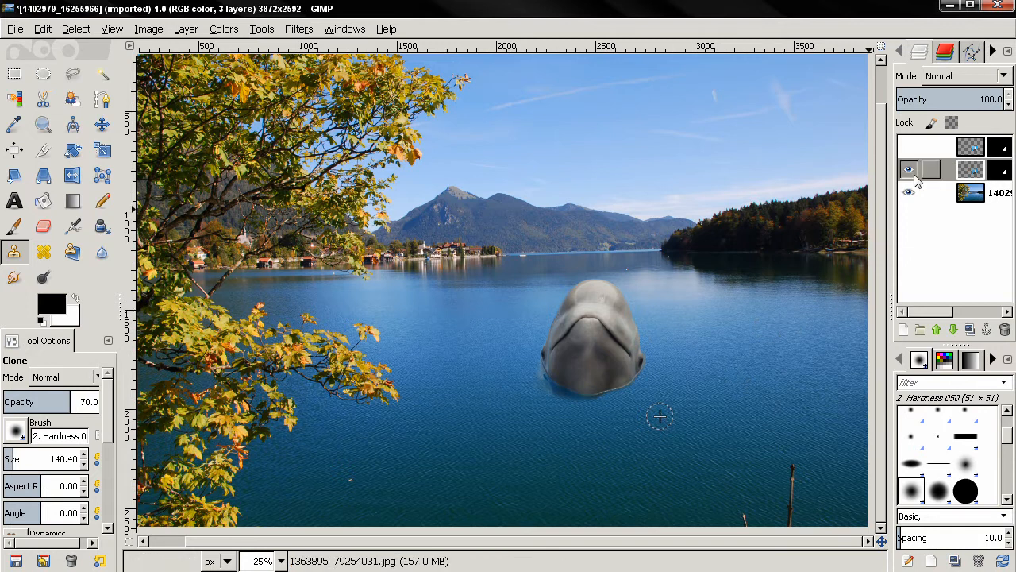
{"action": "left_click", "coordinate": [972, 146]}
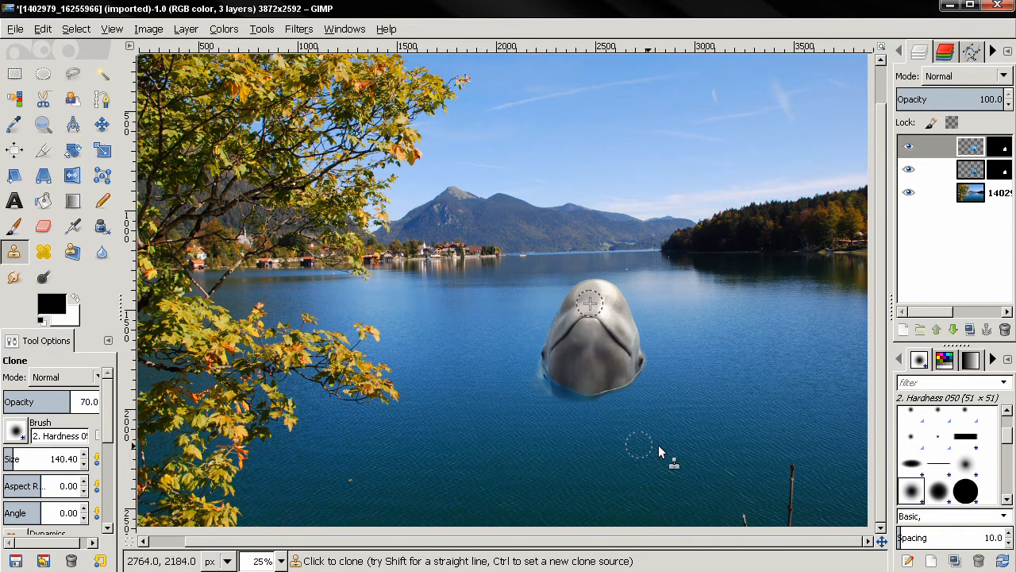
{"action": "mouse_move", "coordinate": [746, 305]}
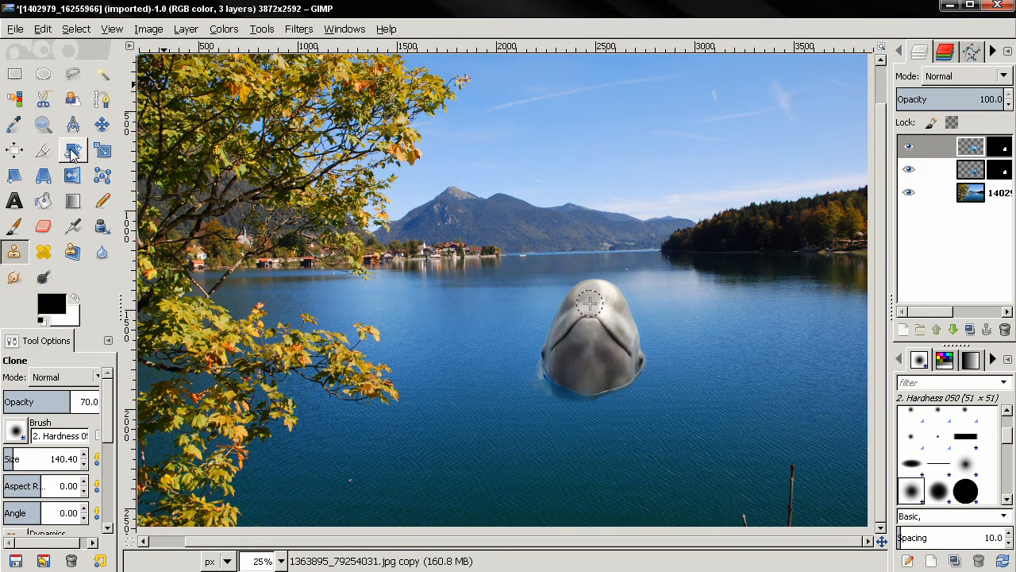
Switch to the Paintbrush and target the copy layer's mask to shade the whale's left side.
{"action": "left_click", "coordinate": [13, 226]}
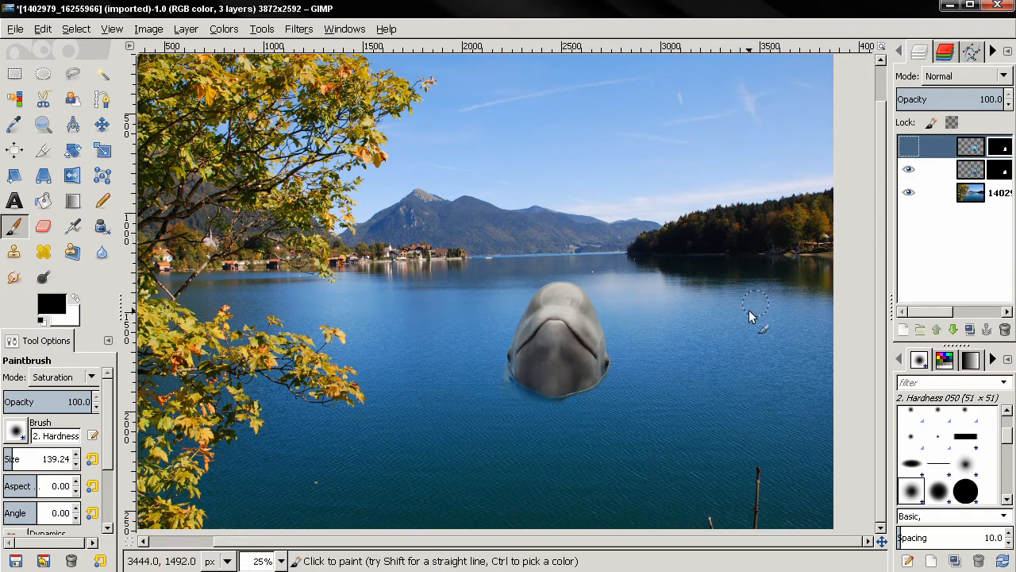
{"action": "mouse_move", "coordinate": [547, 413]}
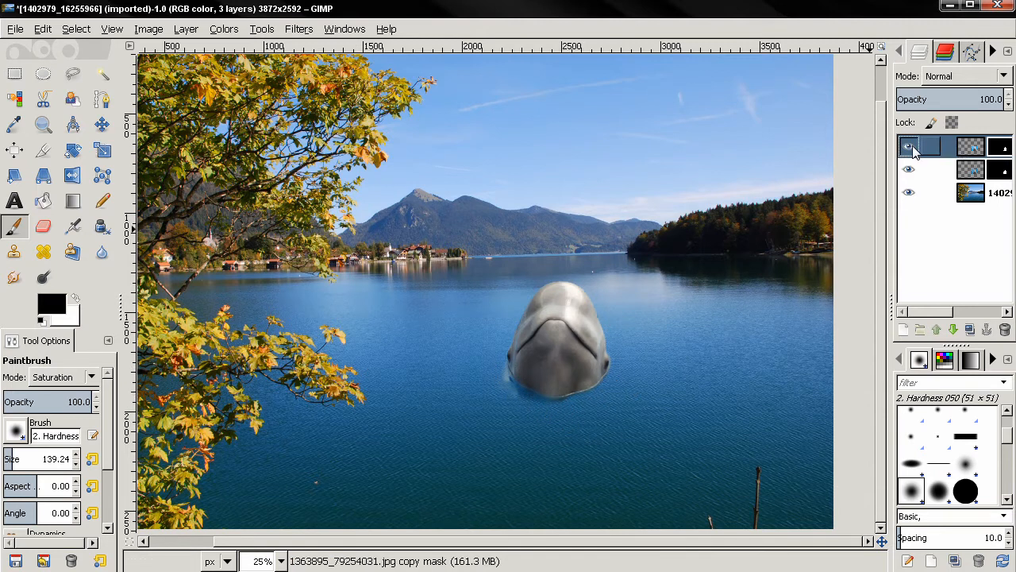
{"action": "left_click", "coordinate": [908, 146]}
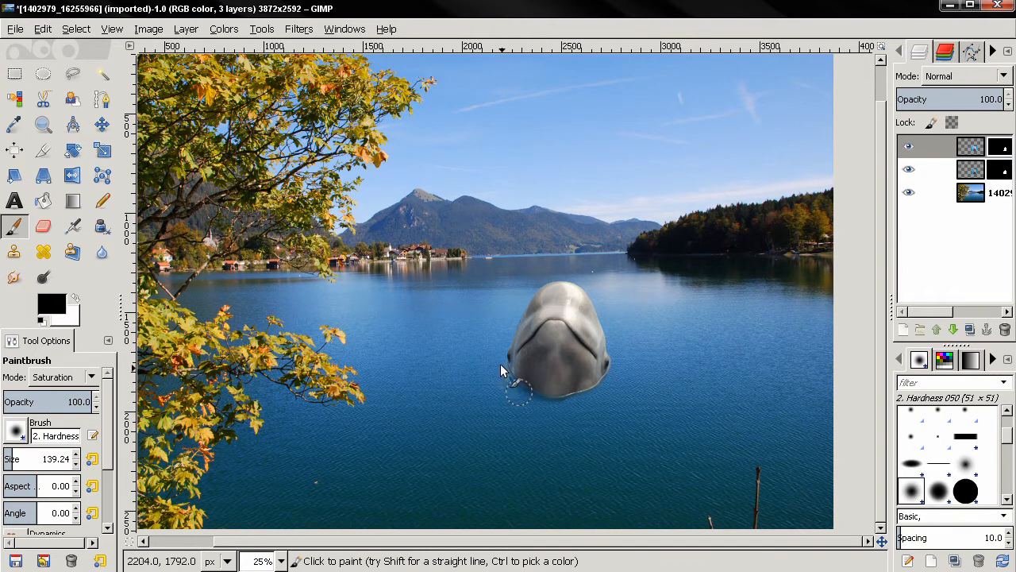
{"action": "mouse_move", "coordinate": [511, 429]}
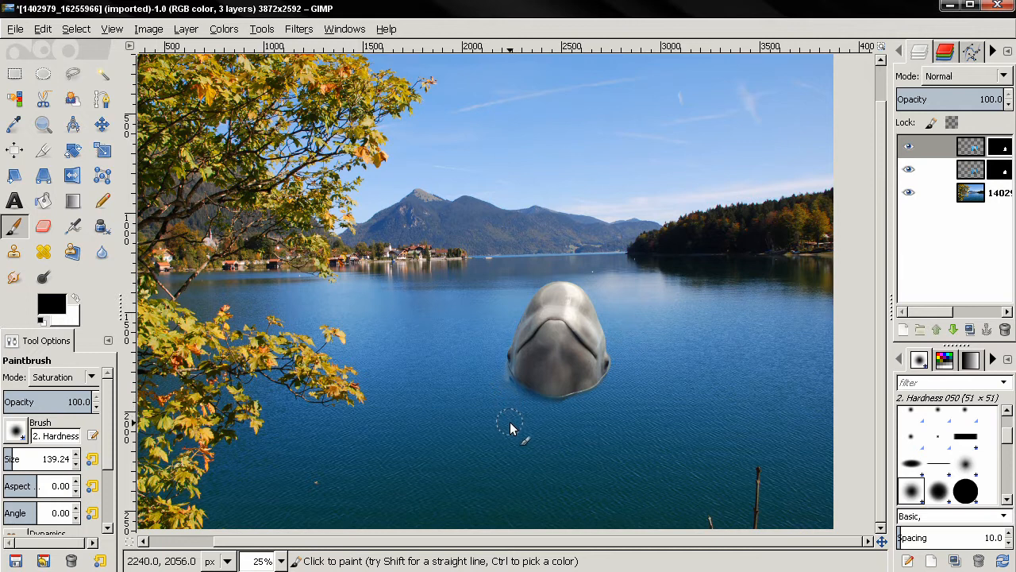
{"action": "mouse_move", "coordinate": [411, 432]}
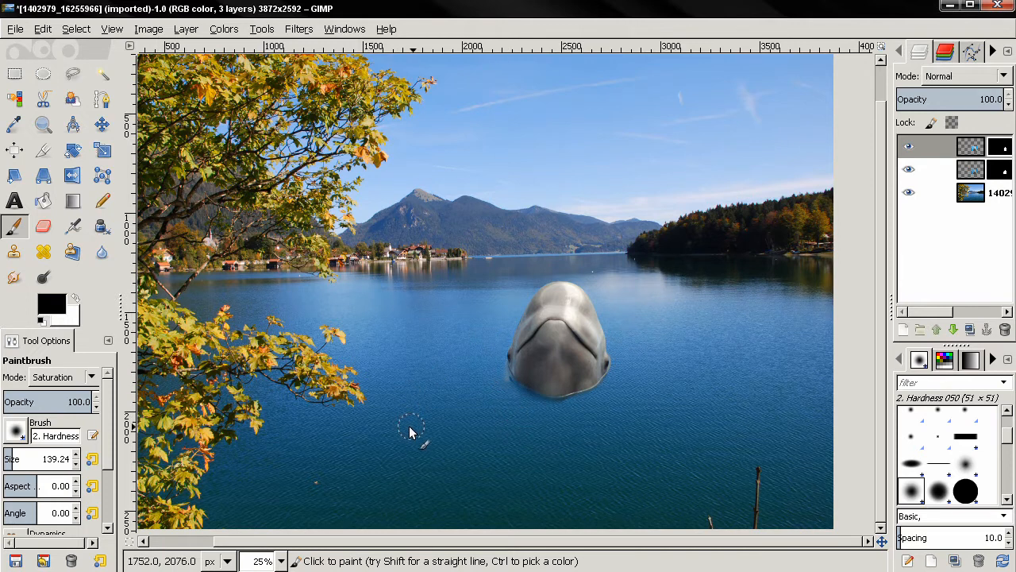
{"action": "left_click", "coordinate": [908, 168]}
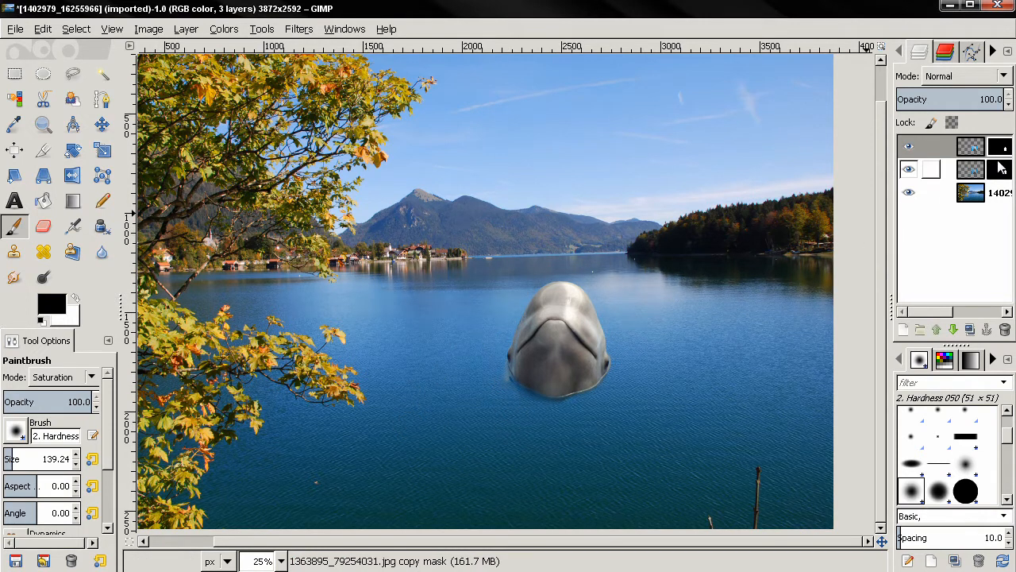
{"action": "left_click", "coordinate": [952, 169]}
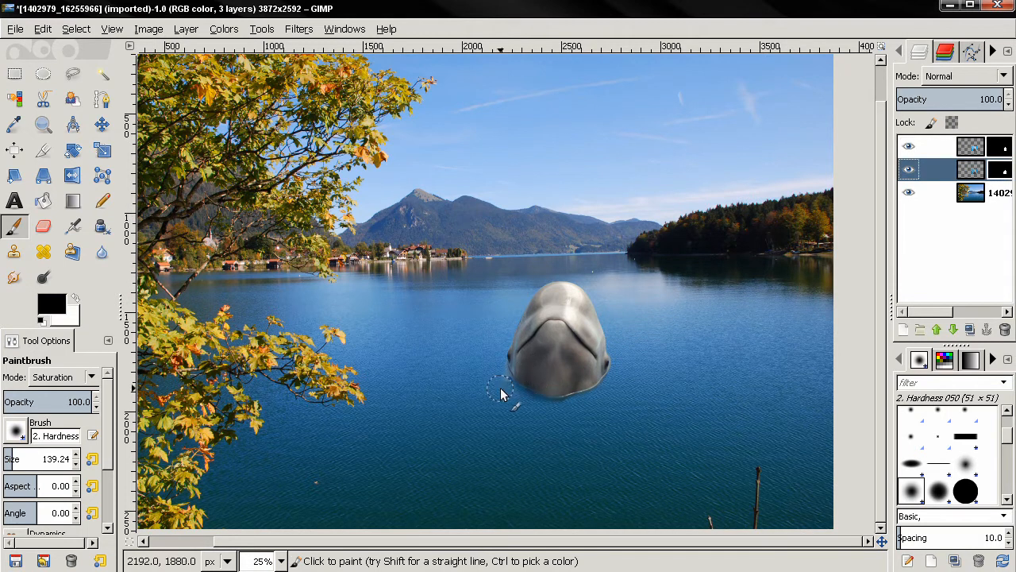
{"action": "mouse_move", "coordinate": [492, 404]}
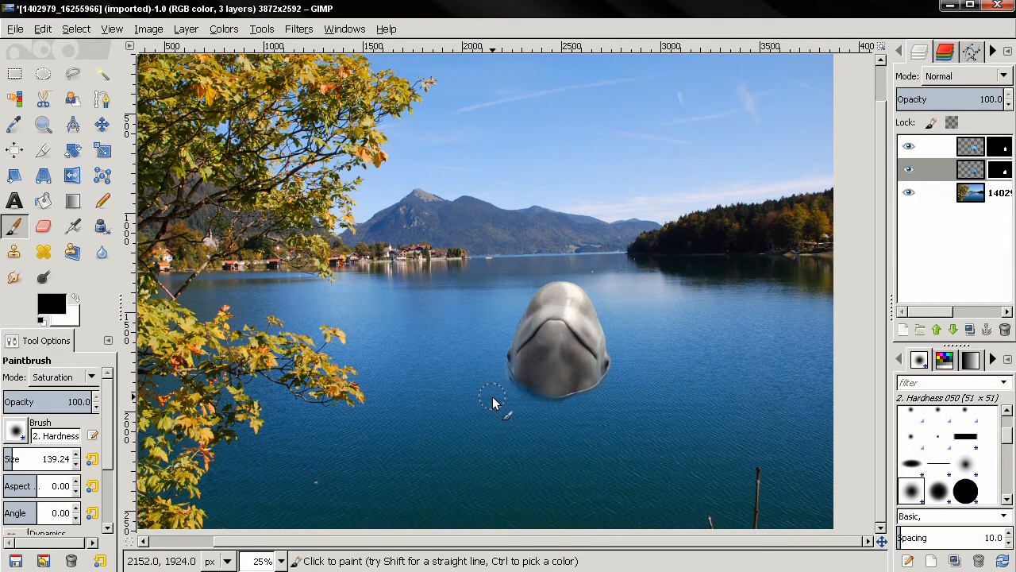
{"action": "mouse_move", "coordinate": [508, 416]}
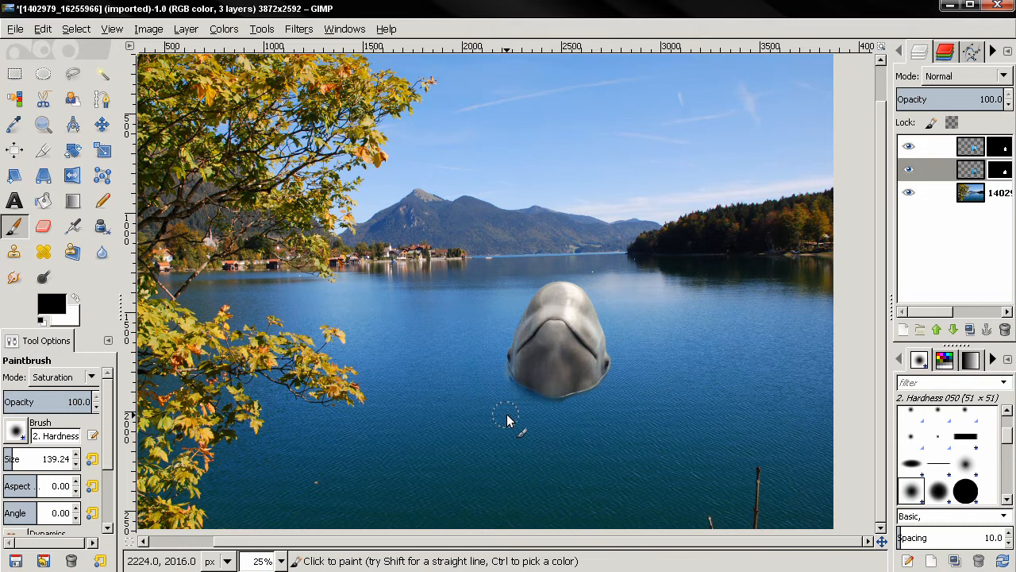
{"action": "mouse_move", "coordinate": [594, 453]}
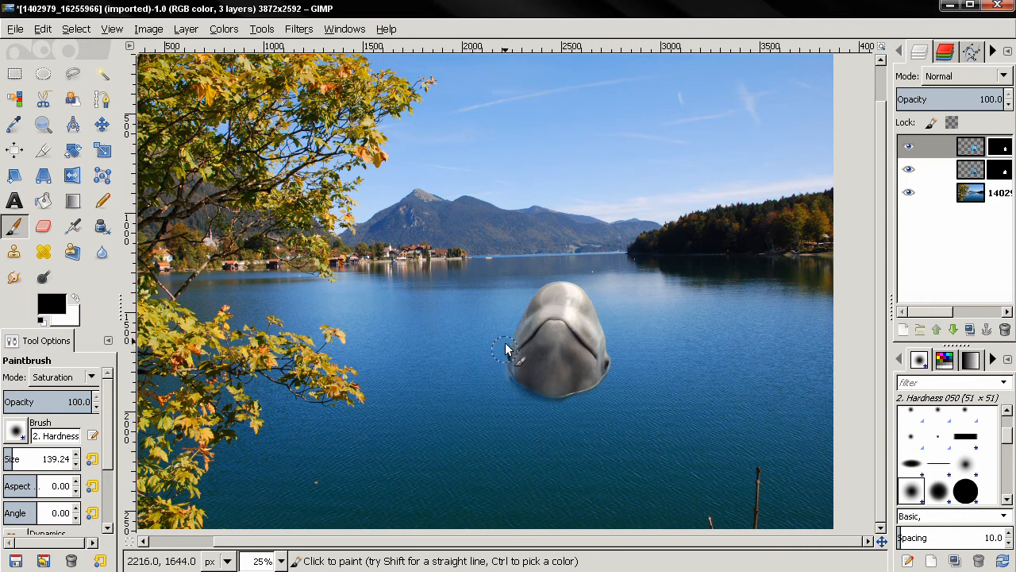
{"action": "mouse_move", "coordinate": [686, 366]}
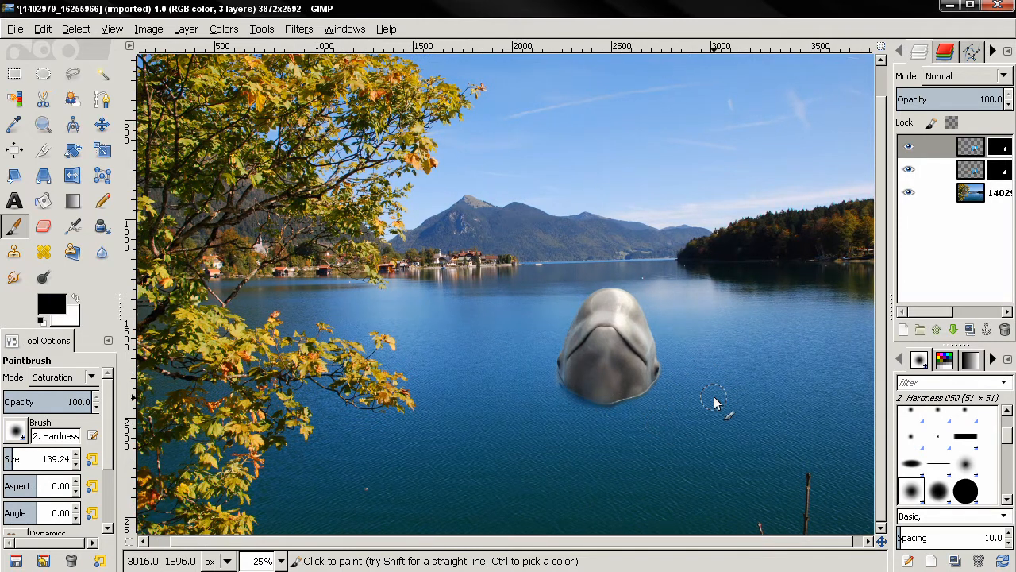
{"action": "mouse_move", "coordinate": [746, 352]}
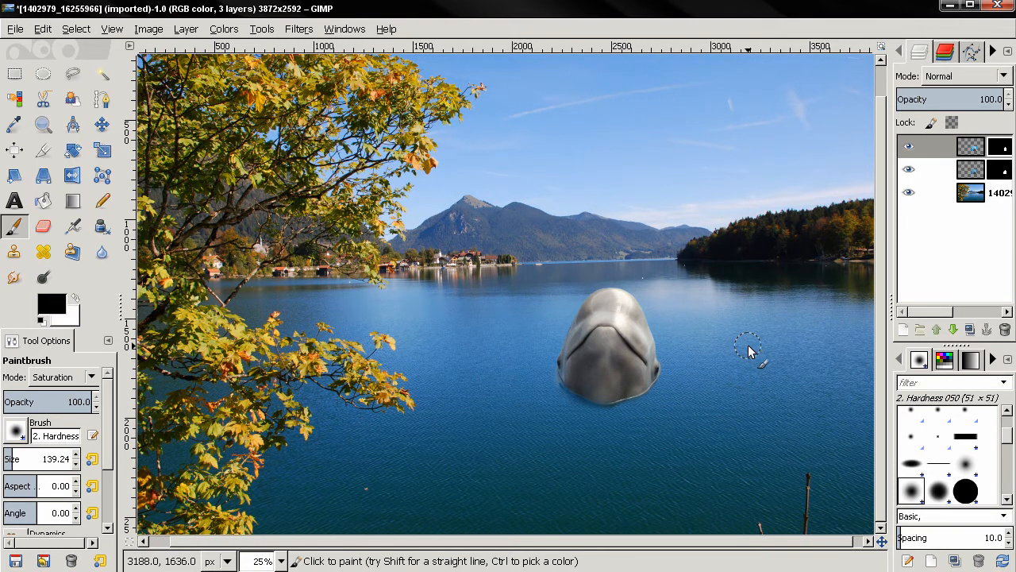
{"action": "mouse_move", "coordinate": [807, 332]}
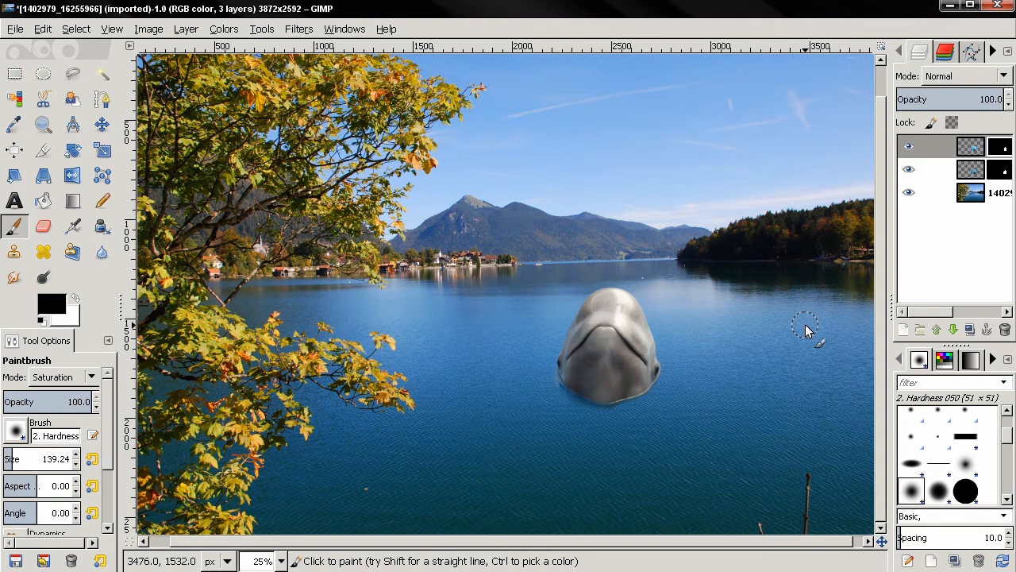